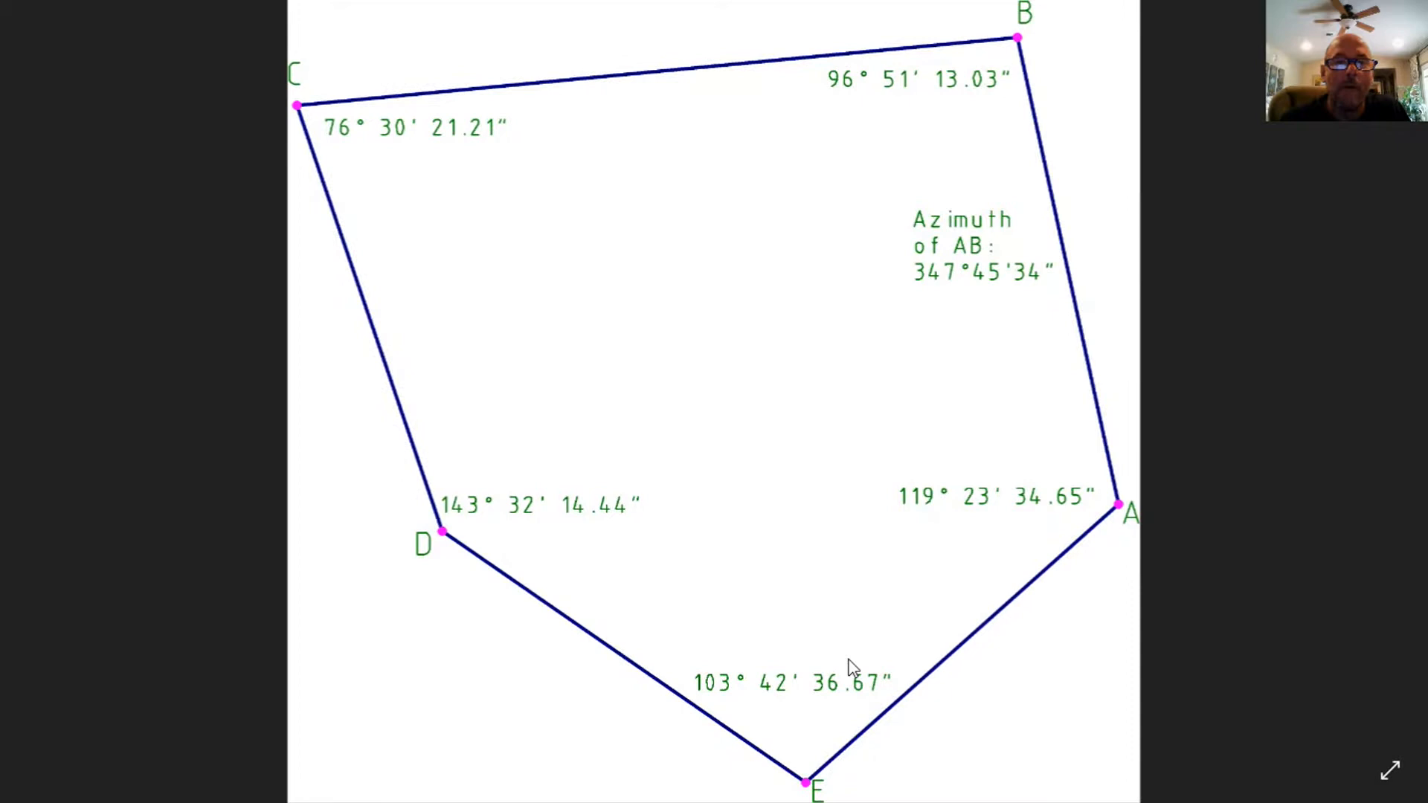
# - Switch from the traverse diagram image back to the Excel traverse sheet
pyautogui.press('alt+tab')
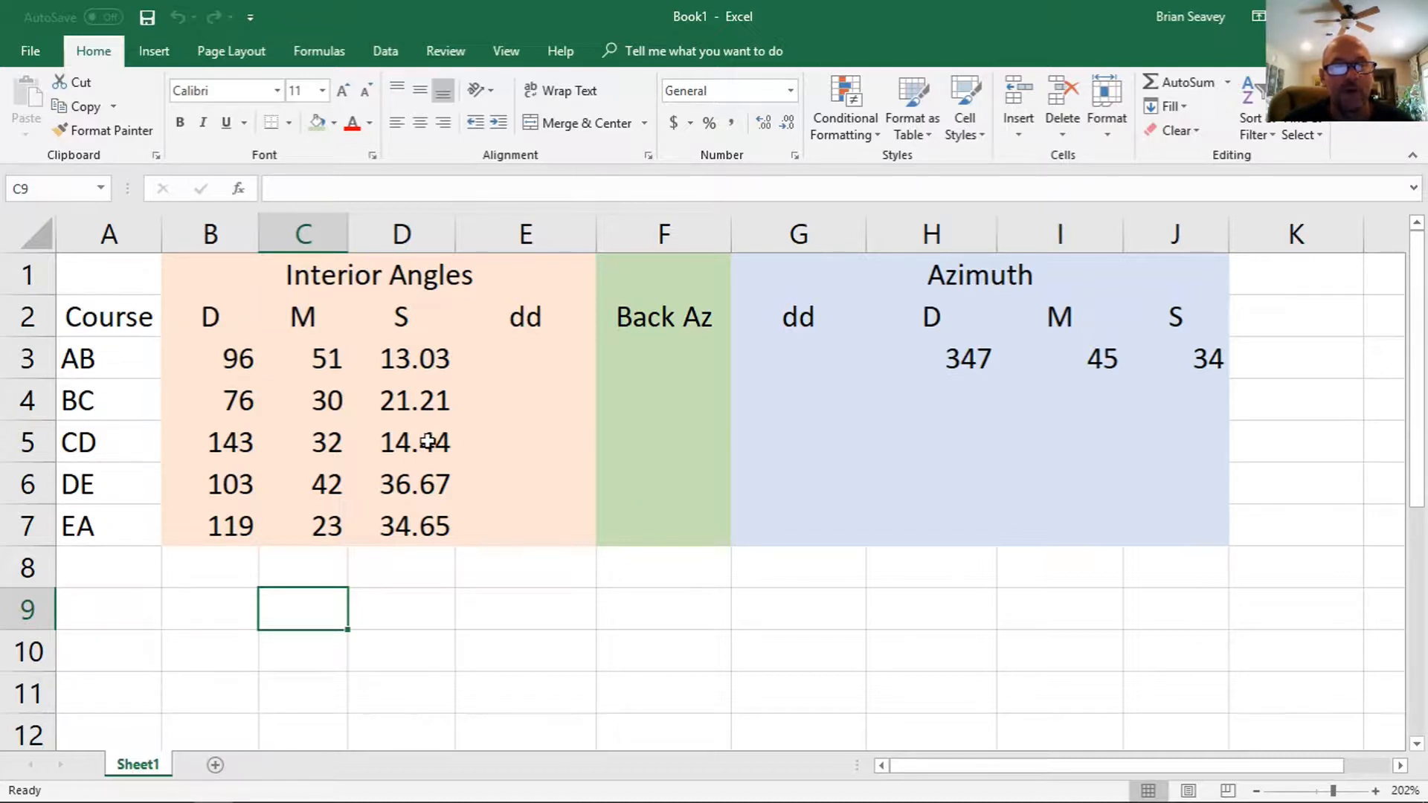
pyautogui.moveTo(427, 424)
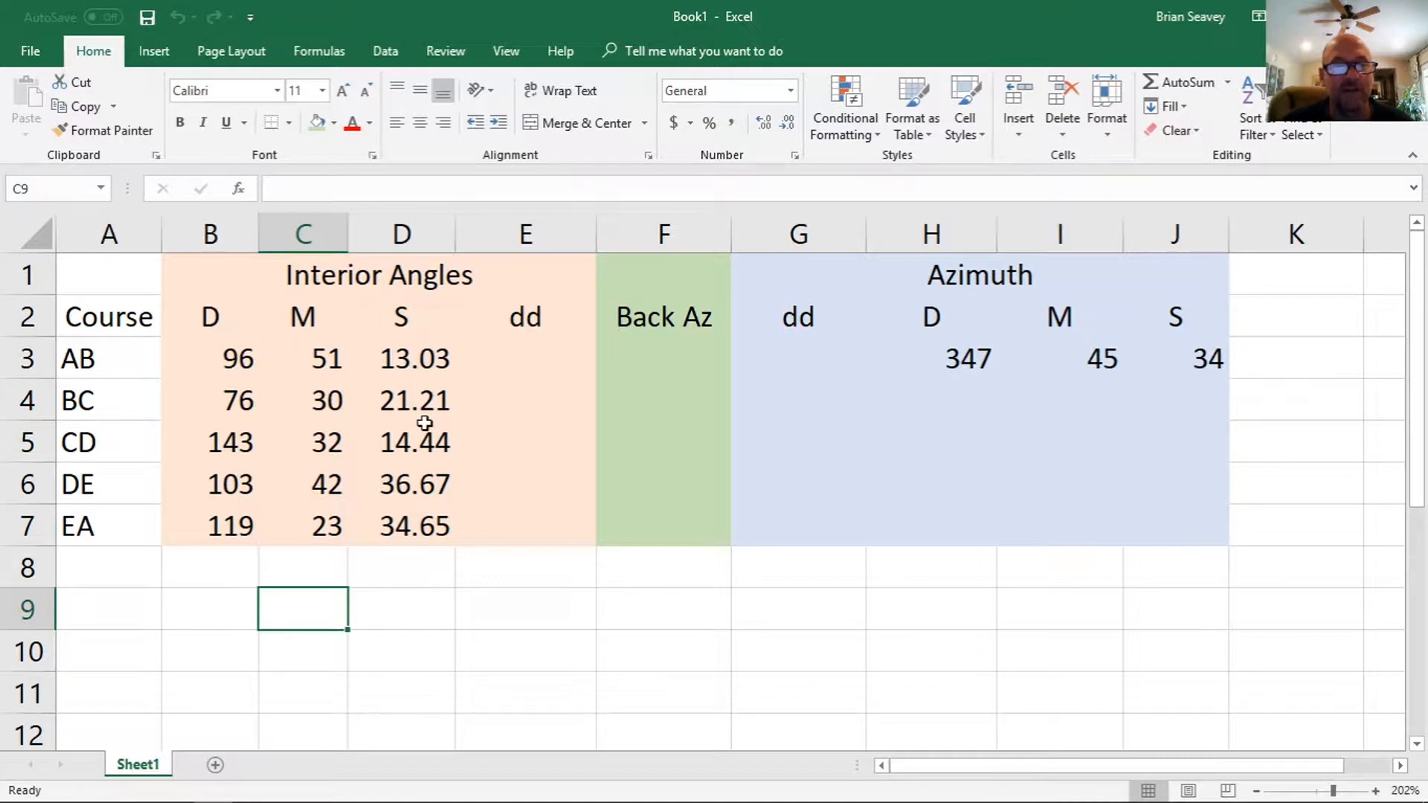
pyautogui.moveTo(555, 546)
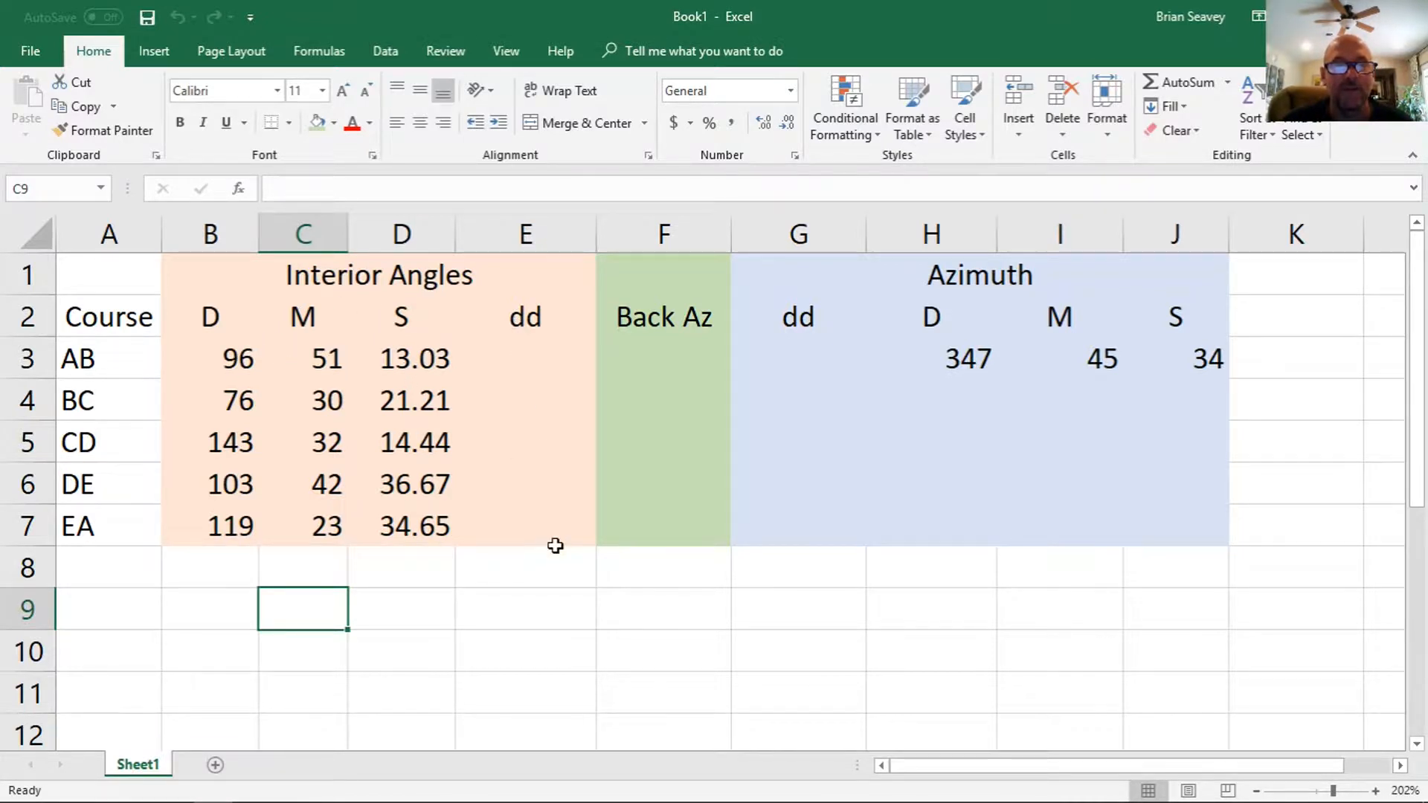
pyautogui.moveTo(1227, 362)
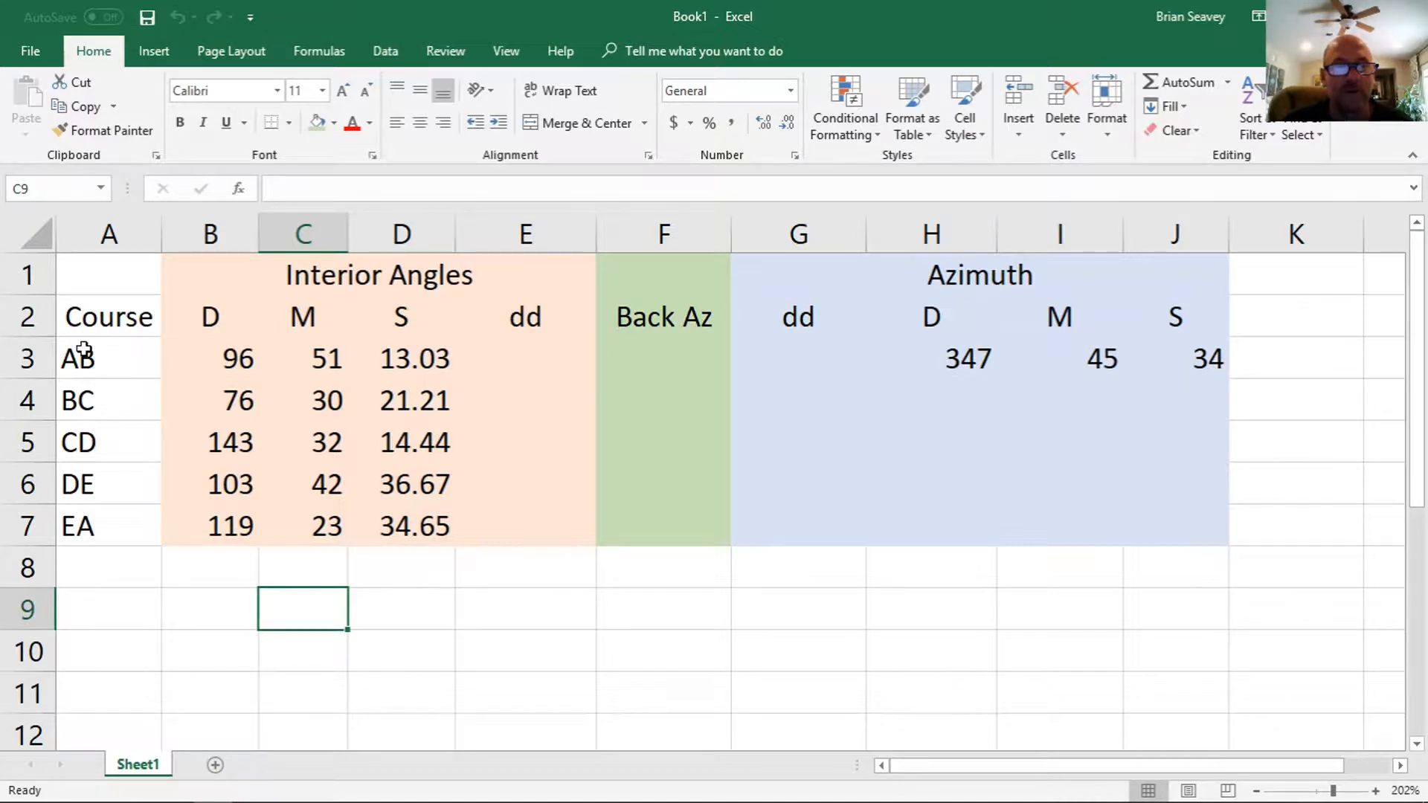
pyautogui.moveTo(208, 353)
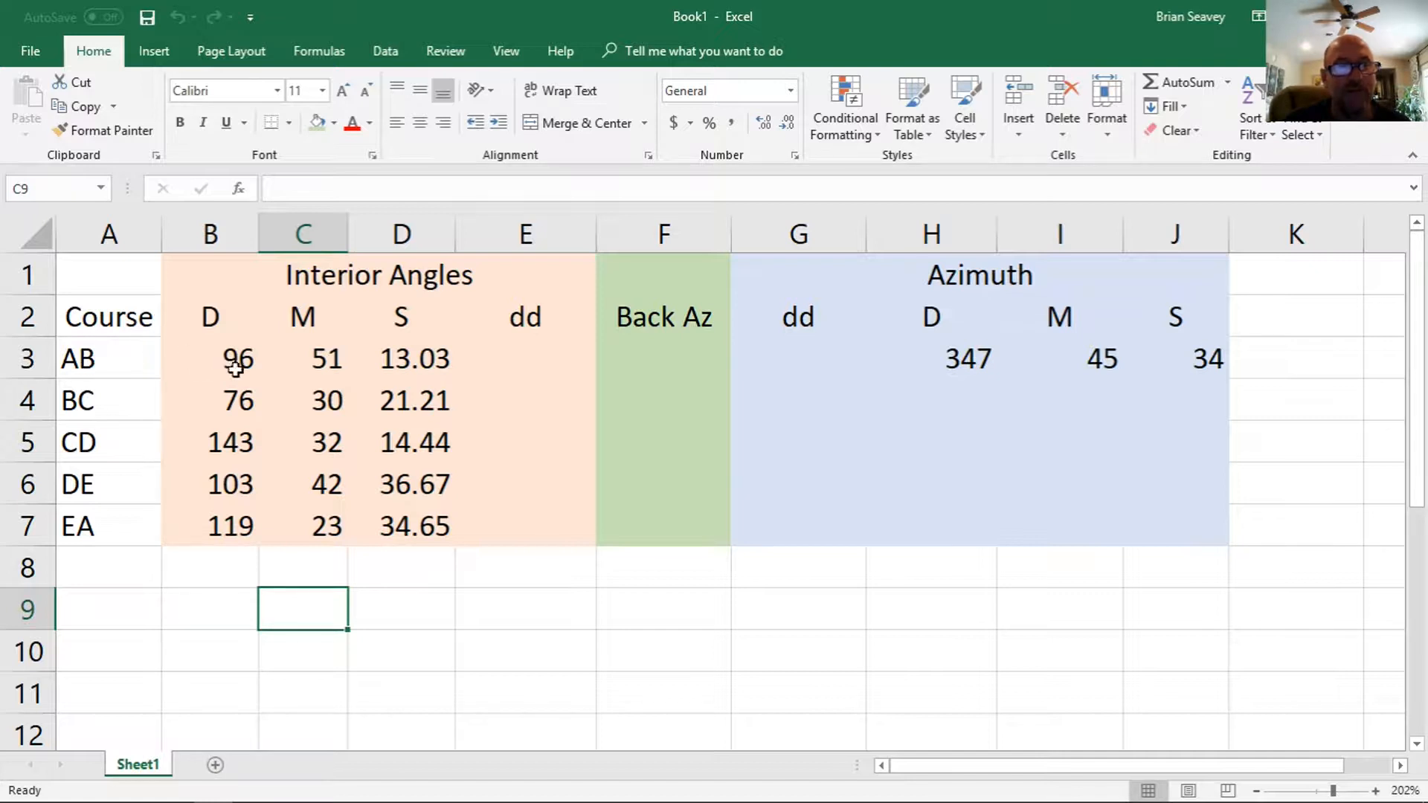
pyautogui.moveTo(429, 368)
pyautogui.write('=')
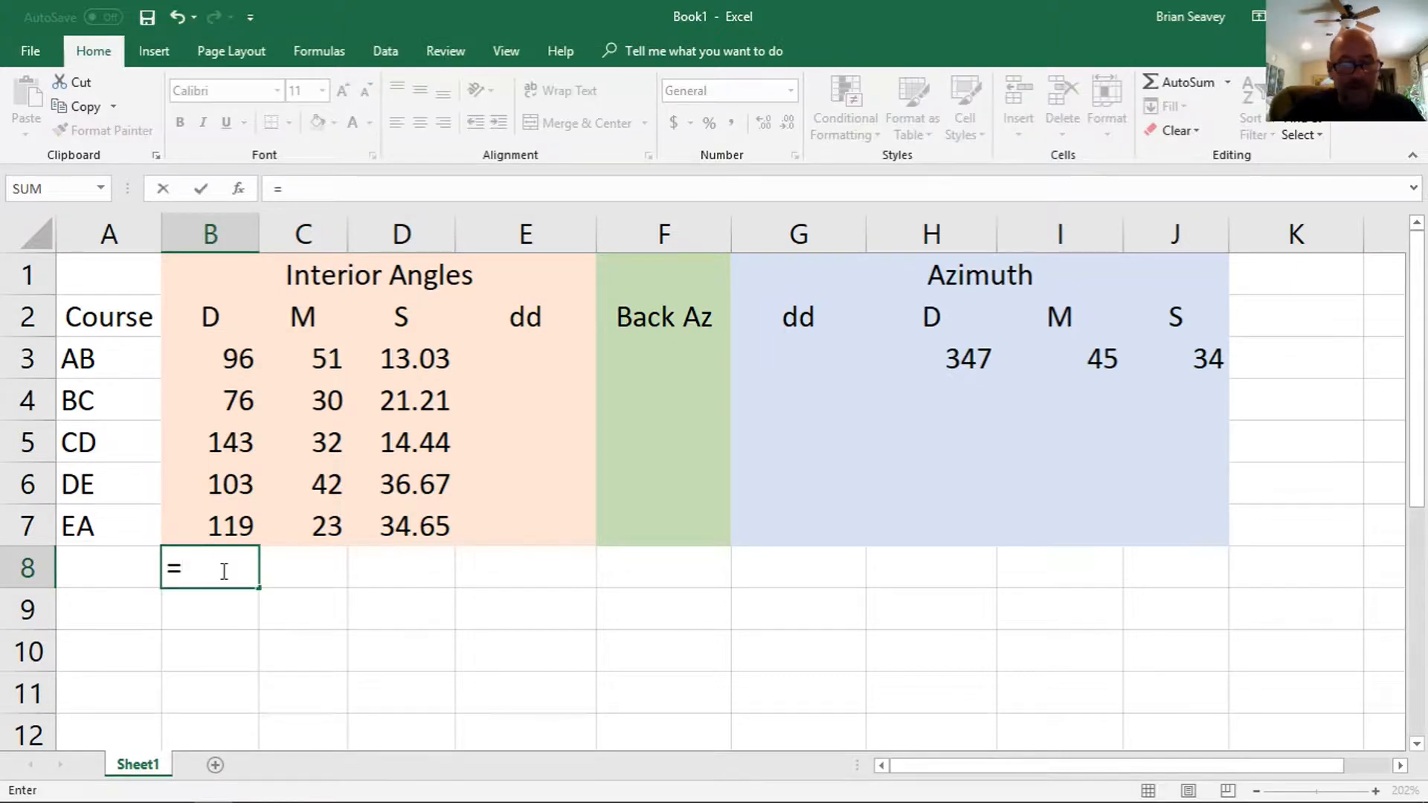
# - Sum B3:B7 in B8 and copy across to D8, giving 537, 178 and 120
pyautogui.write('sum(')
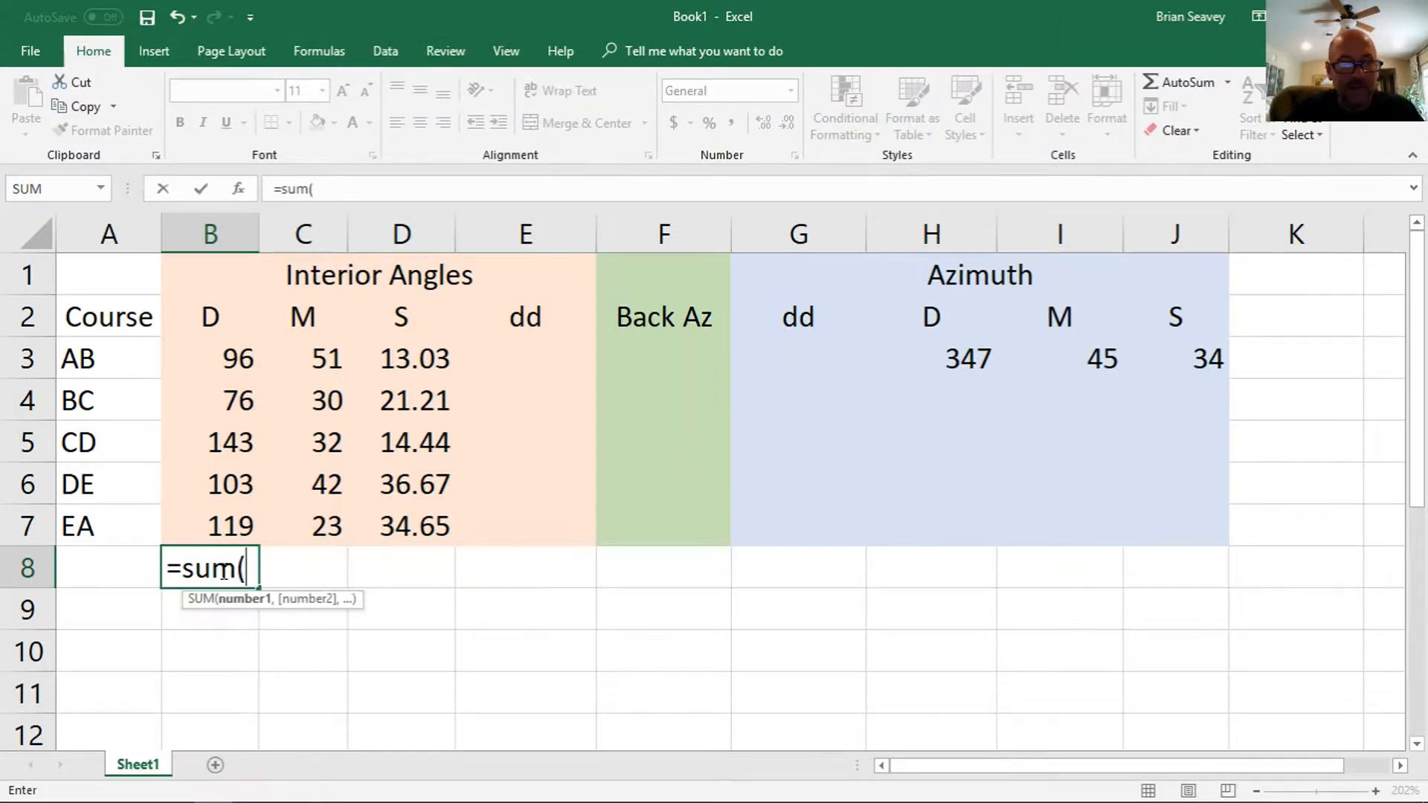
pyautogui.moveTo(210, 358); pyautogui.dragTo(209, 526)
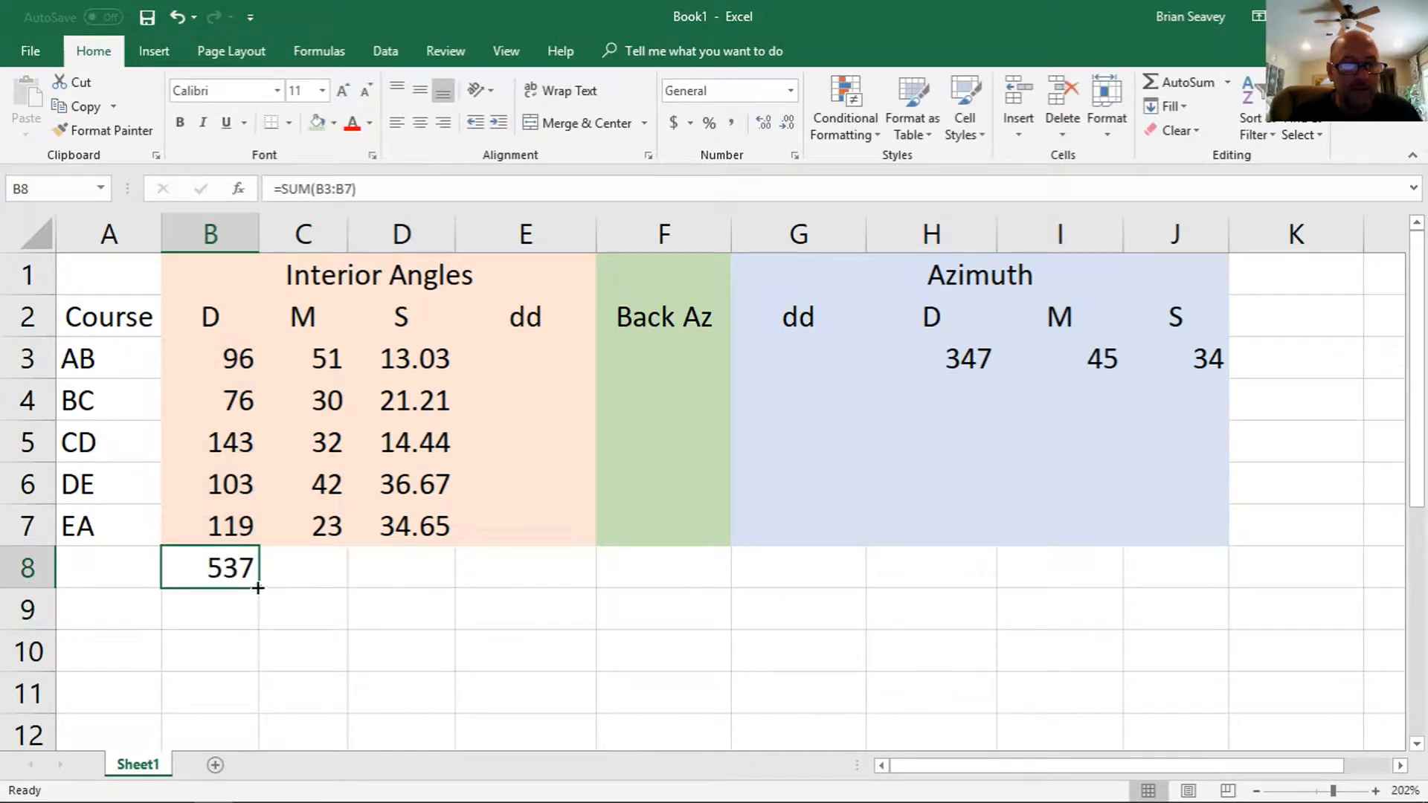
pyautogui.moveTo(258, 588); pyautogui.dragTo(429, 568)
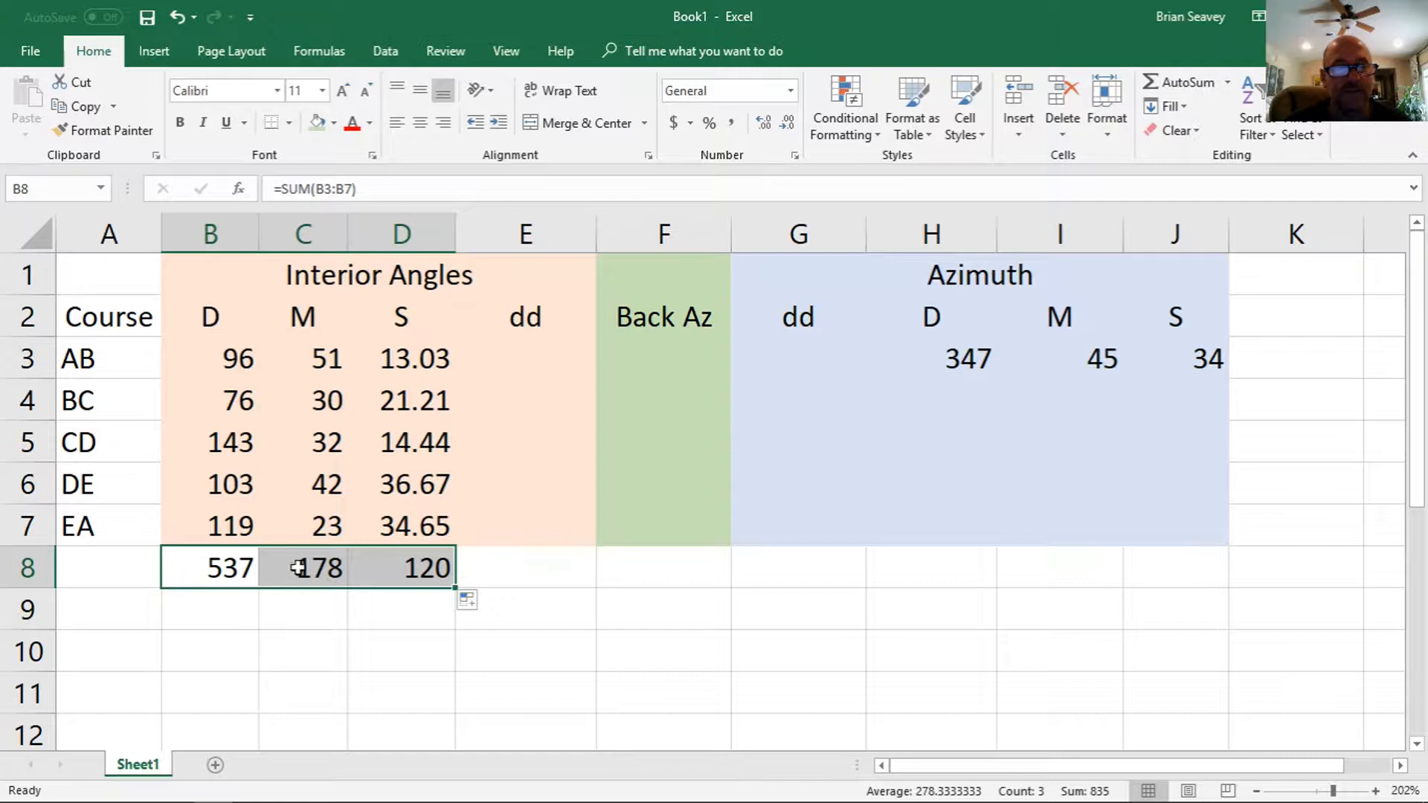
pyautogui.moveTo(369, 435)
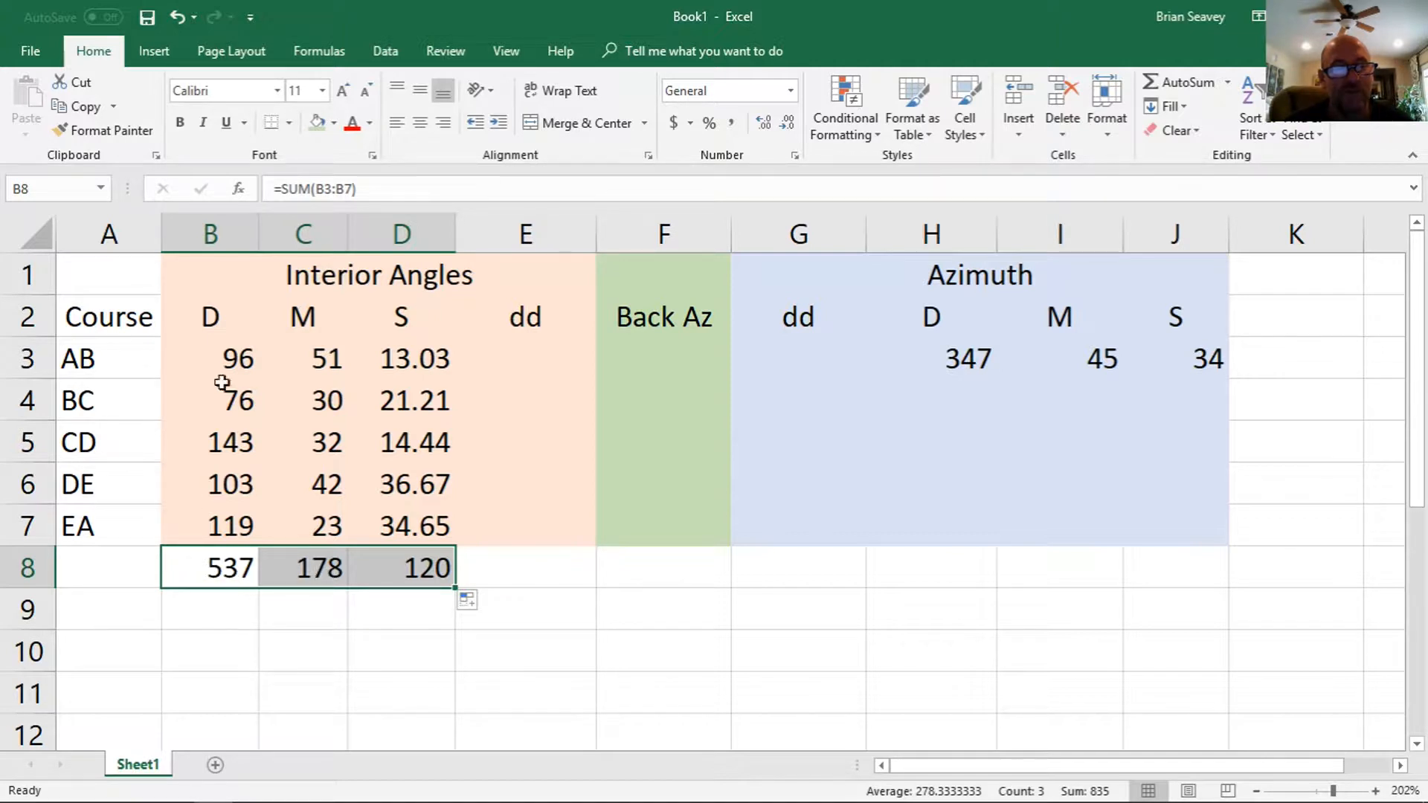
pyautogui.moveTo(192, 351)
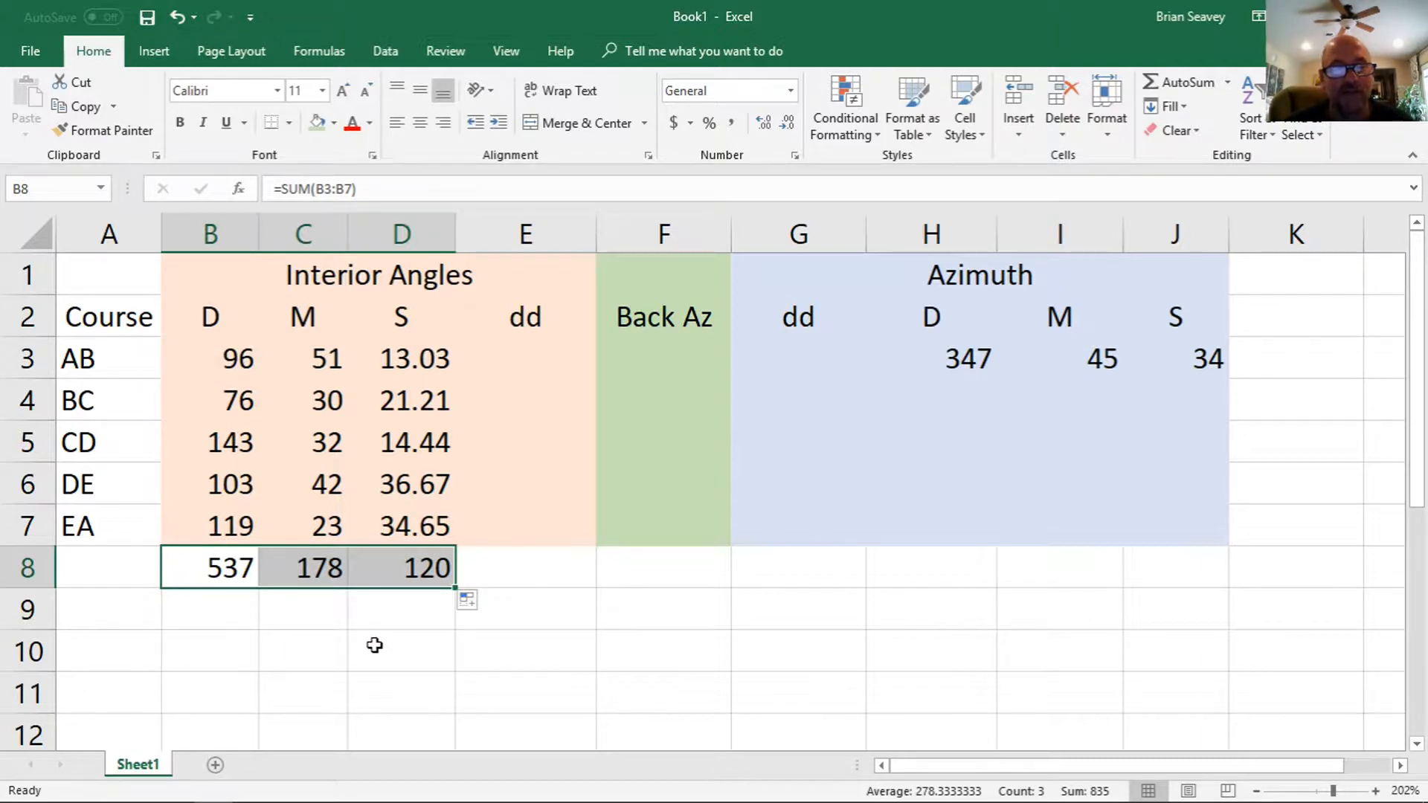
pyautogui.moveTo(431, 626)
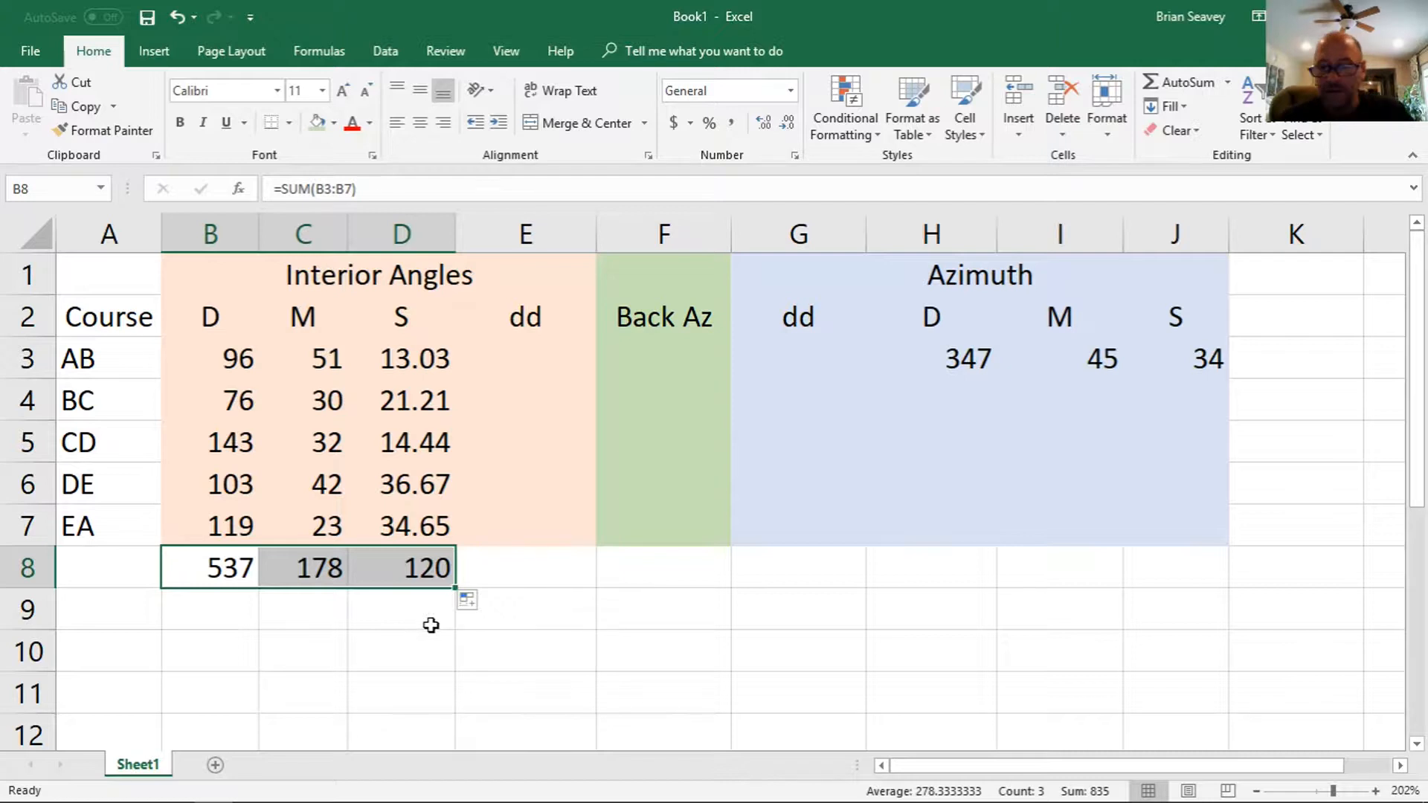
# - Clear the row 8 totals and enter AB's decimal-degree conversion formula in E3
pyautogui.press('Delete')
pyautogui.write('=')
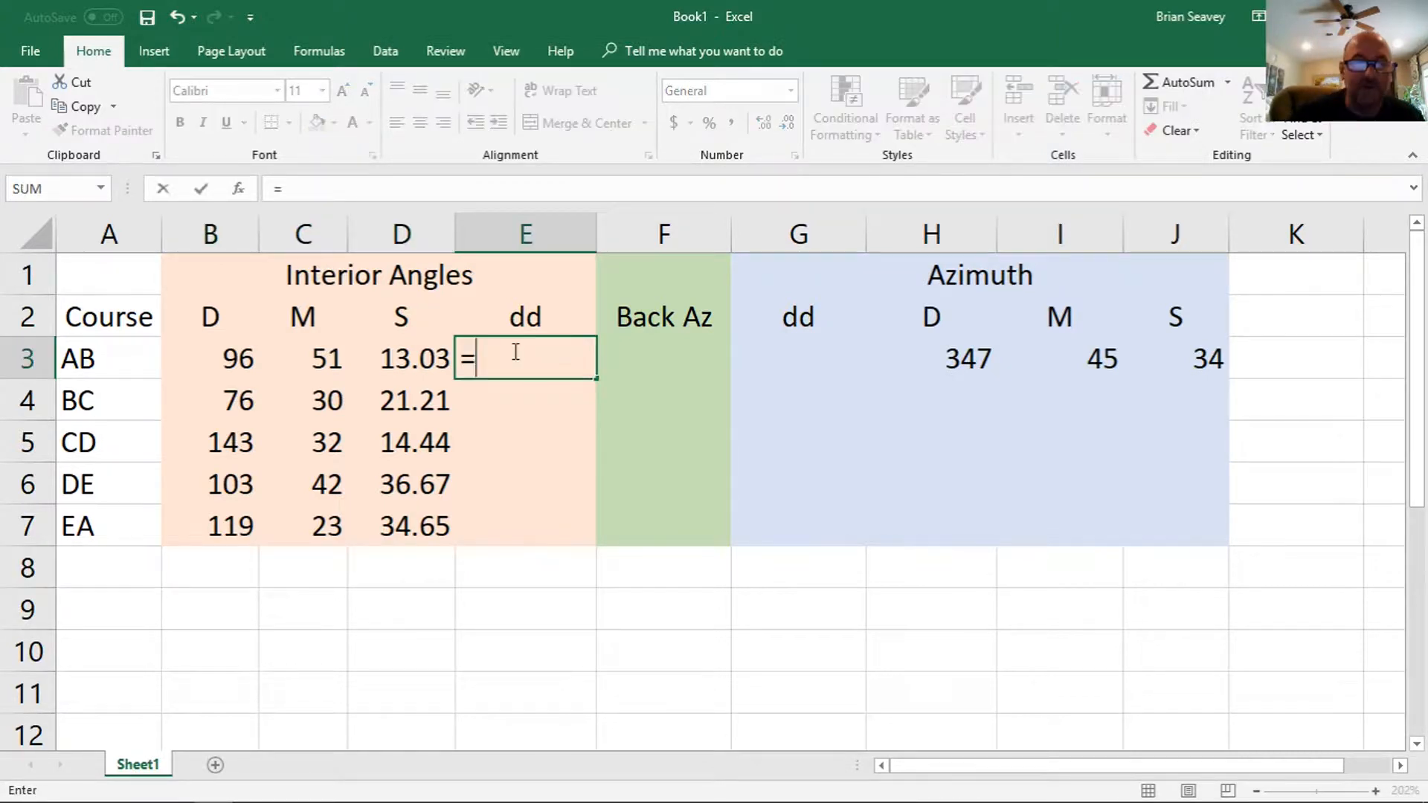
pyautogui.click(210, 358)
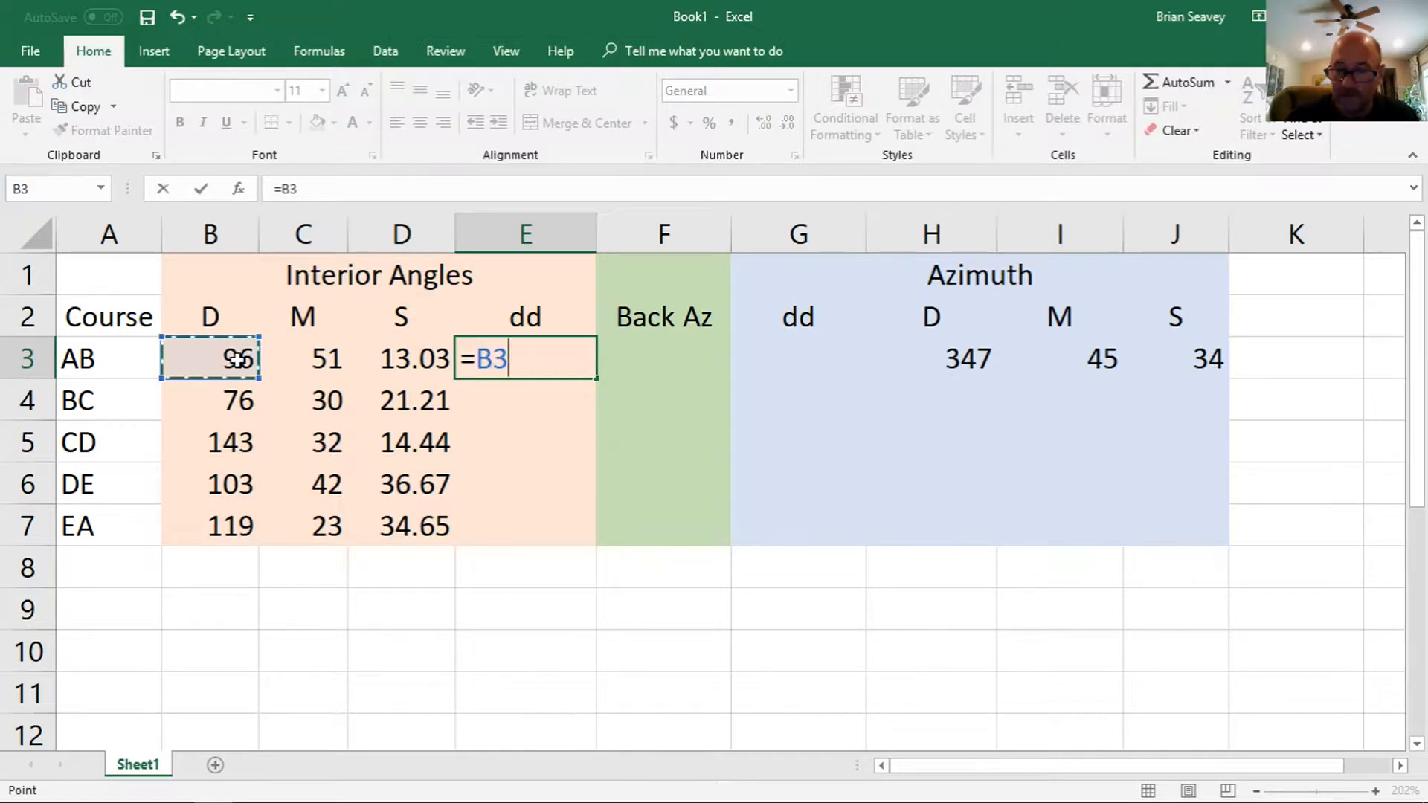
pyautogui.write('+')
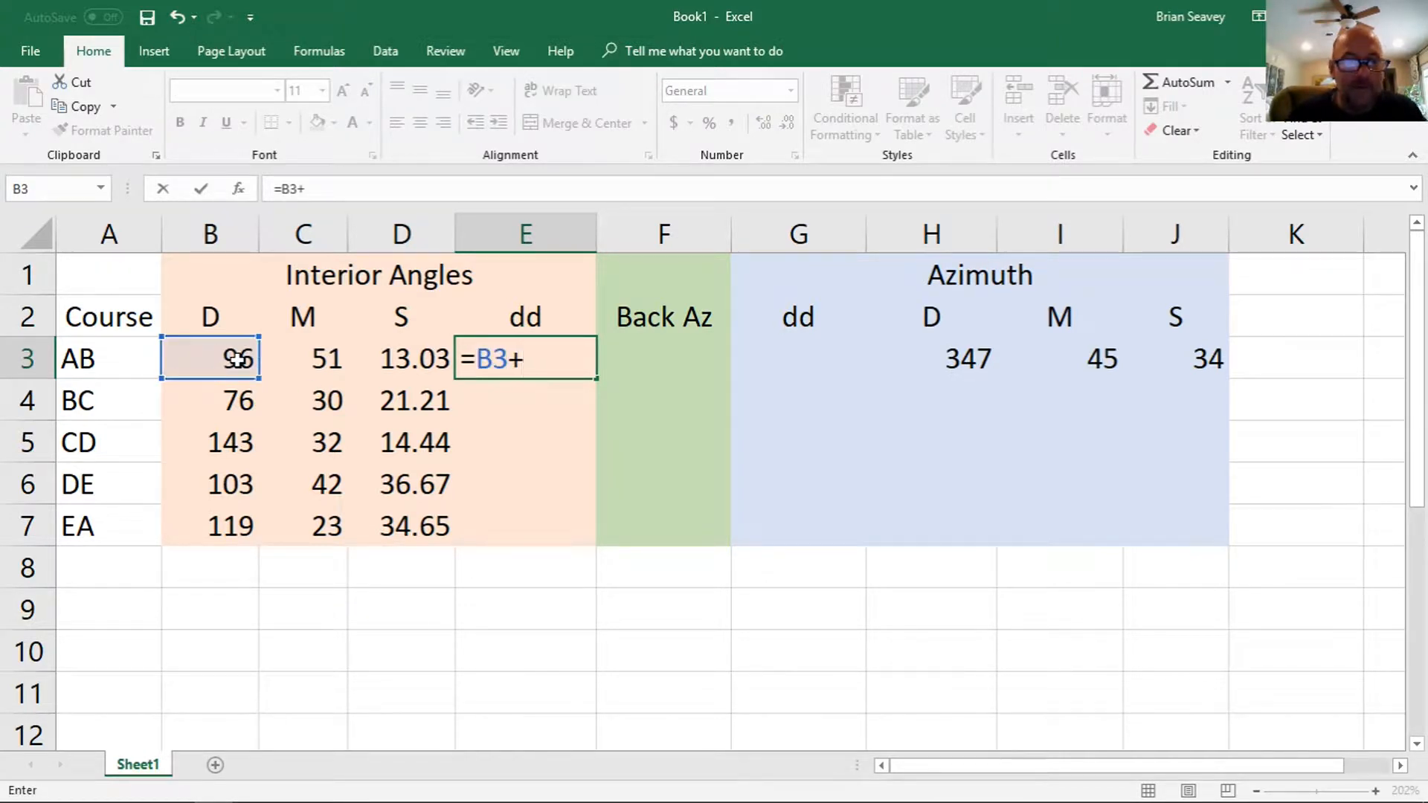
pyautogui.click(303, 357)
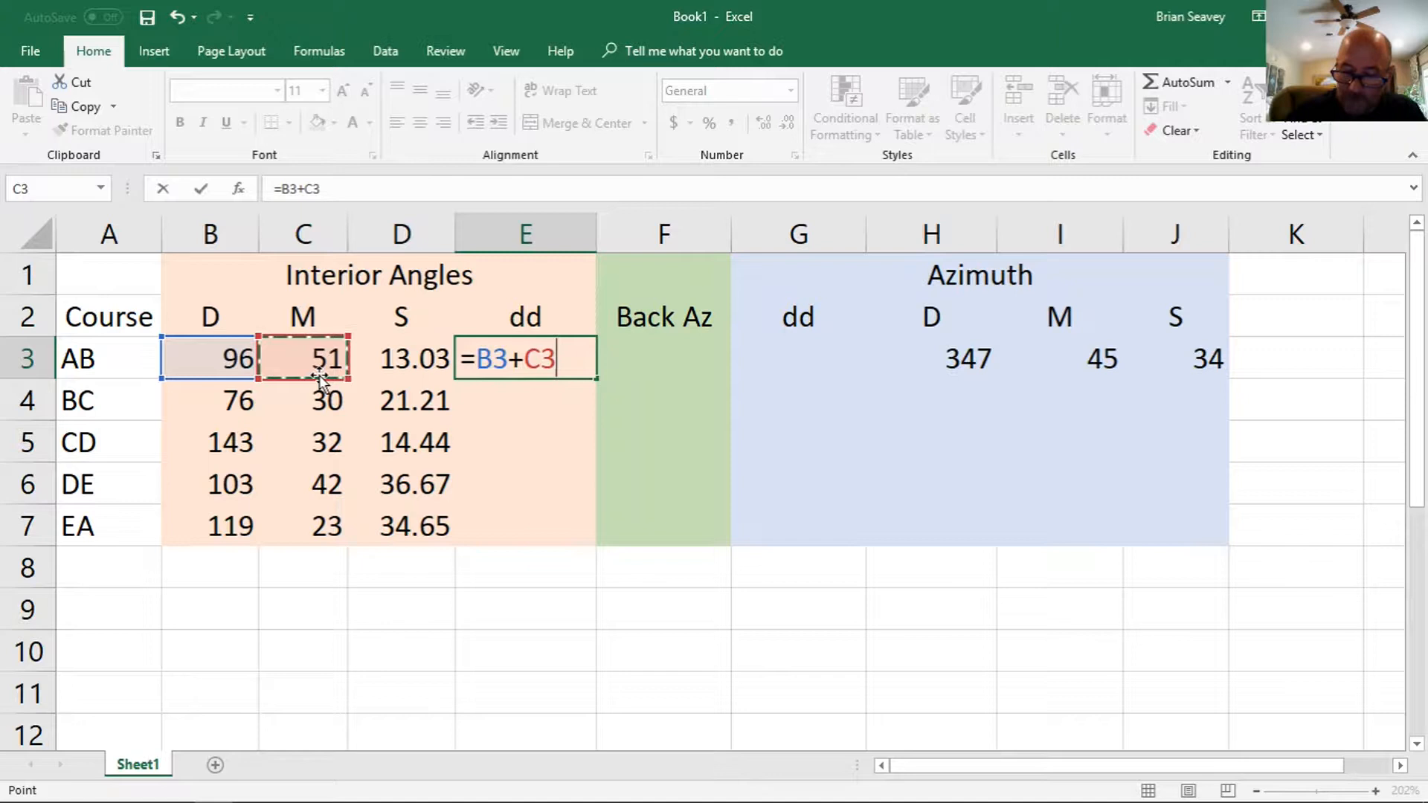
pyautogui.write('/60')
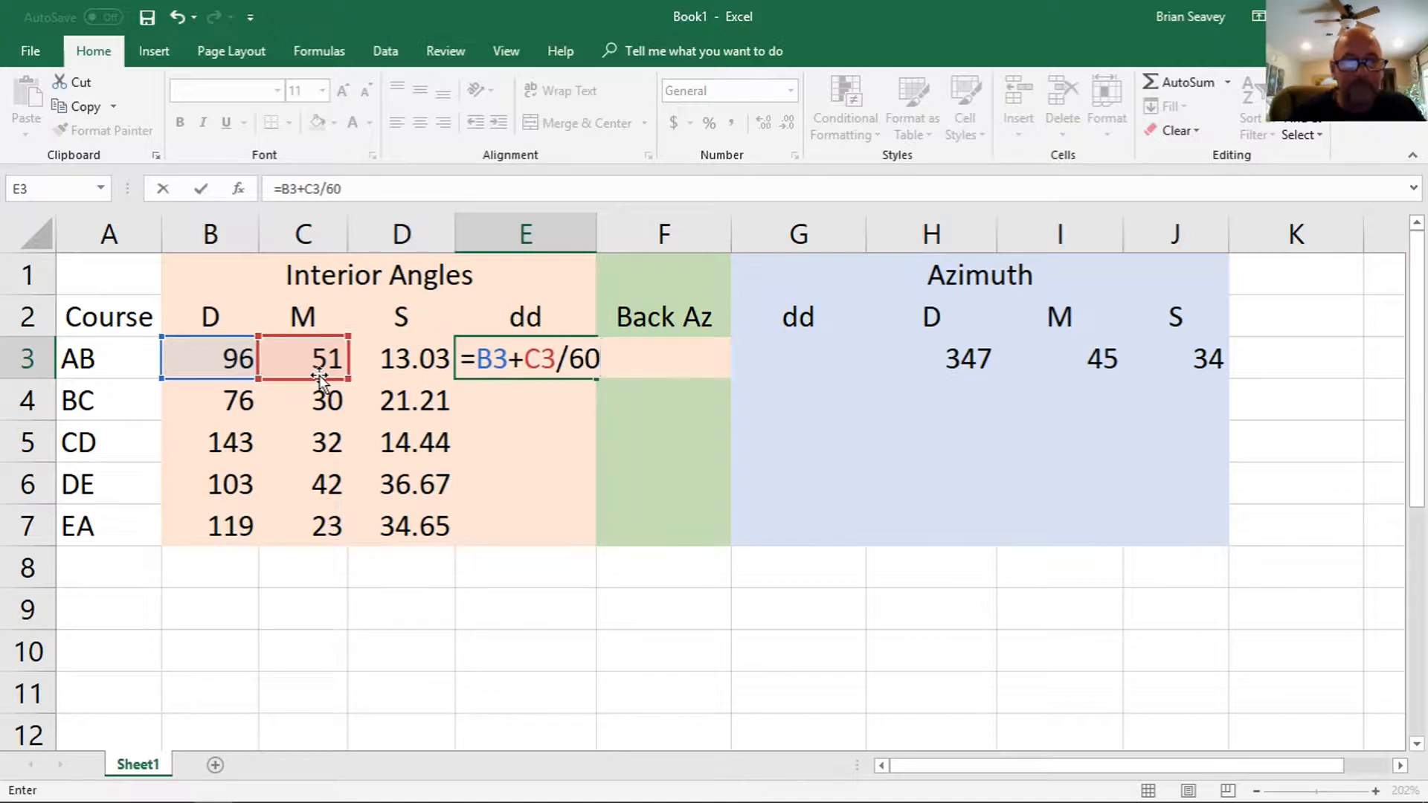
pyautogui.write('+')
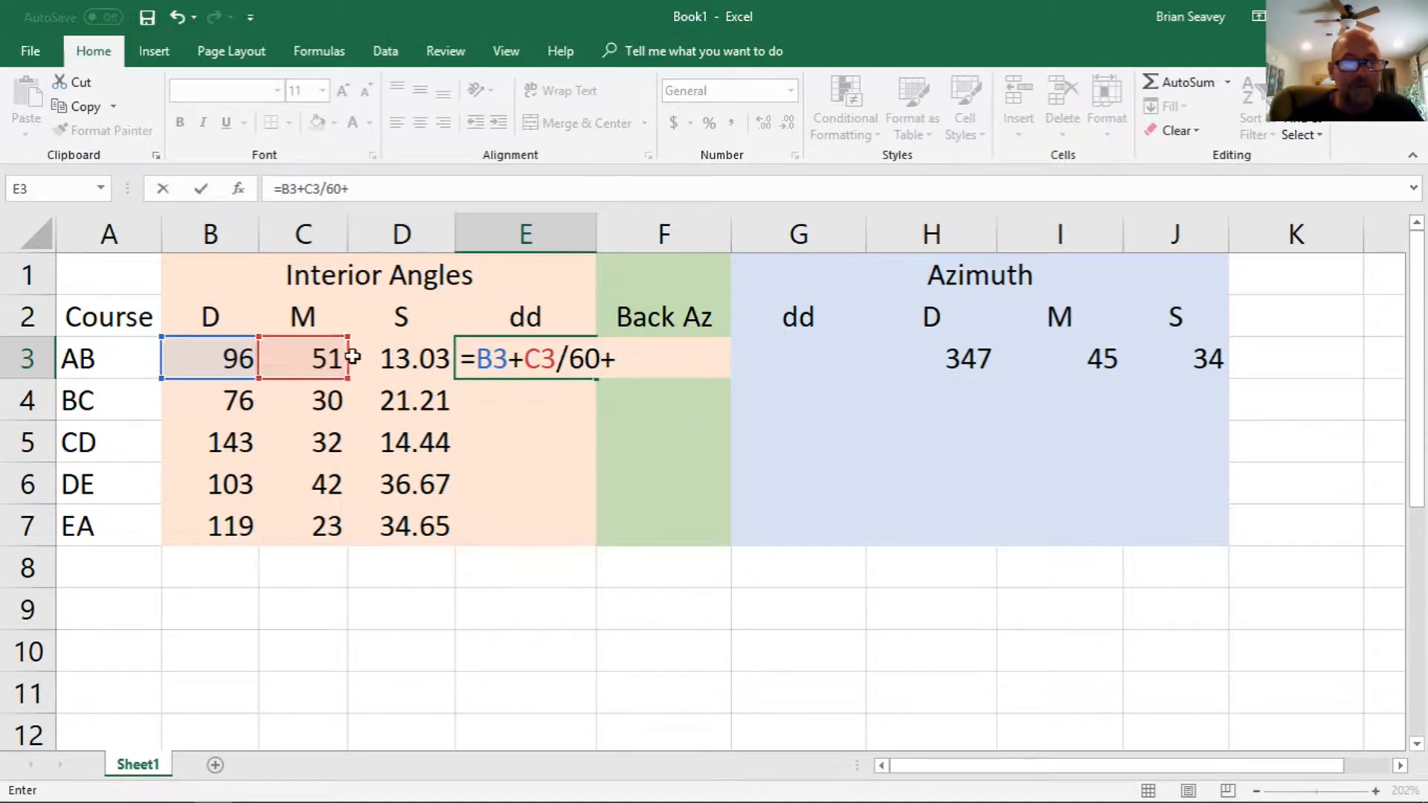
pyautogui.click(400, 358)
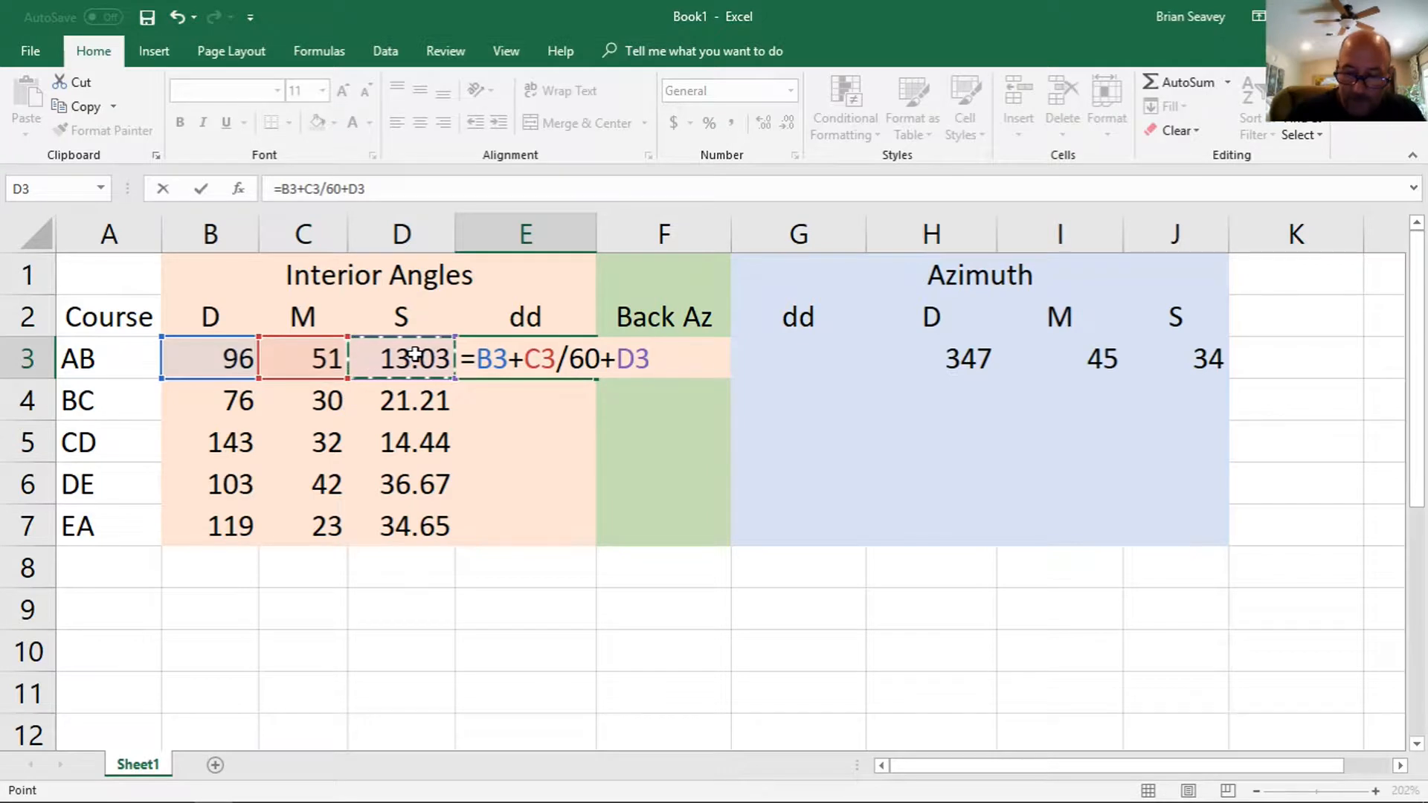
pyautogui.write('/35')
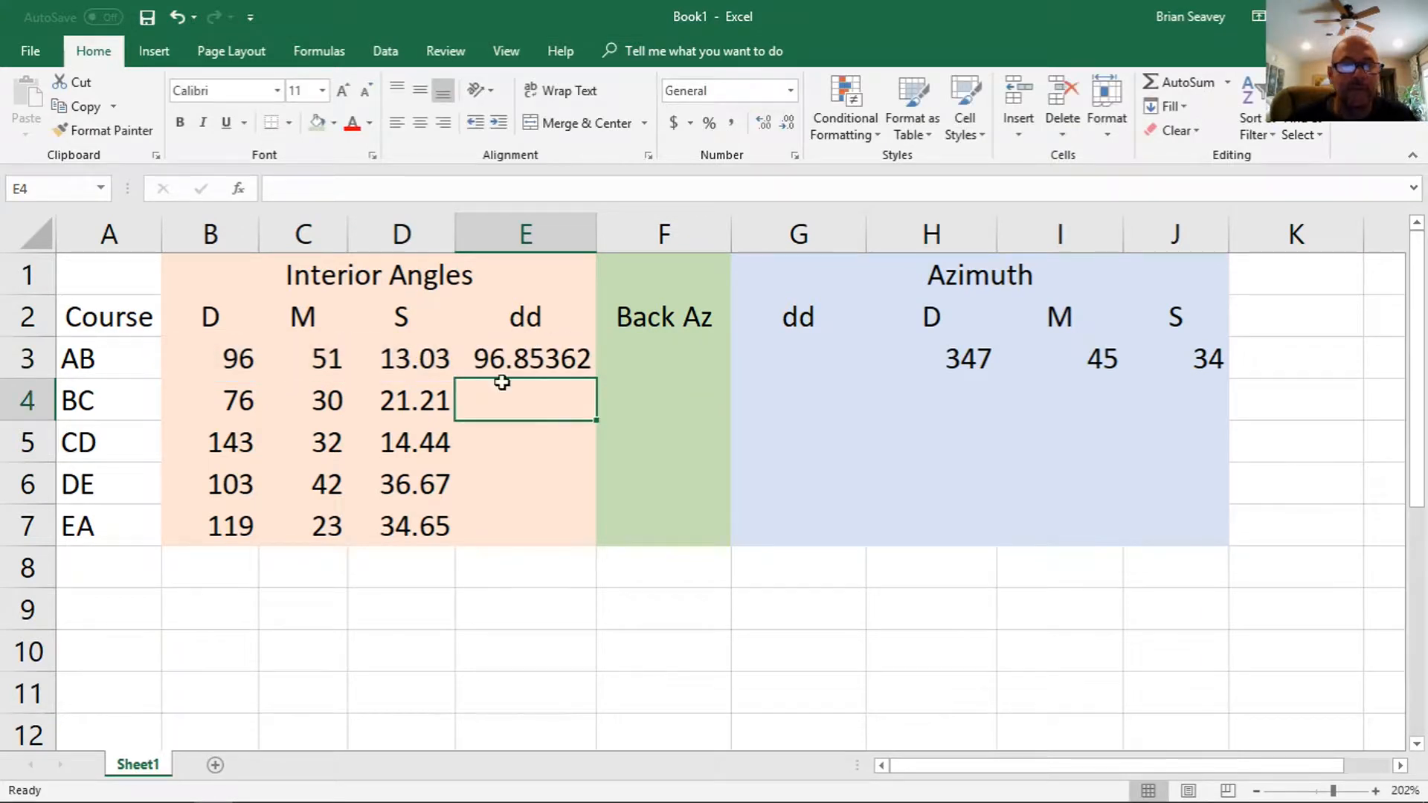
# - Copy the decimal-degree formula down to E7 for courses BC through EA
pyautogui.click(524, 358)
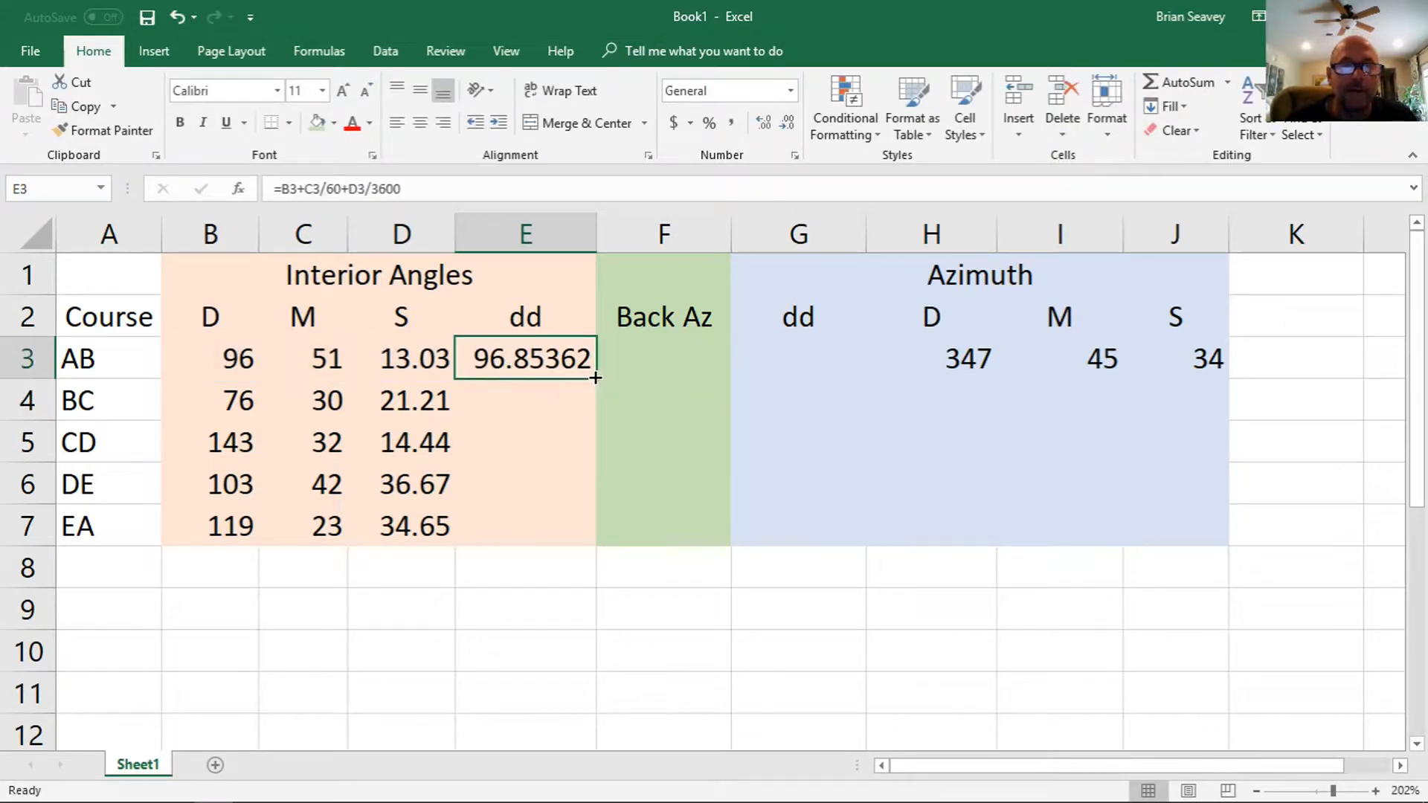
pyautogui.moveTo(596, 377); pyautogui.dragTo(596, 526)
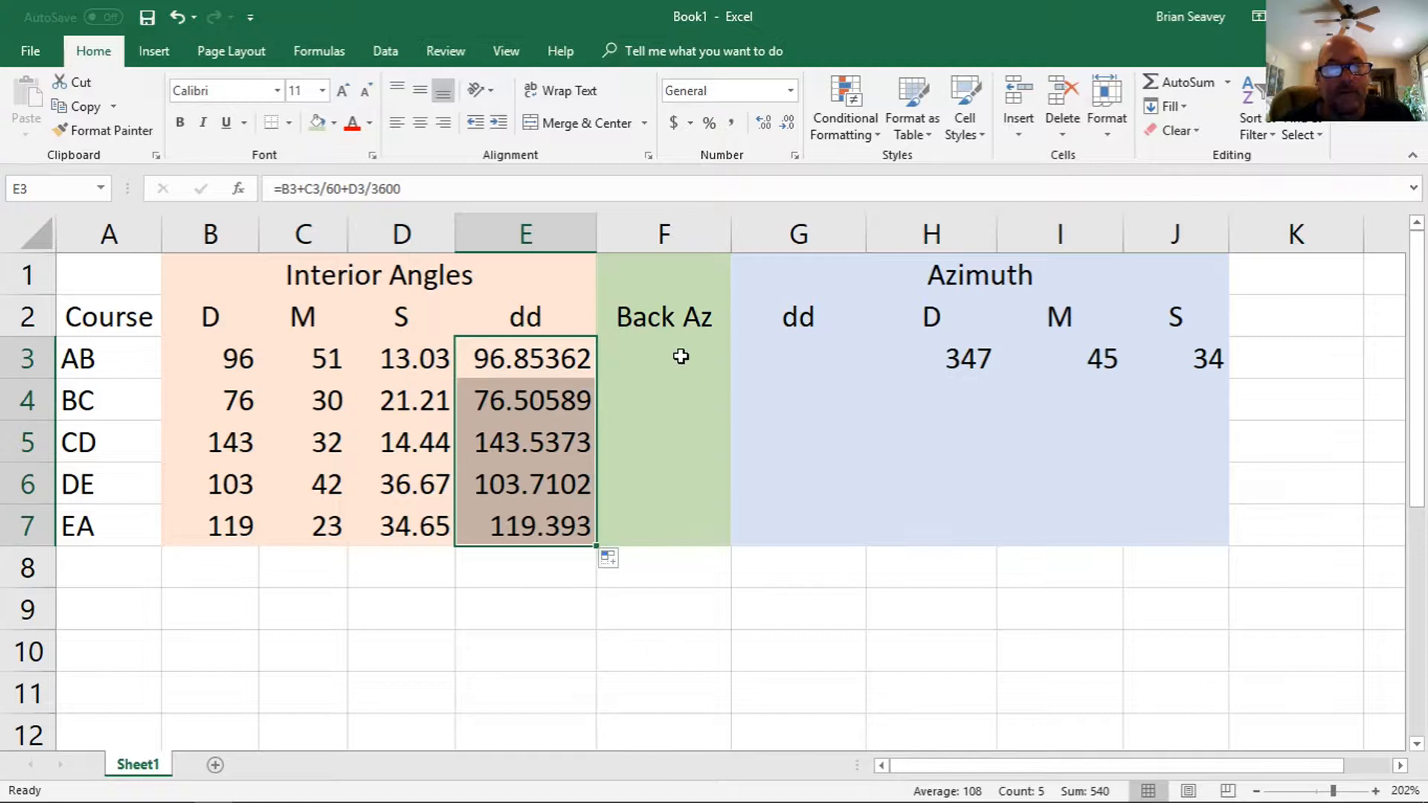
pyautogui.click(798, 357)
pyautogui.write('+')
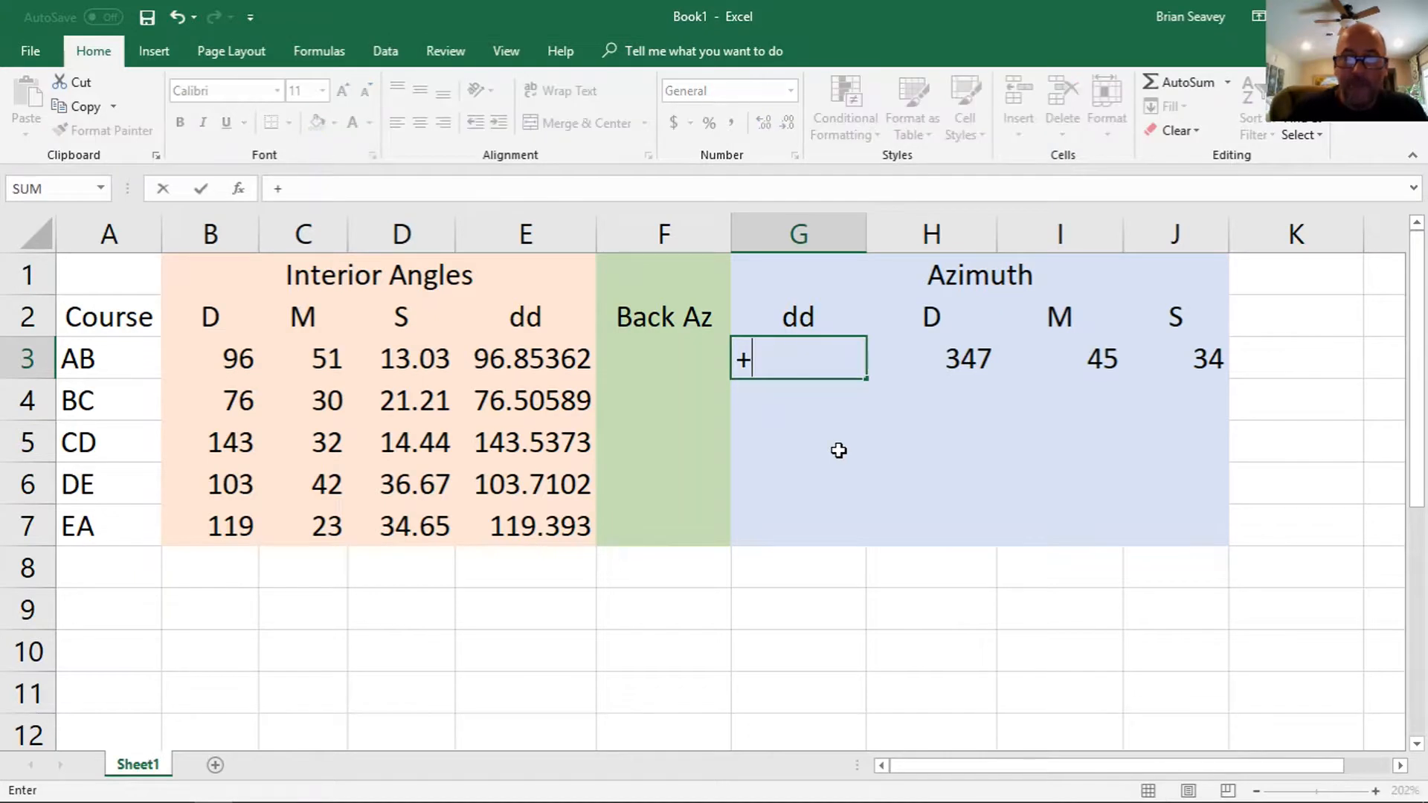
# - Enter =H3+I3/60+J3/3600 in G3 for AB's decimal azimuth
pyautogui.write('=')
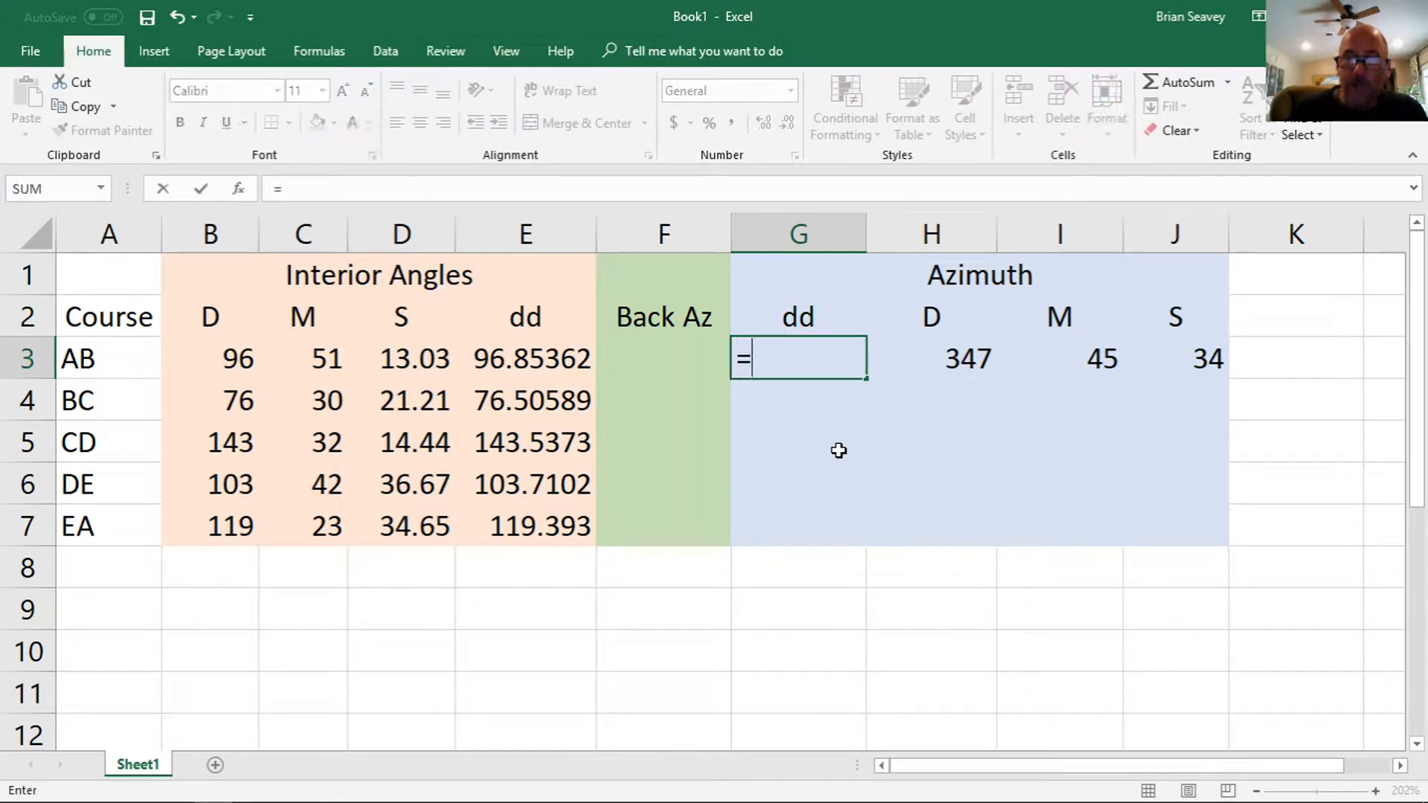
pyautogui.click(930, 358)
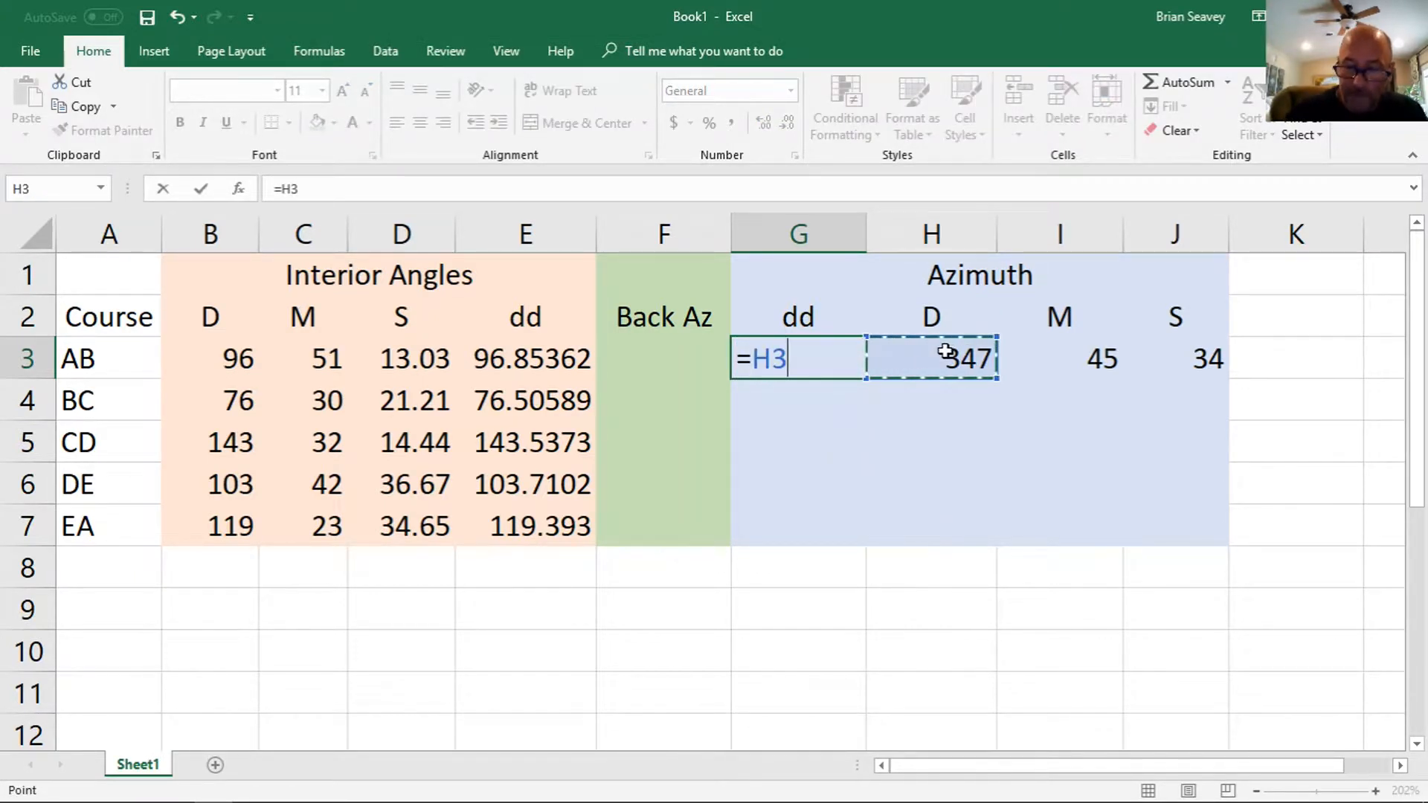
pyautogui.click(1059, 358)
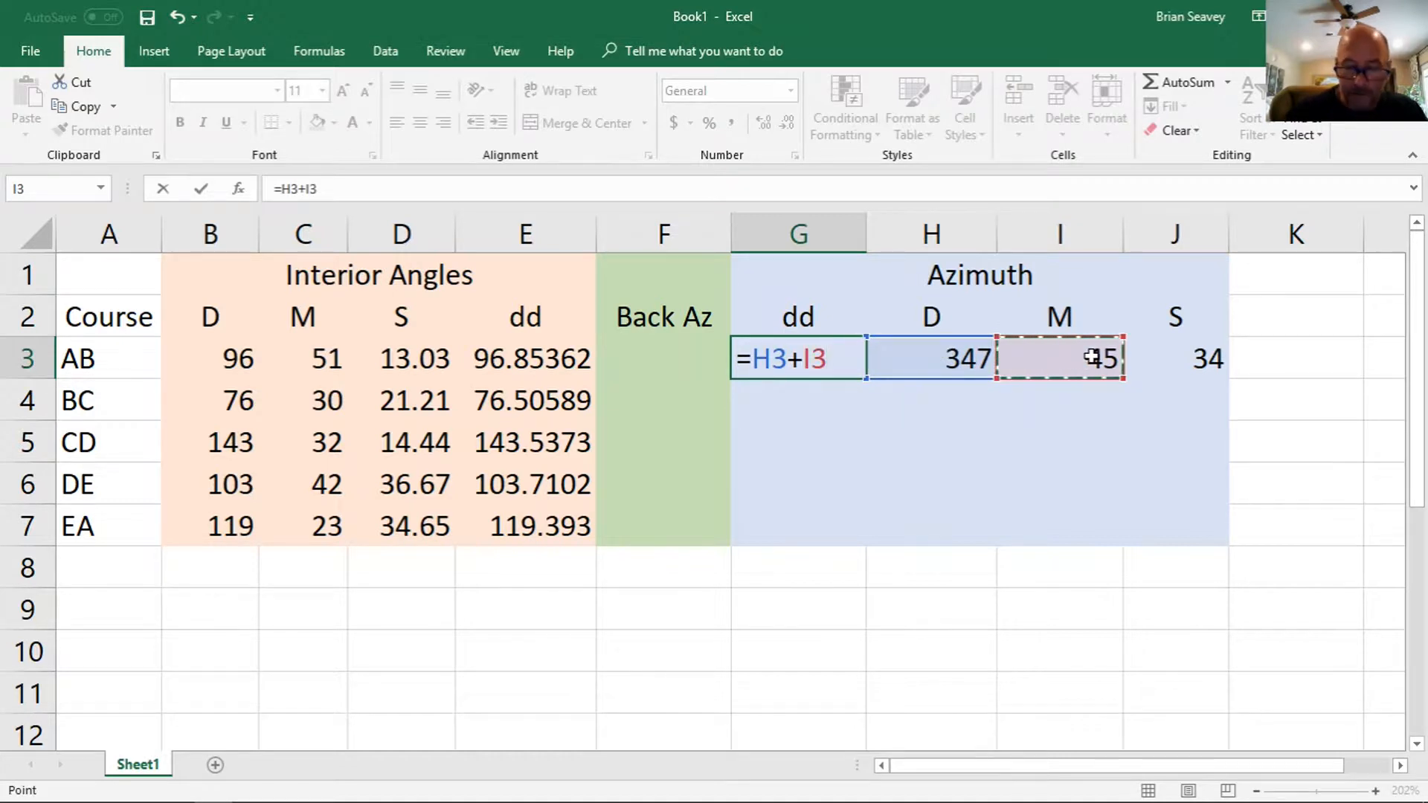
pyautogui.write('/')
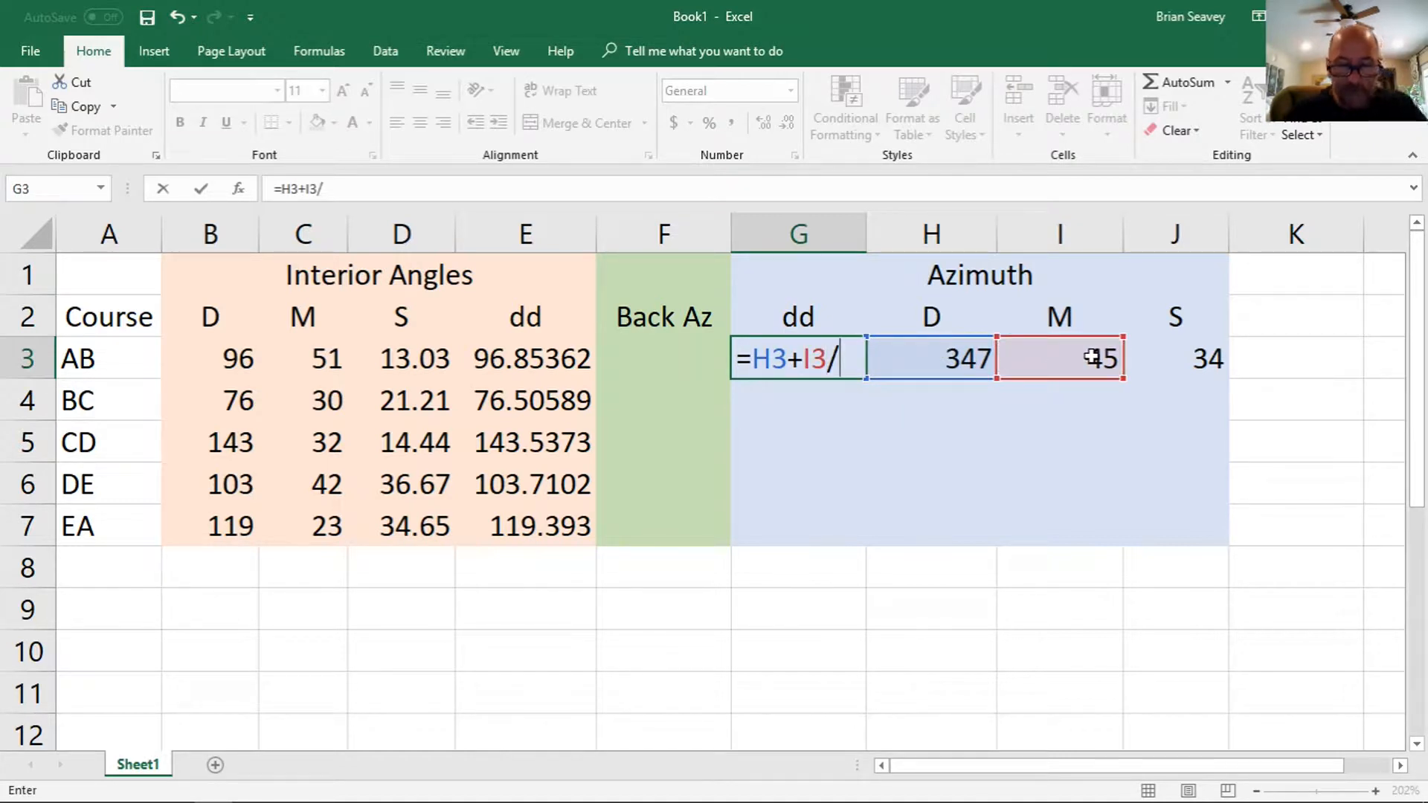
pyautogui.write('60')
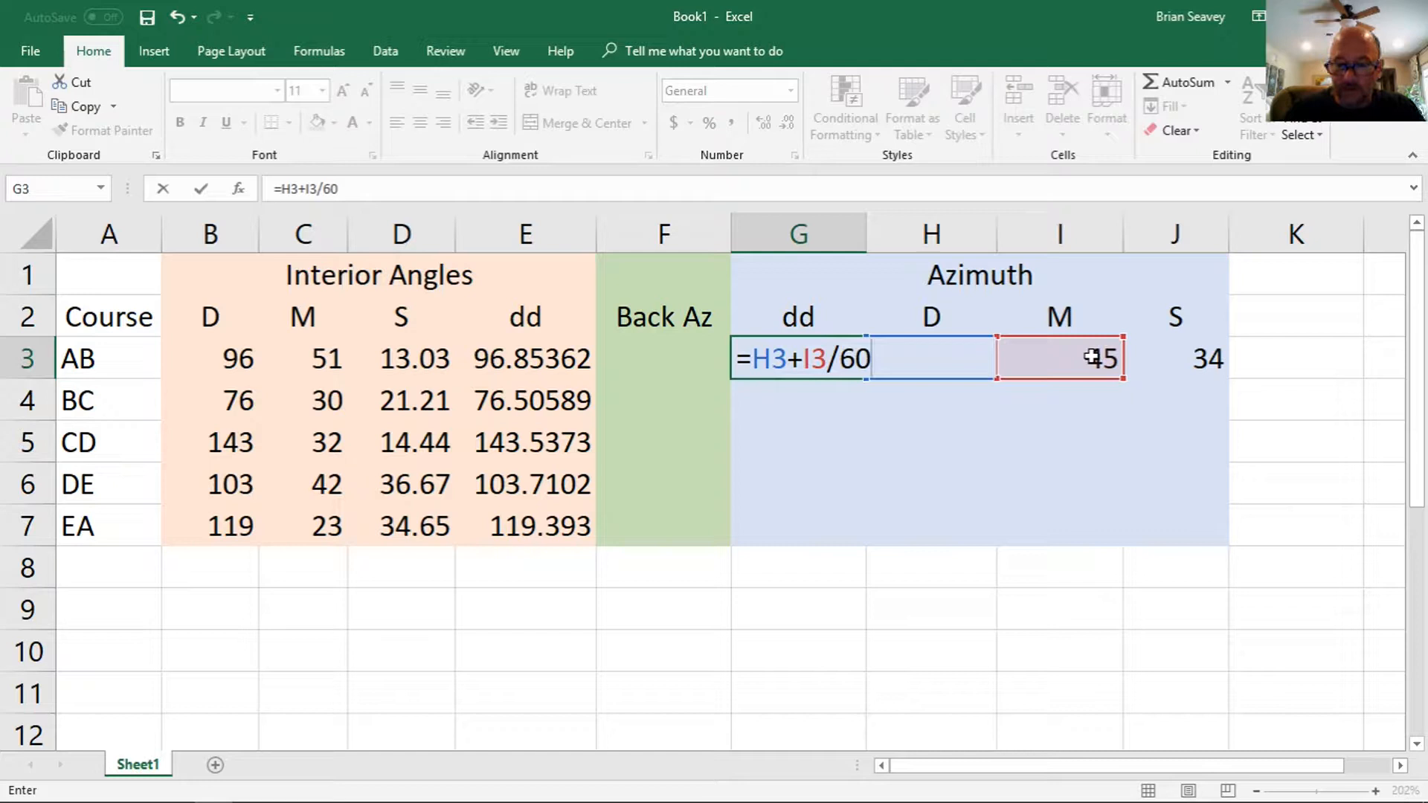
pyautogui.click(1175, 357)
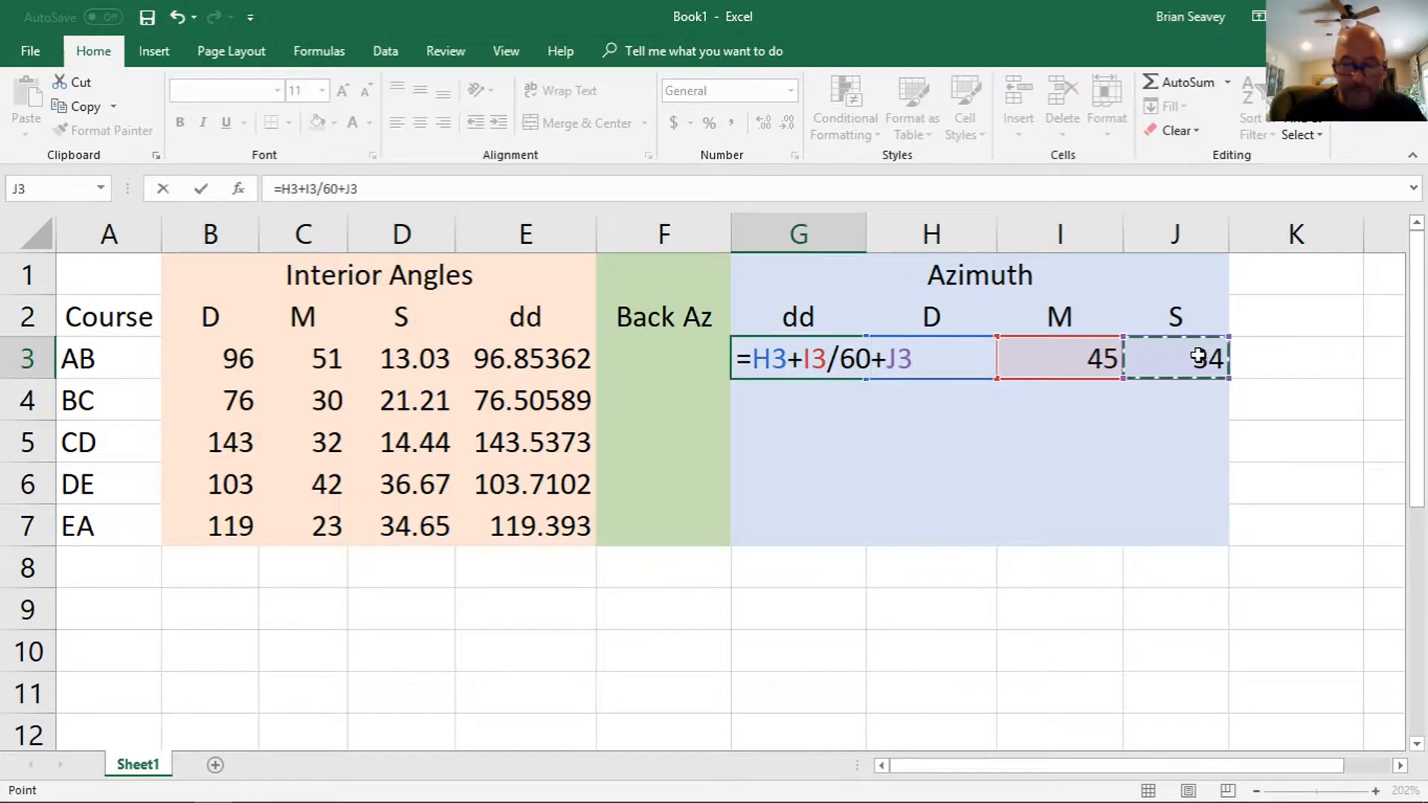
pyautogui.write('/3600')
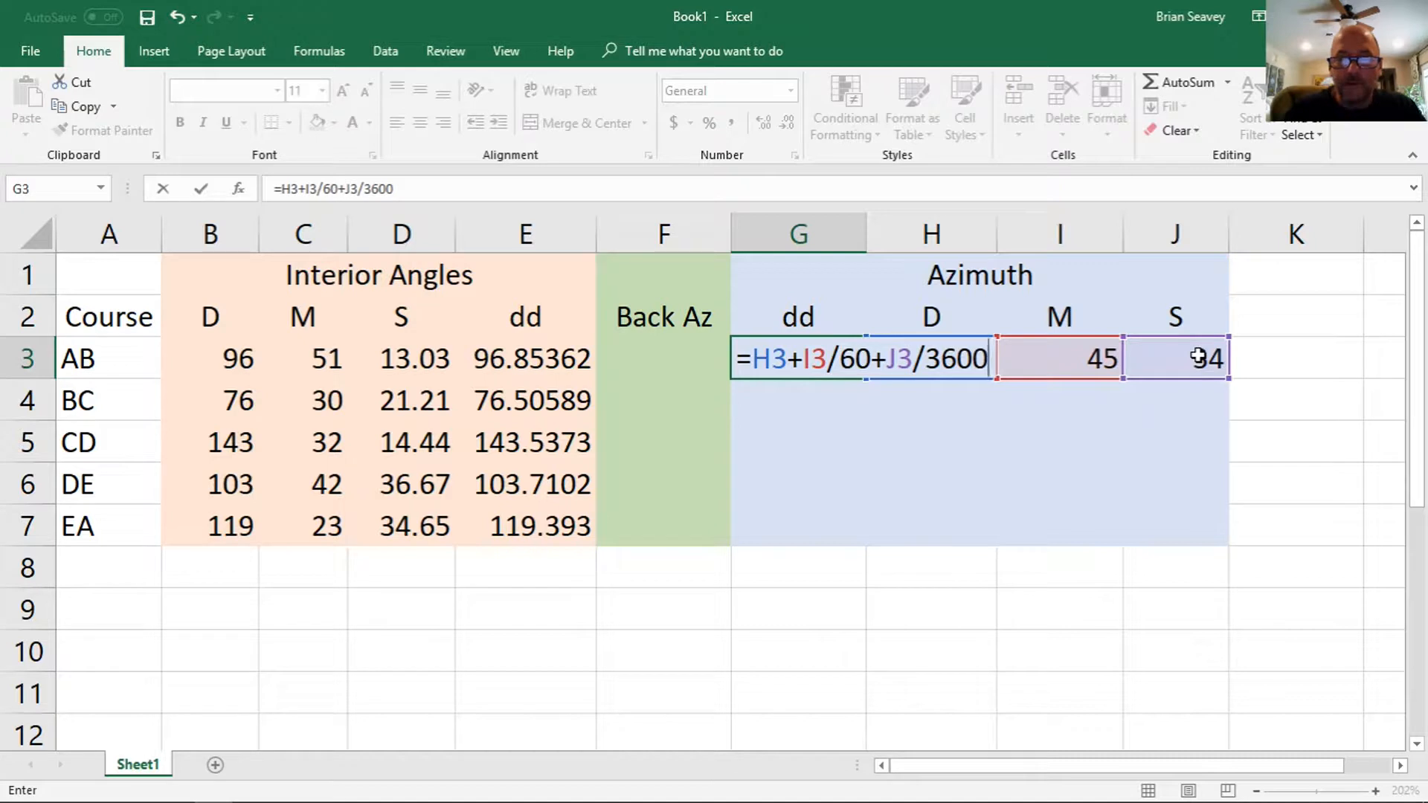
pyautogui.press('enter')
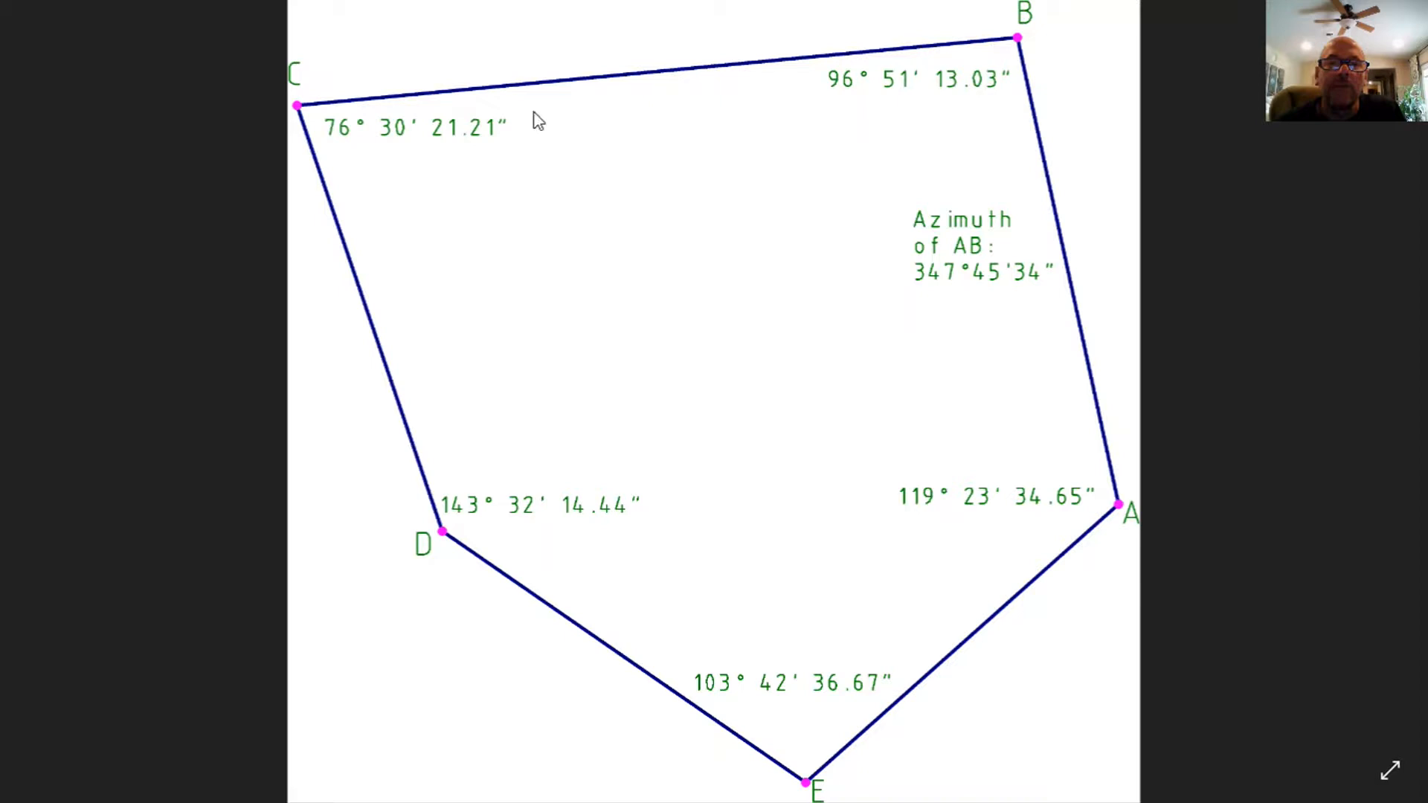
pyautogui.moveTo(983, 44)
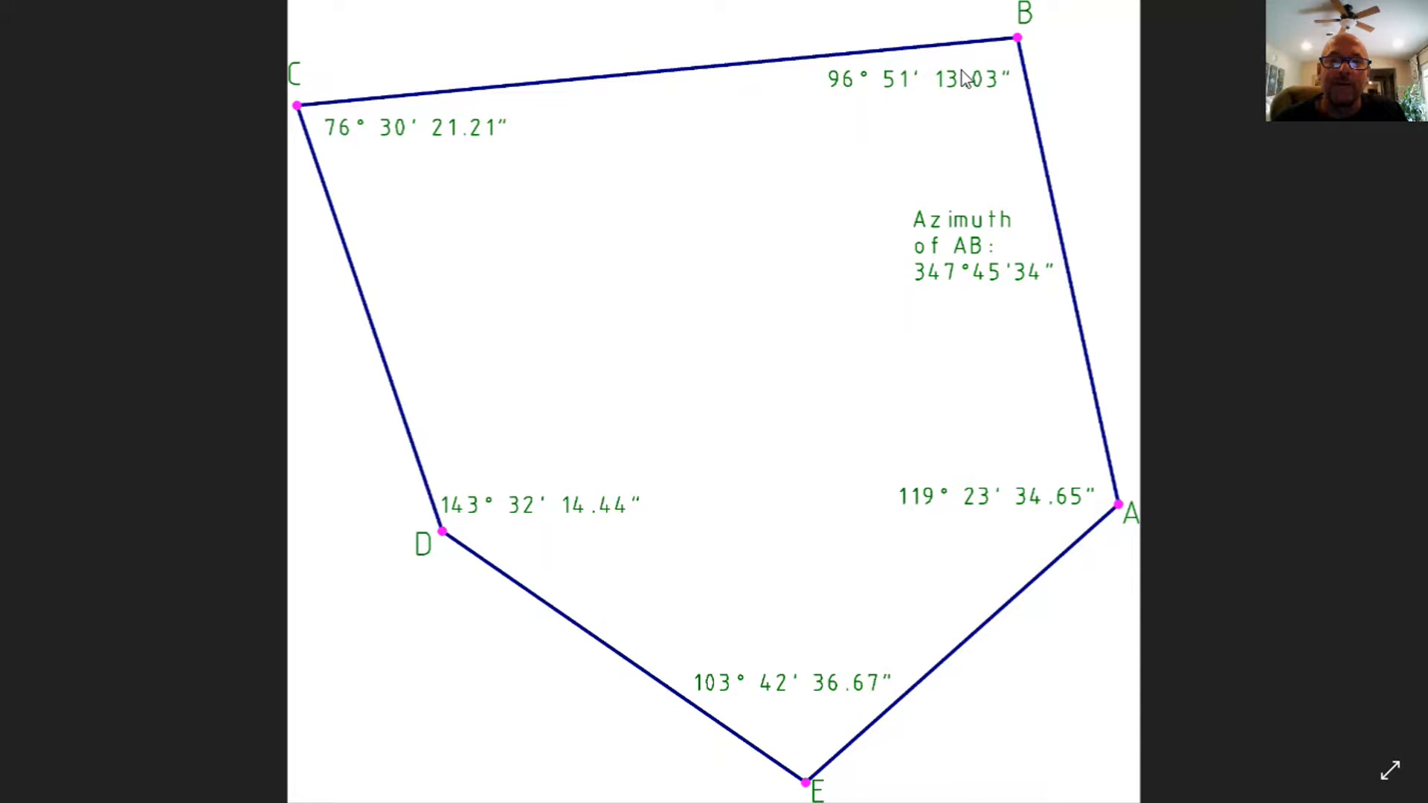
pyautogui.moveTo(836, 98)
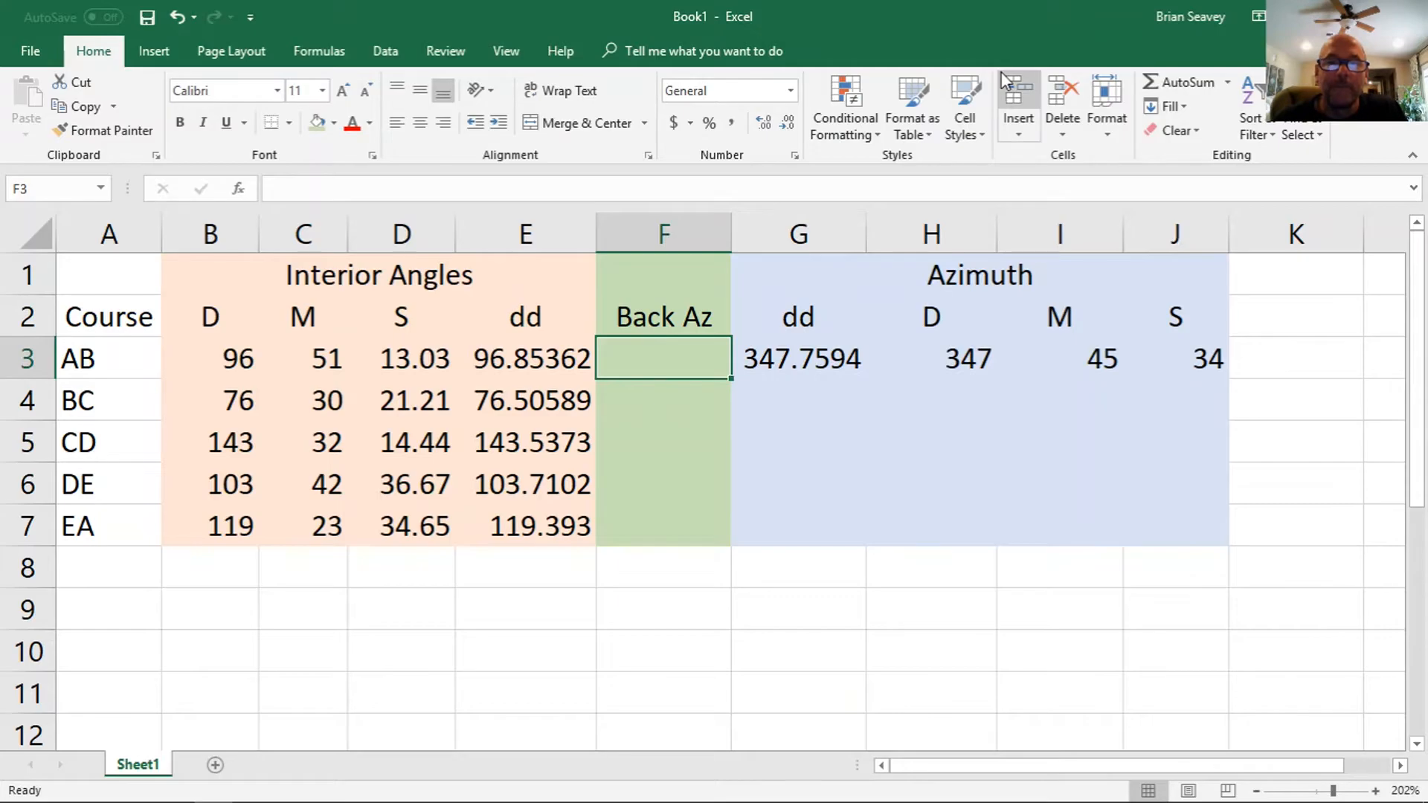
pyautogui.moveTo(664, 362)
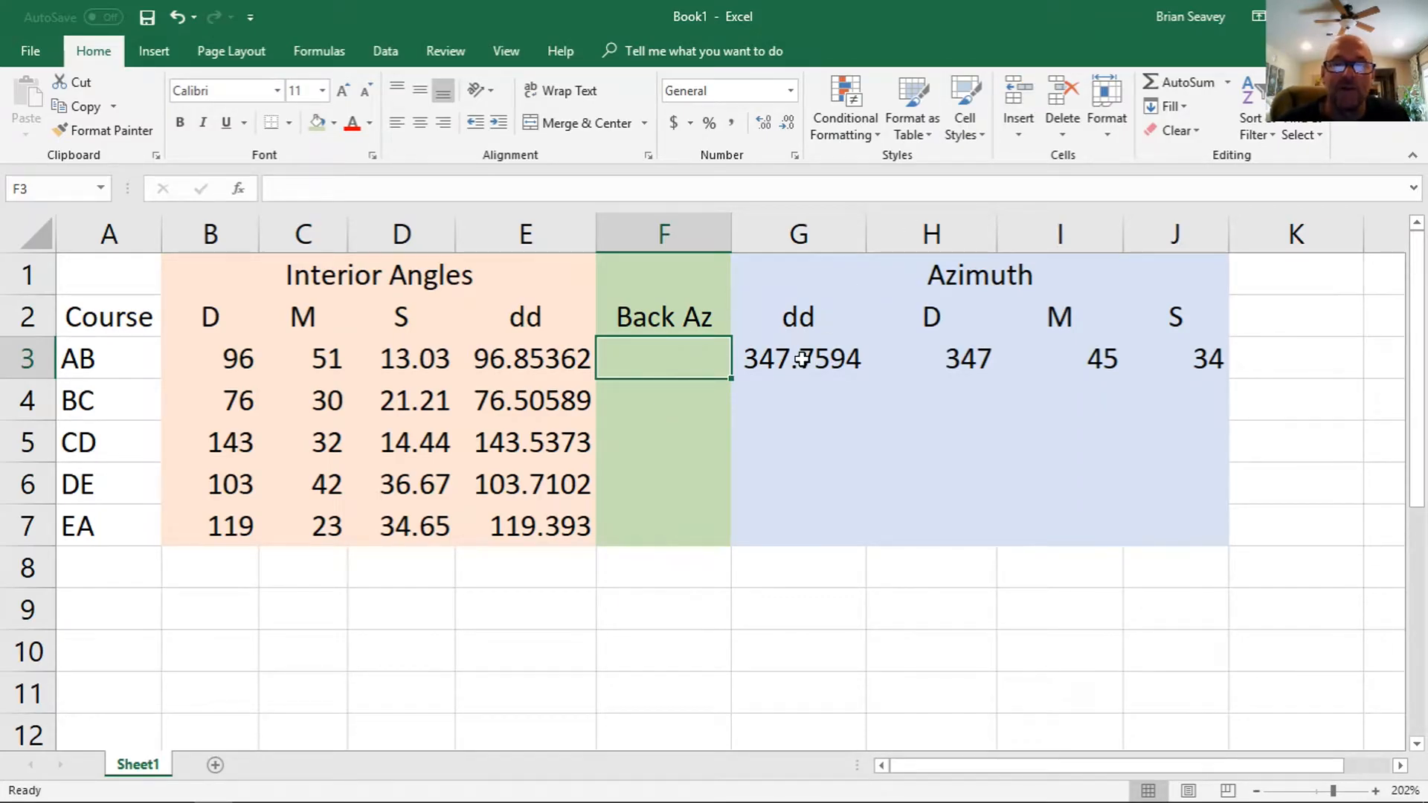
# - Start AB's back azimuth in F3 as the azimuth minus 180
pyautogui.click(798, 358)
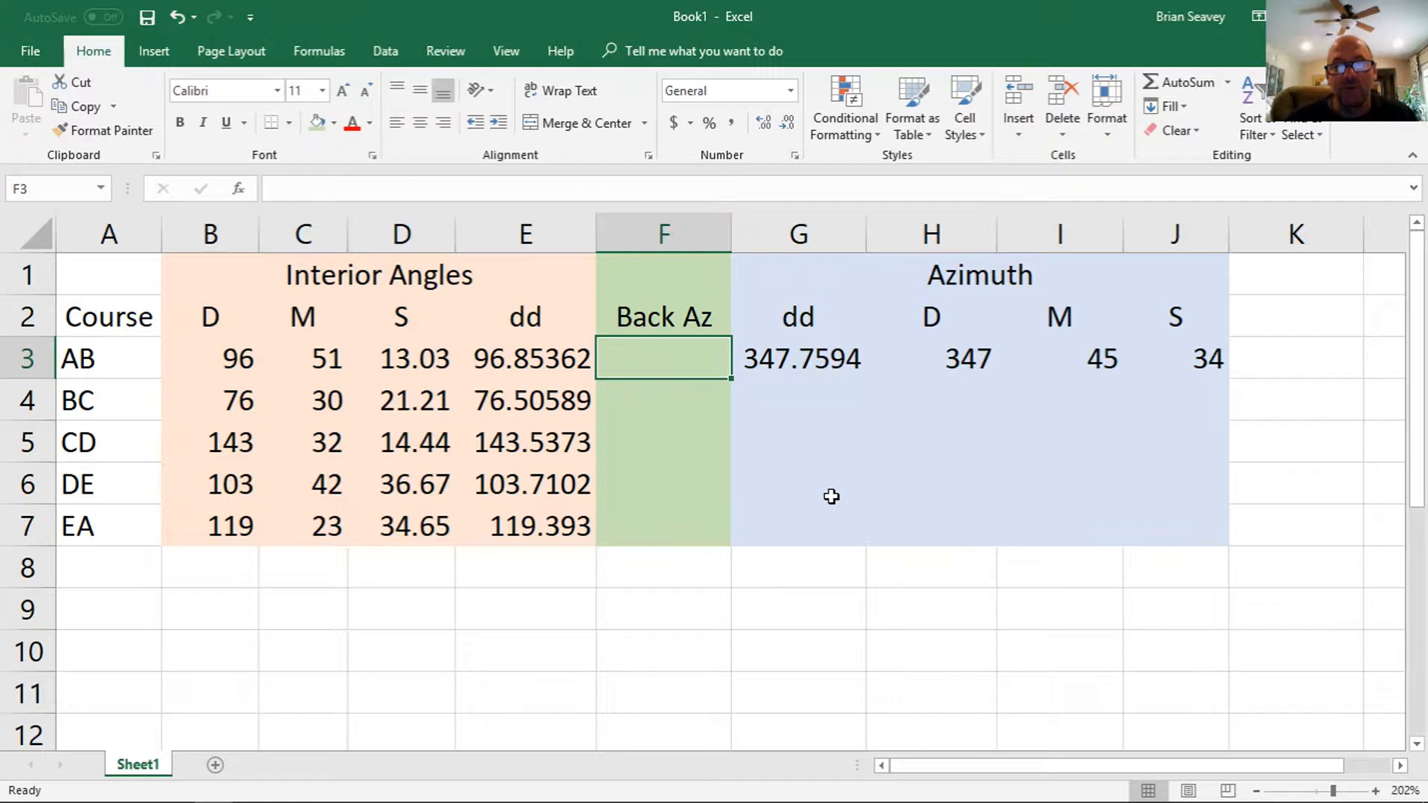
pyautogui.write('=')
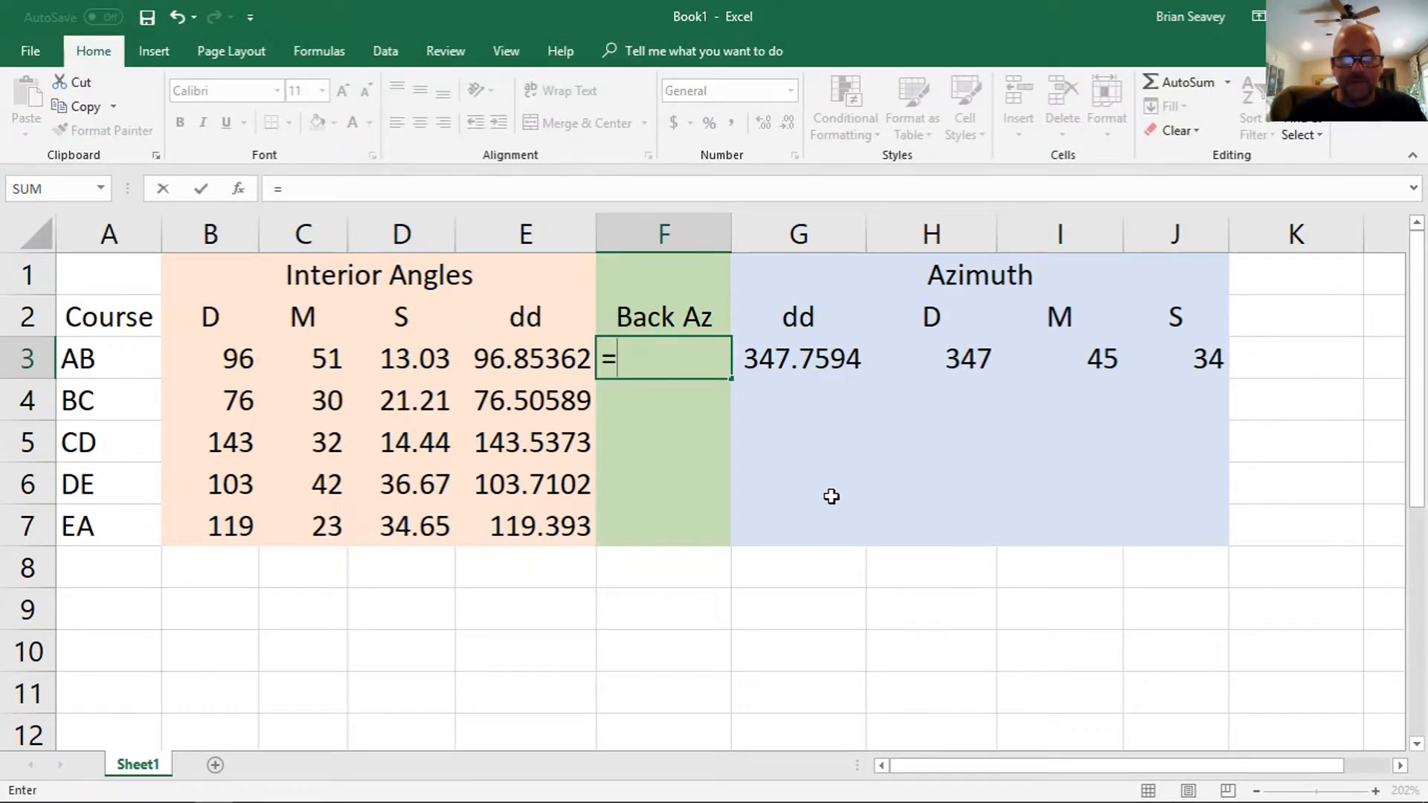
pyautogui.click(798, 357)
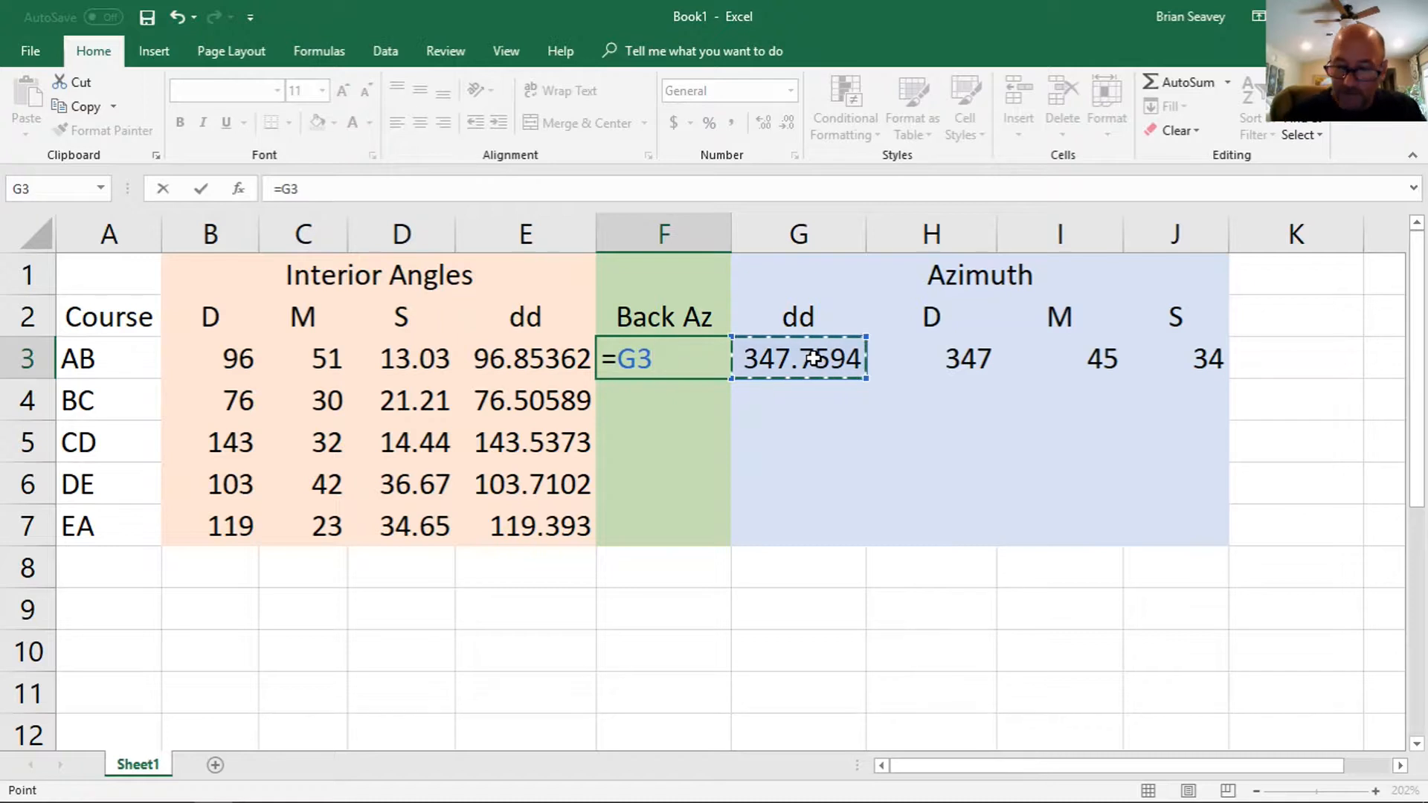
pyautogui.write('-')
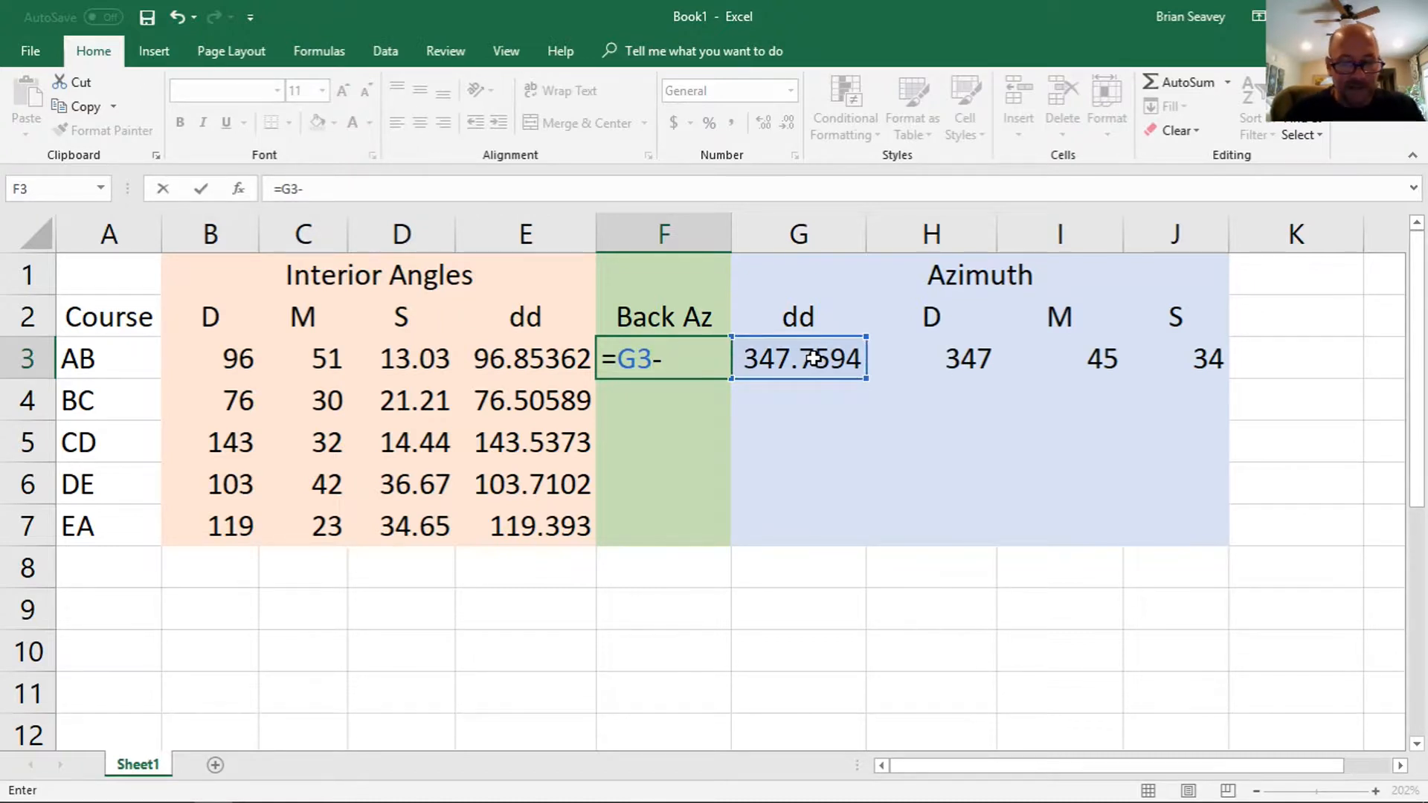
pyautogui.write('180')
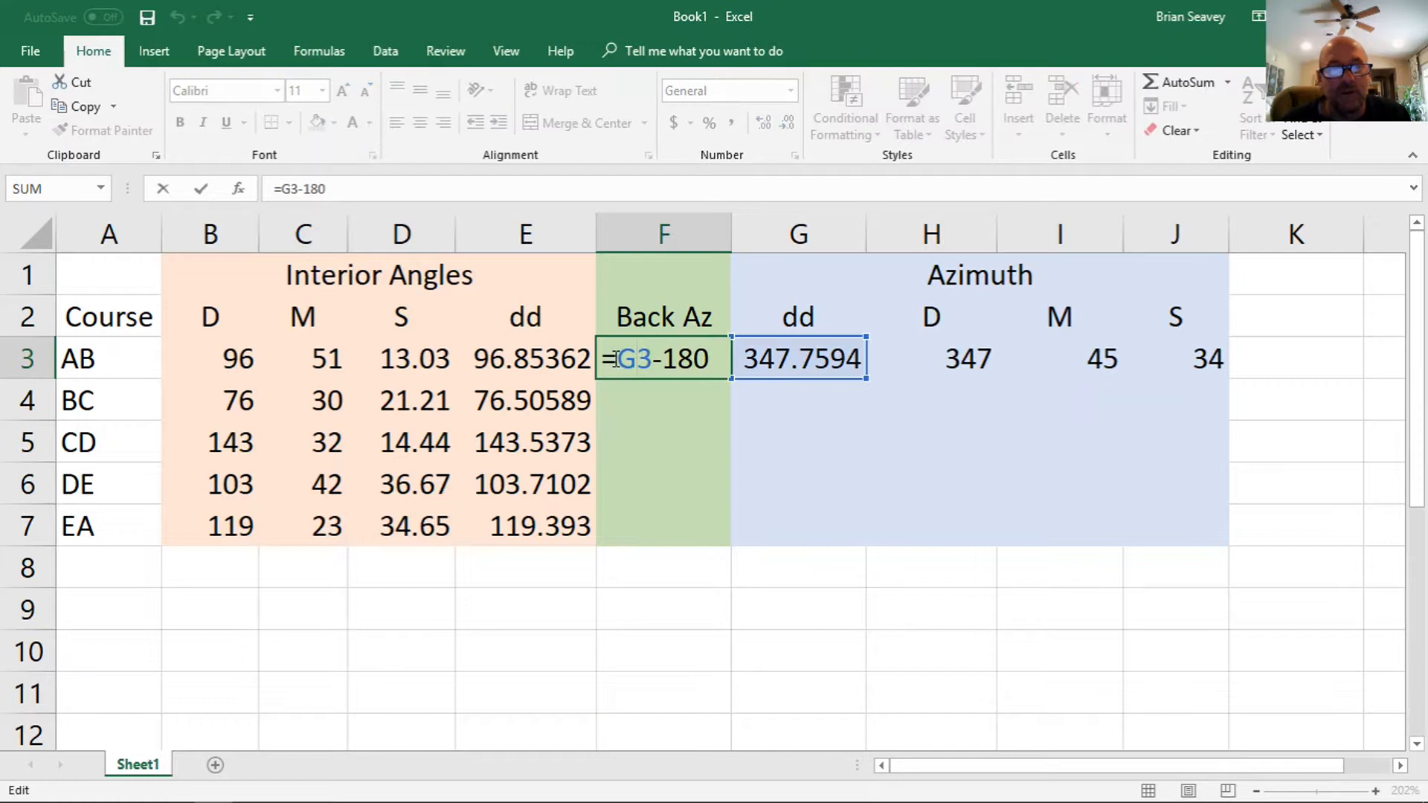
# - Rewrite it as =IF(G3>180,G3-180,G3+180), giving 167.7594
pyautogui.write('if(')
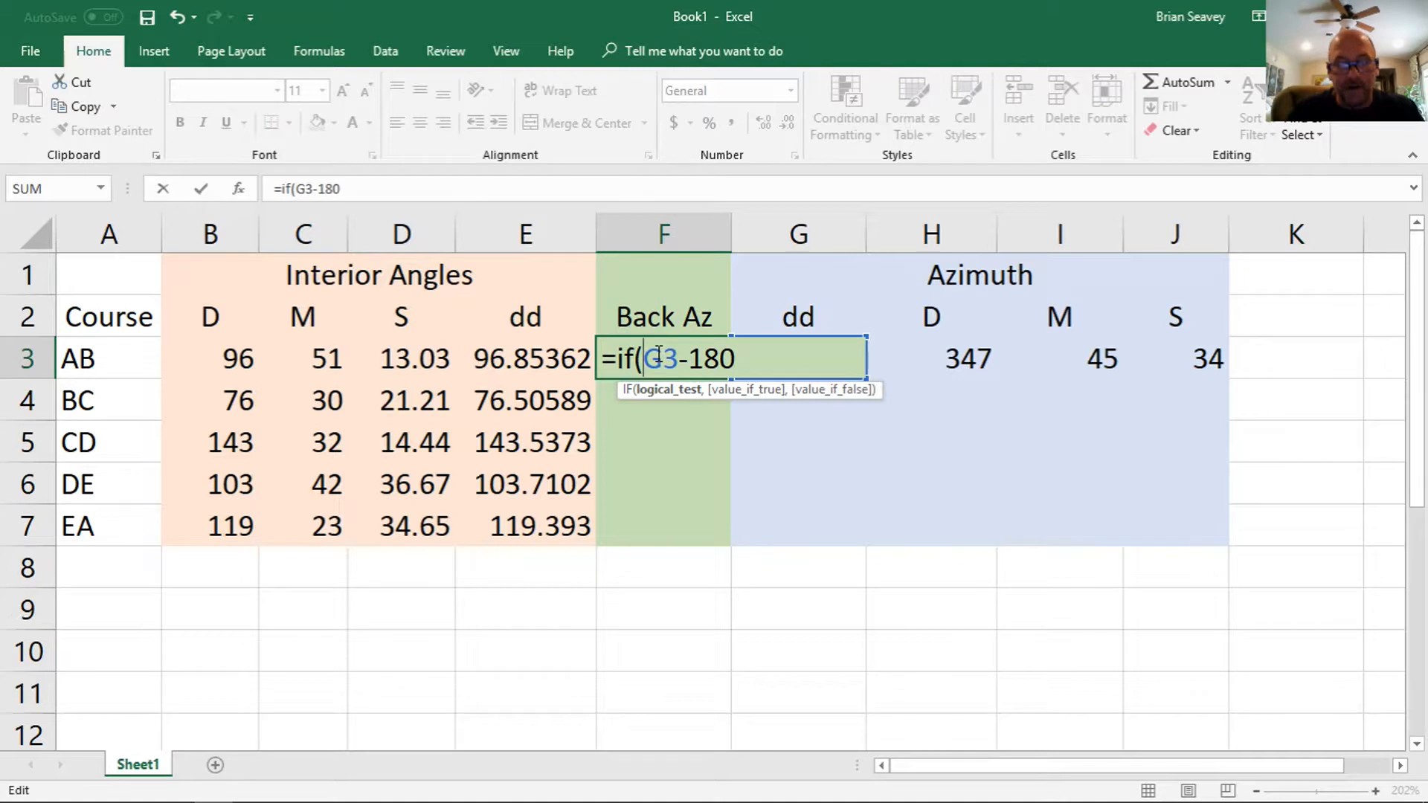
pyautogui.write('g')
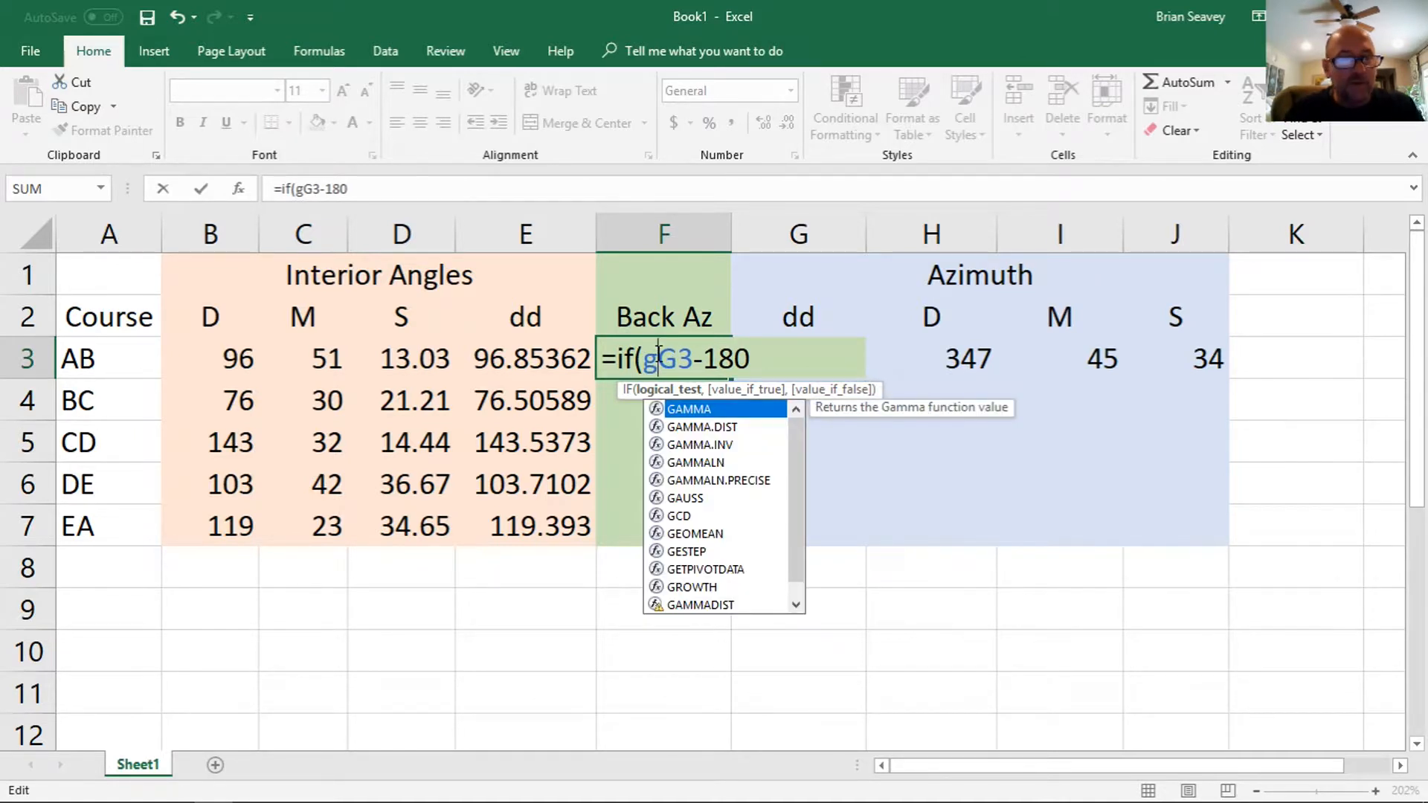
pyautogui.write('3')
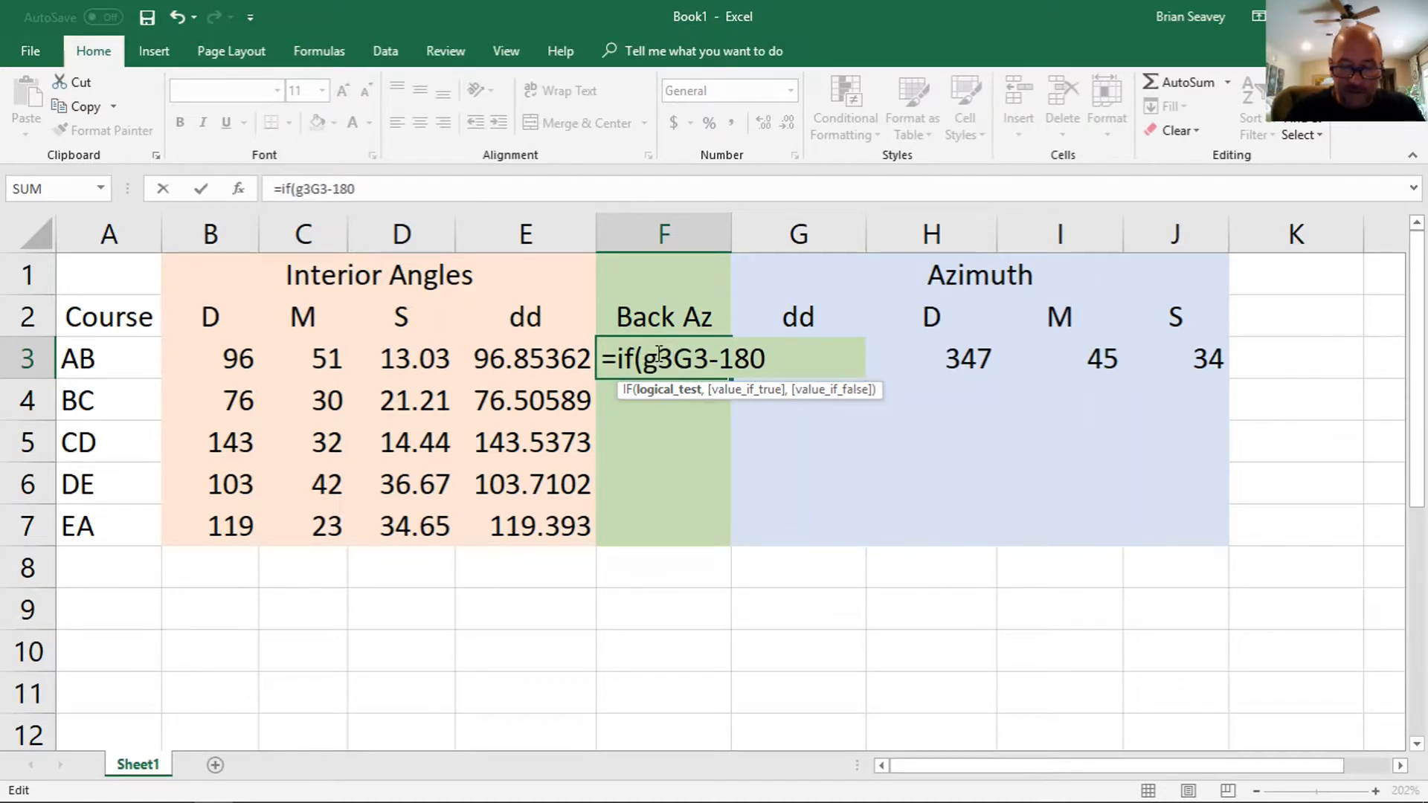
pyautogui.write('>')
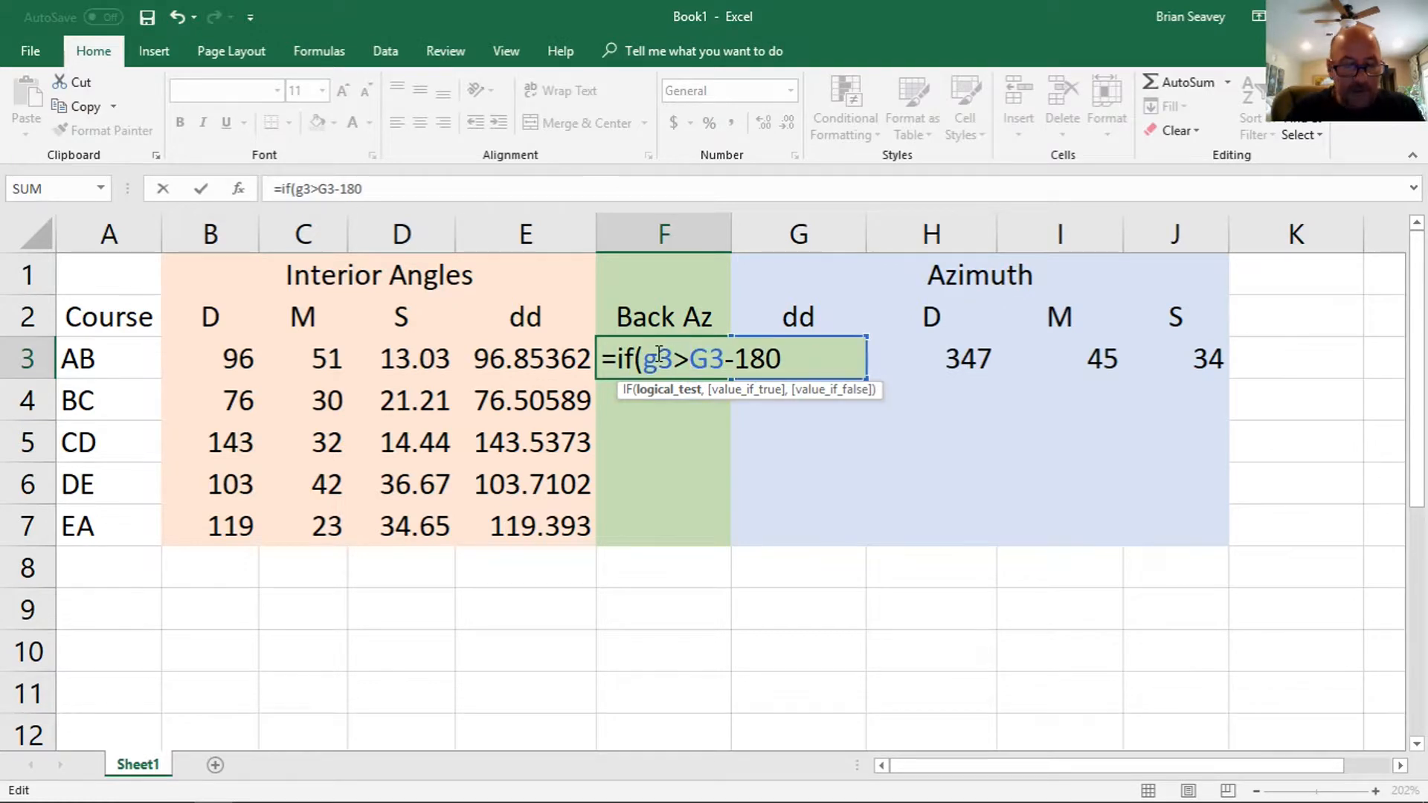
pyautogui.write('180')
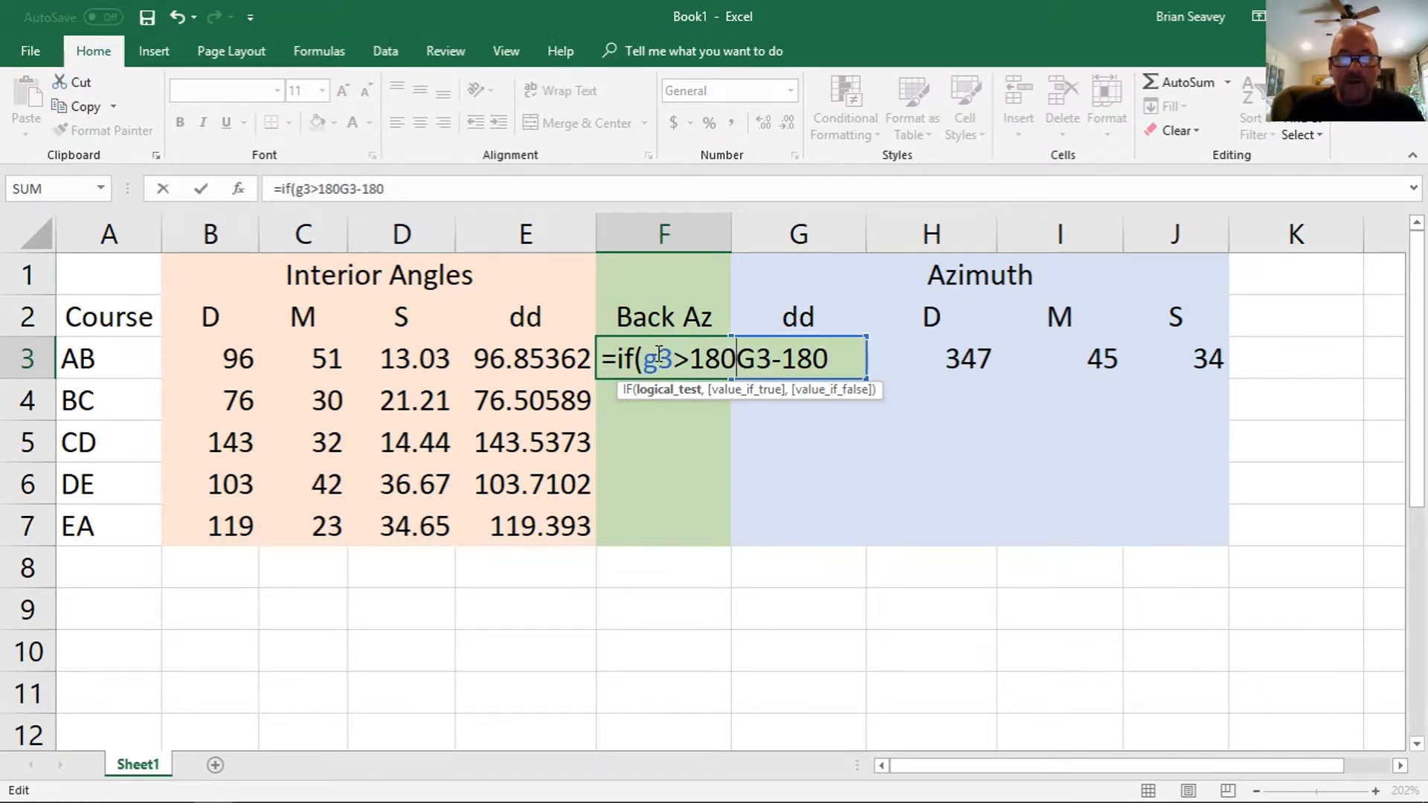
pyautogui.write(',')
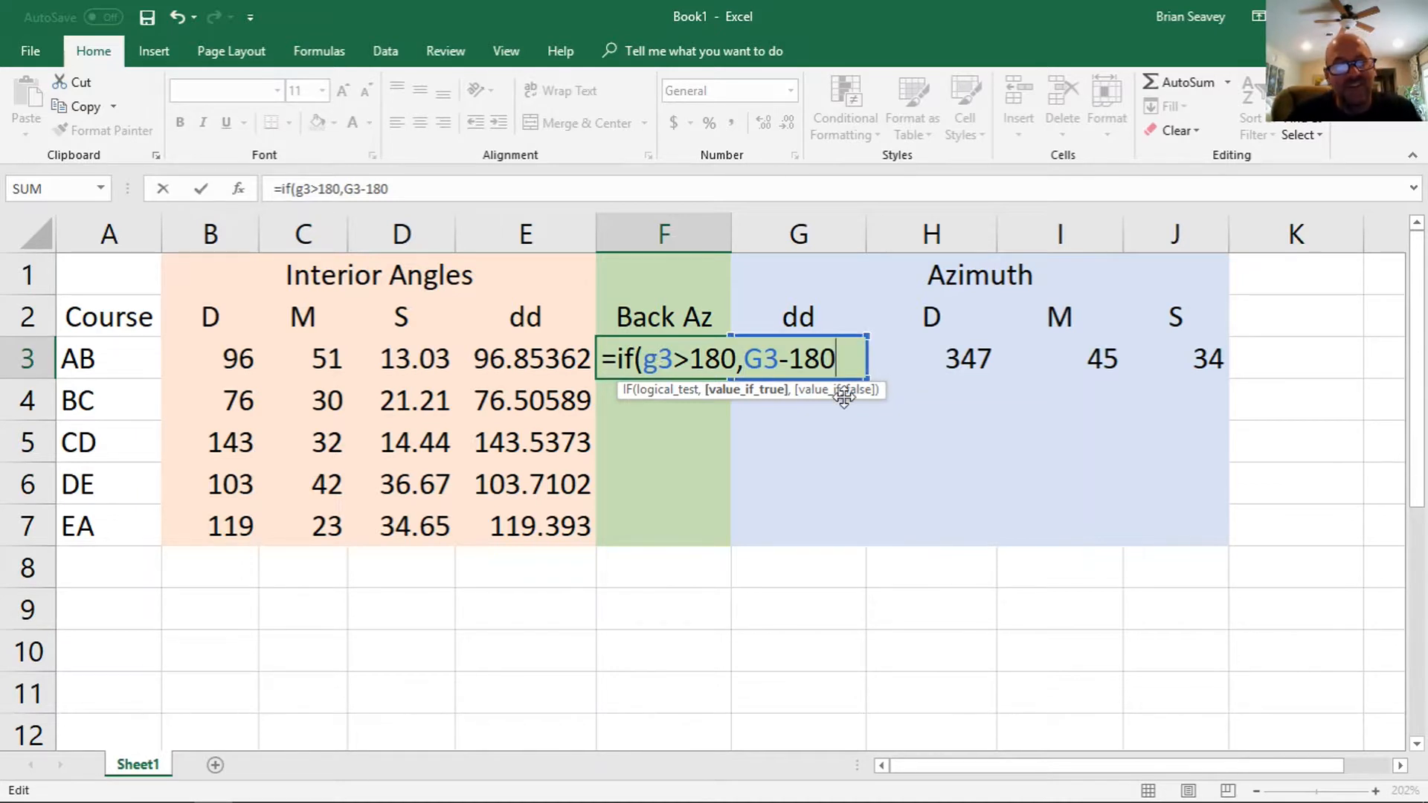
pyautogui.write(',g')
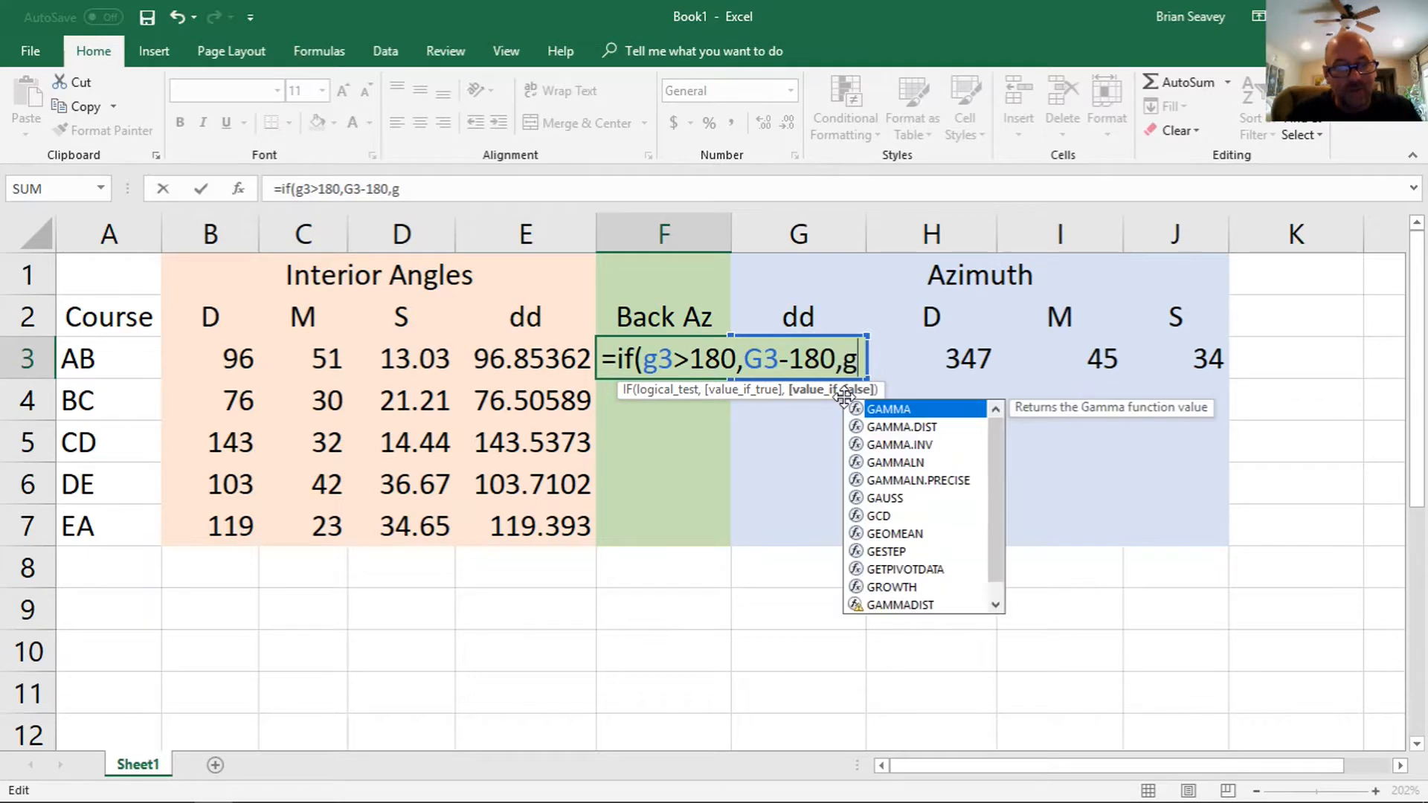
pyautogui.write('3+1')
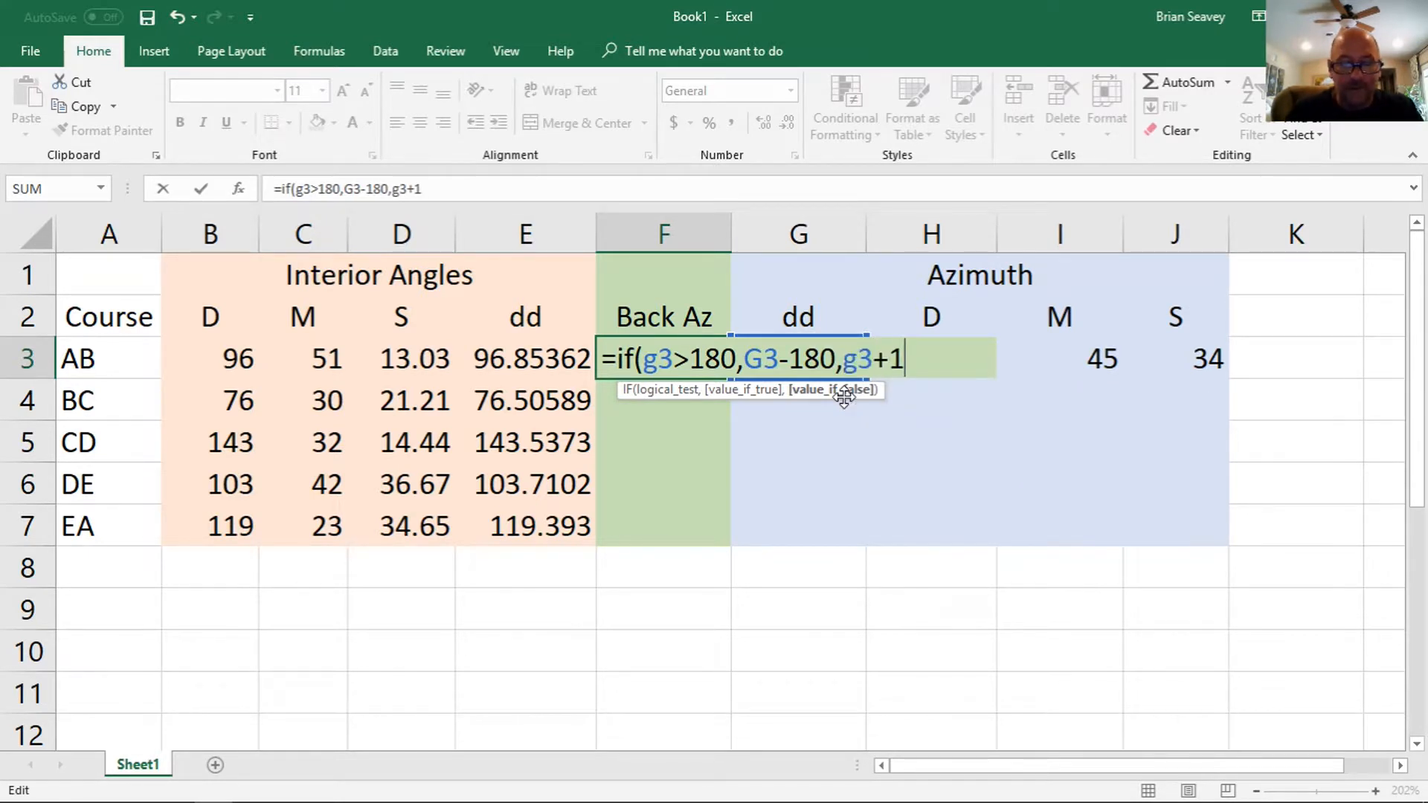
pyautogui.write('80')
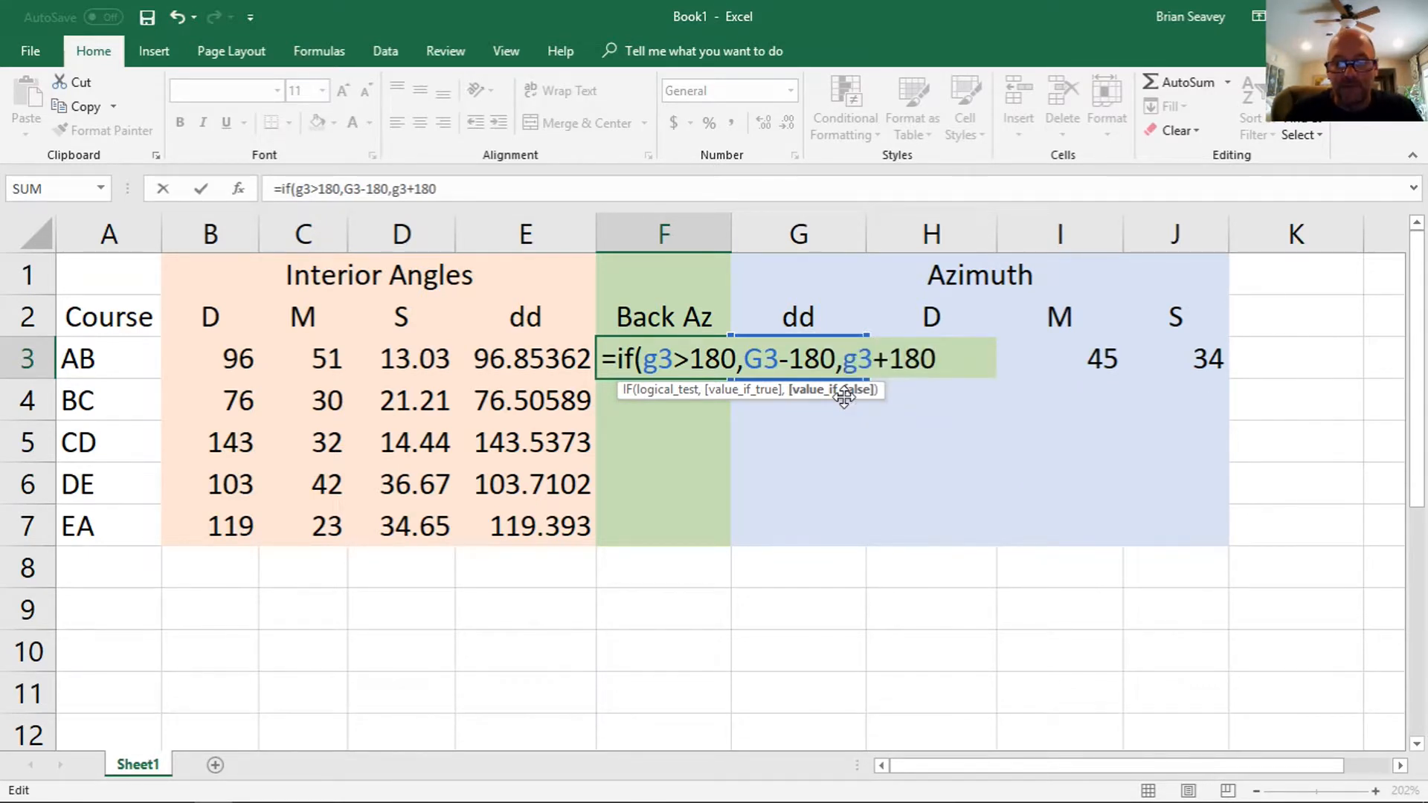
pyautogui.write(')')
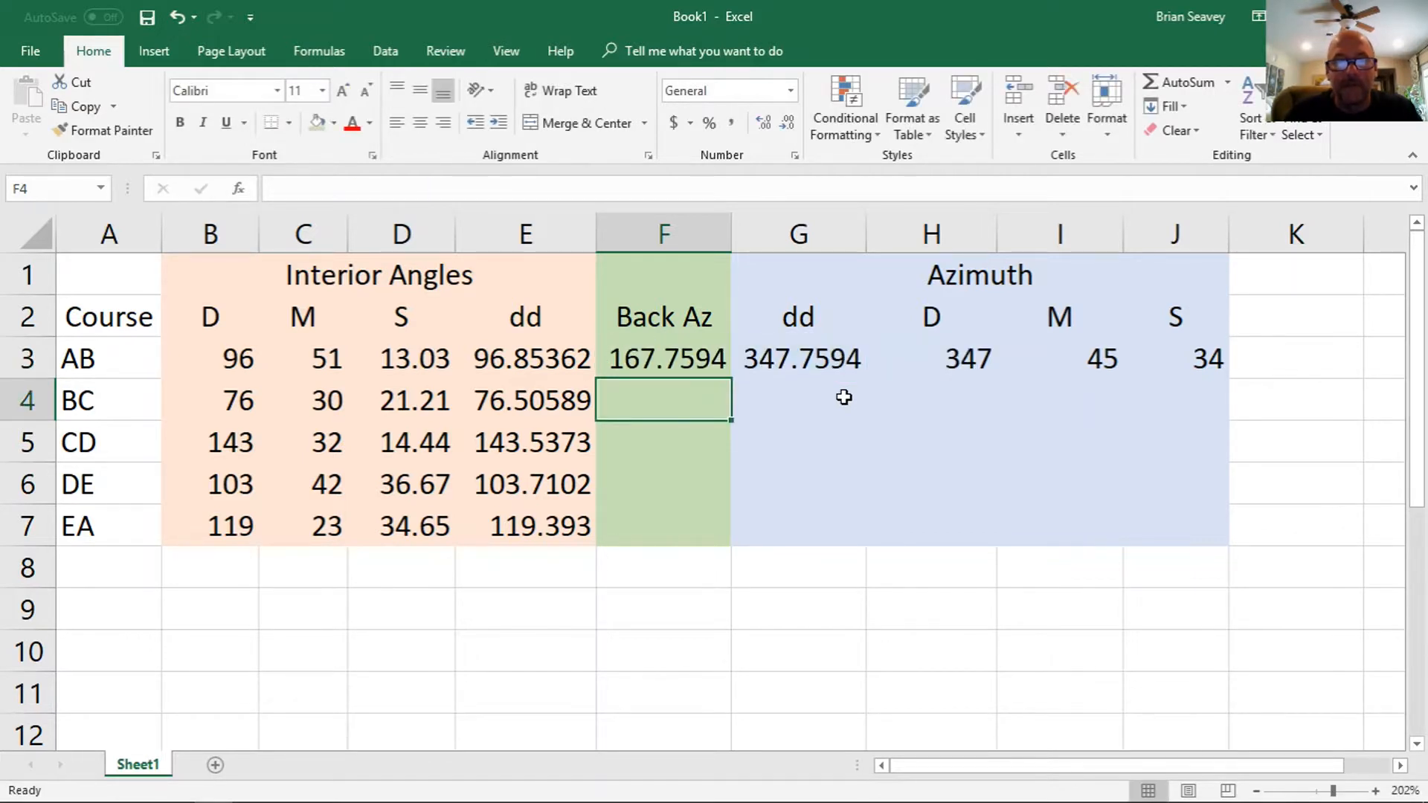
# - Fill the F3 back-azimuth formula down to F7 for courses BC through EA
pyautogui.click(662, 357)
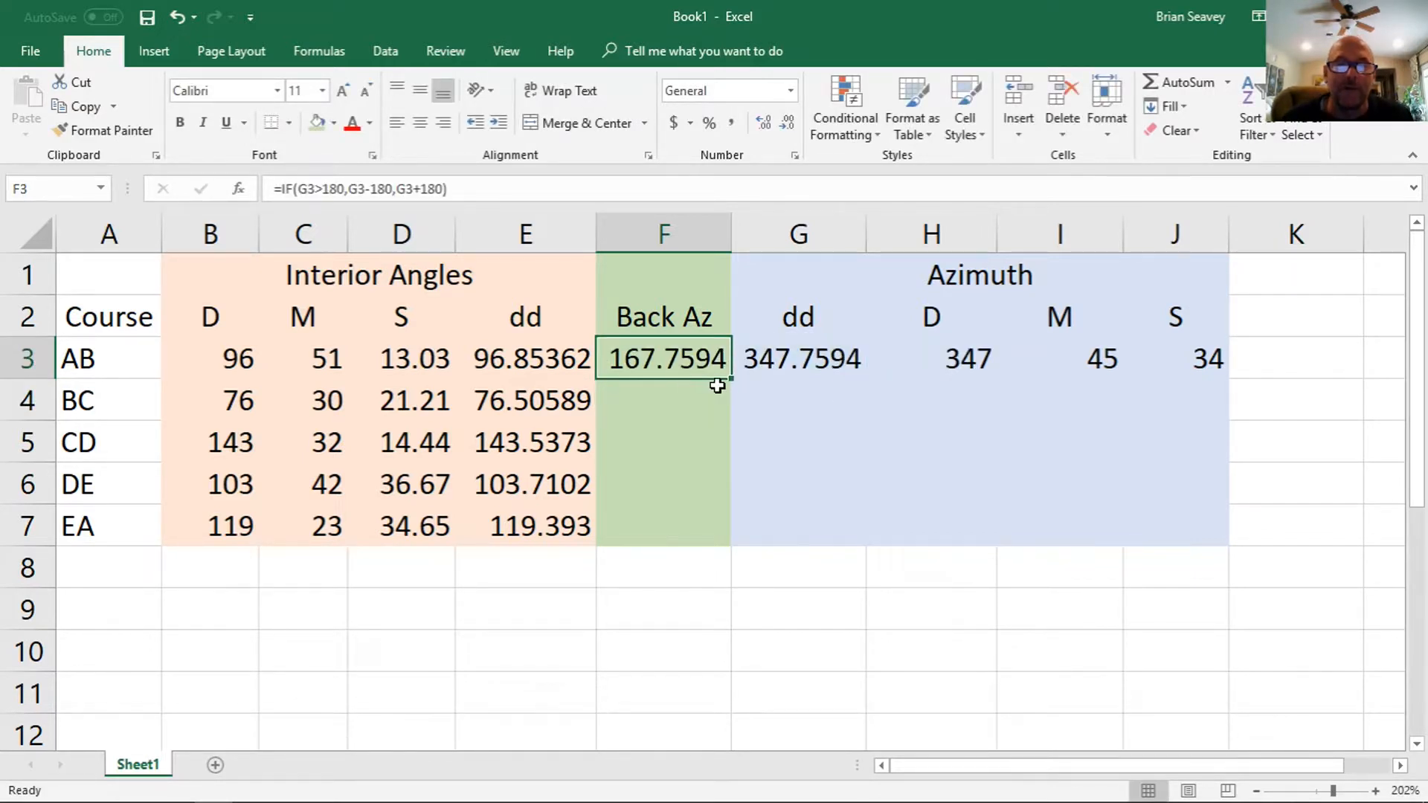
pyautogui.moveTo(728, 378); pyautogui.dragTo(729, 535)
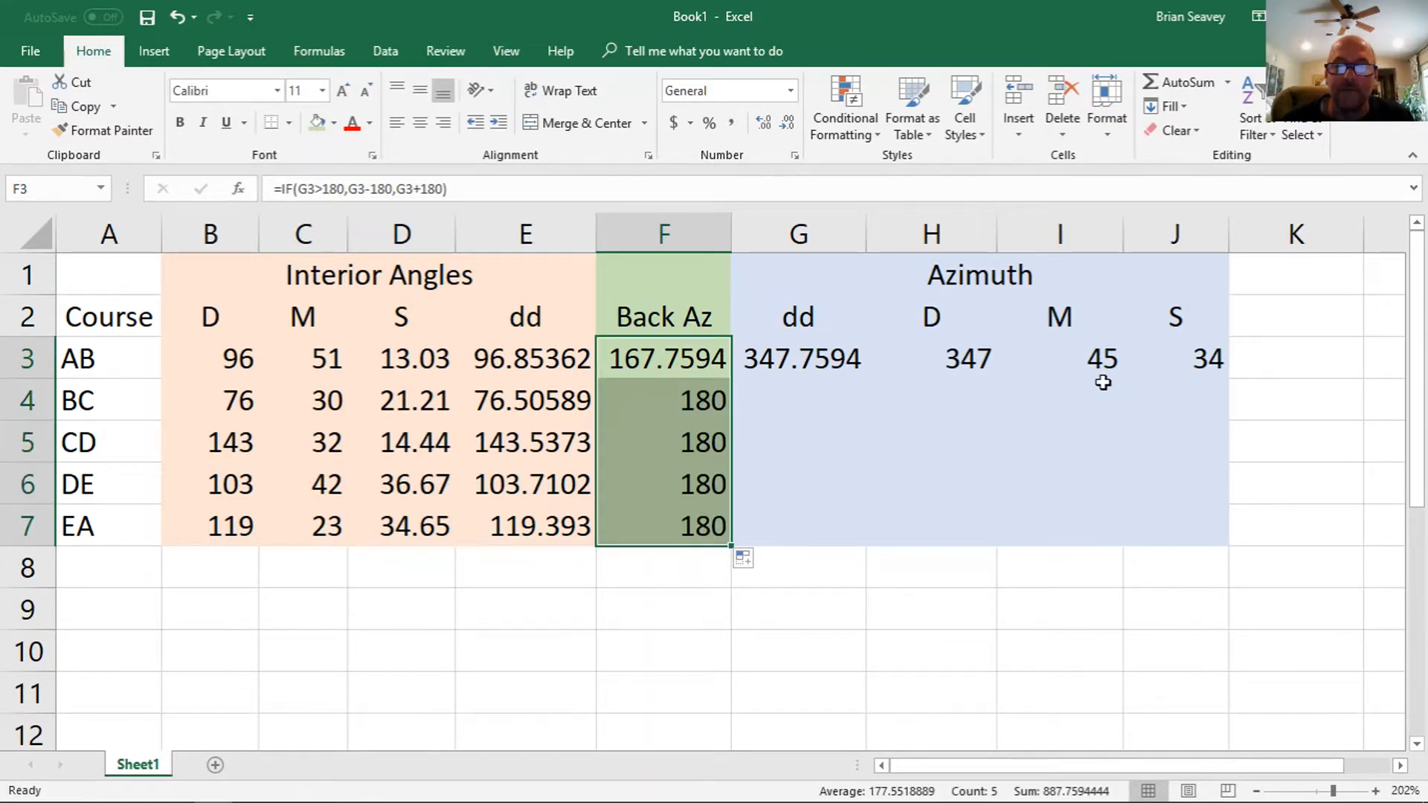
pyautogui.click(798, 401)
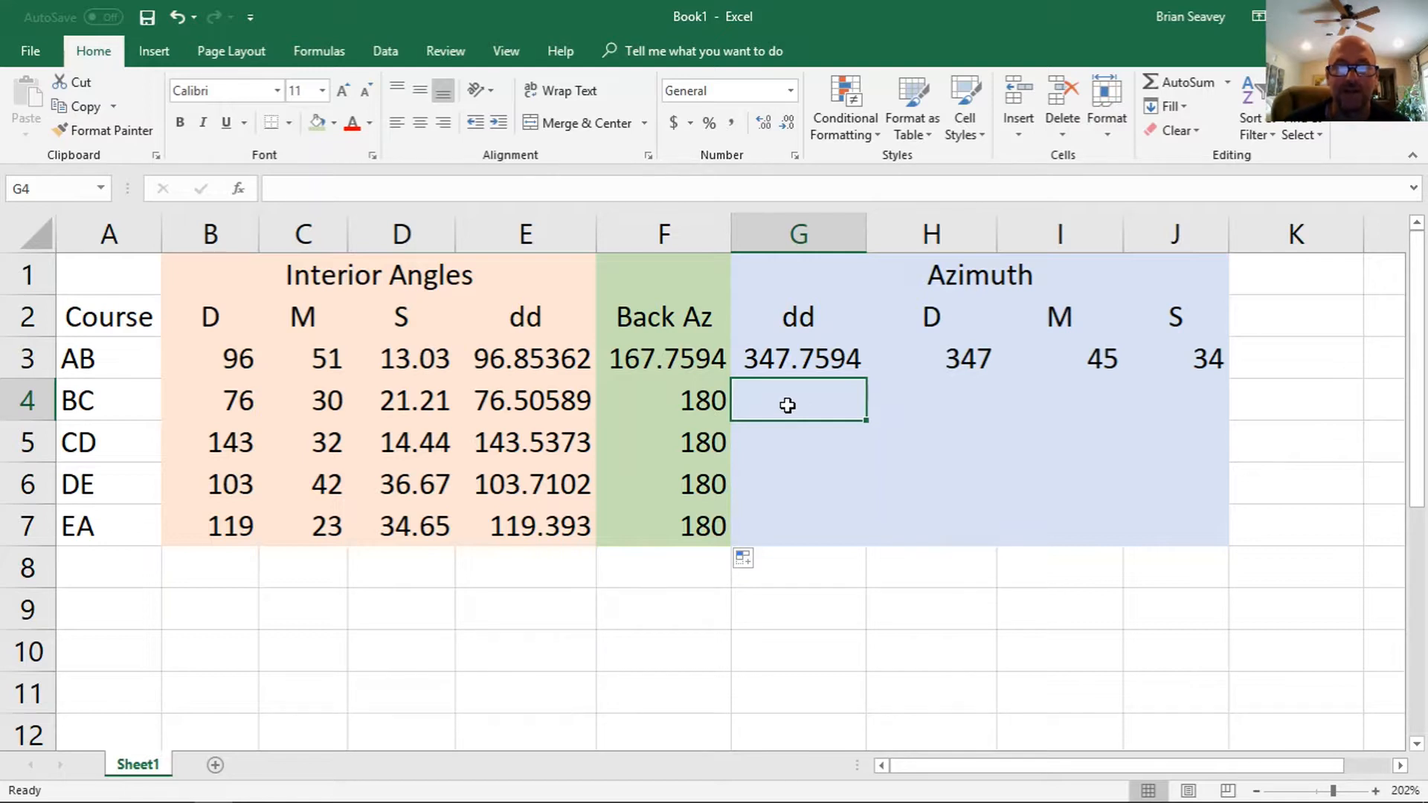
# - Enter =F3+E3 in G4 and fill it down to G7 for courses CD, DE, EA
pyautogui.write('=F3')
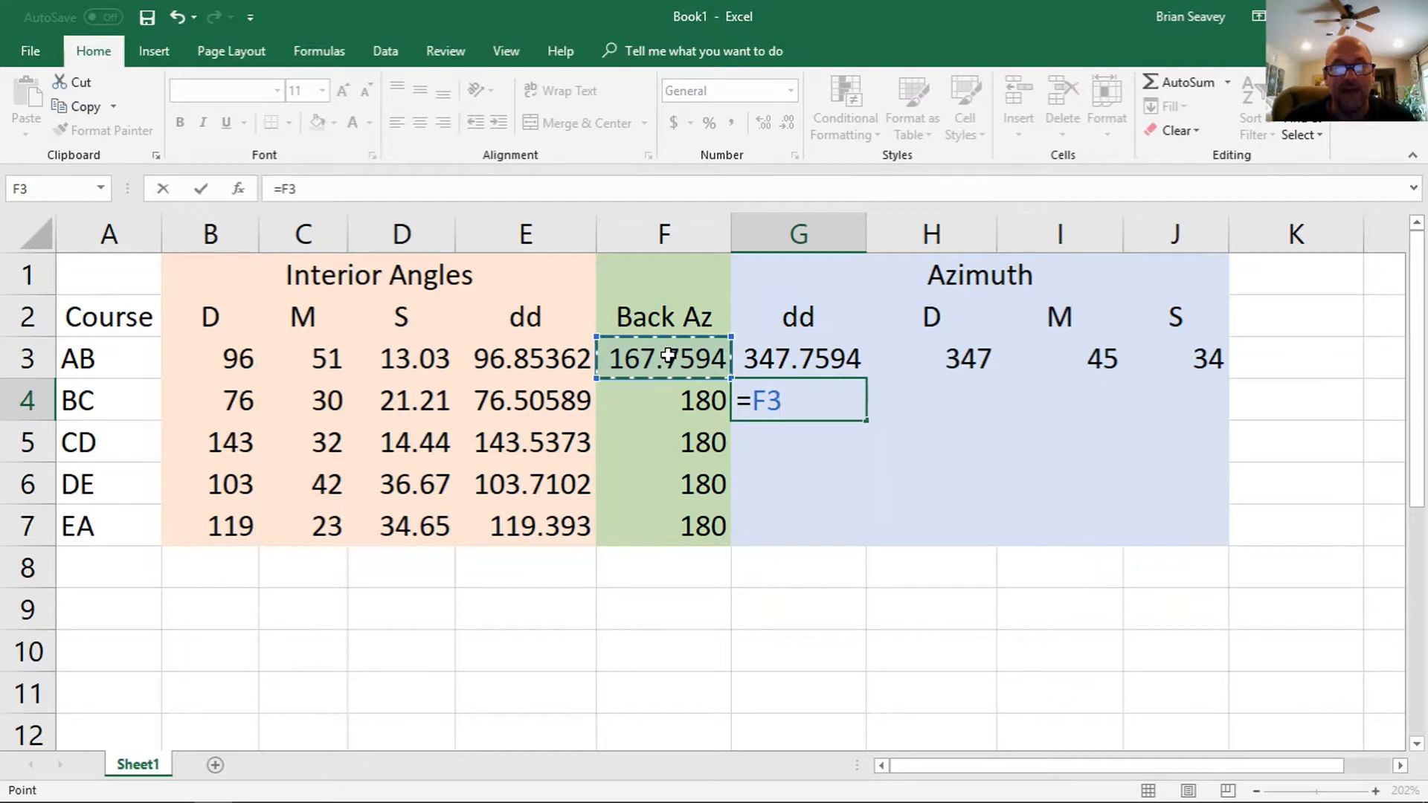
pyautogui.write('+')
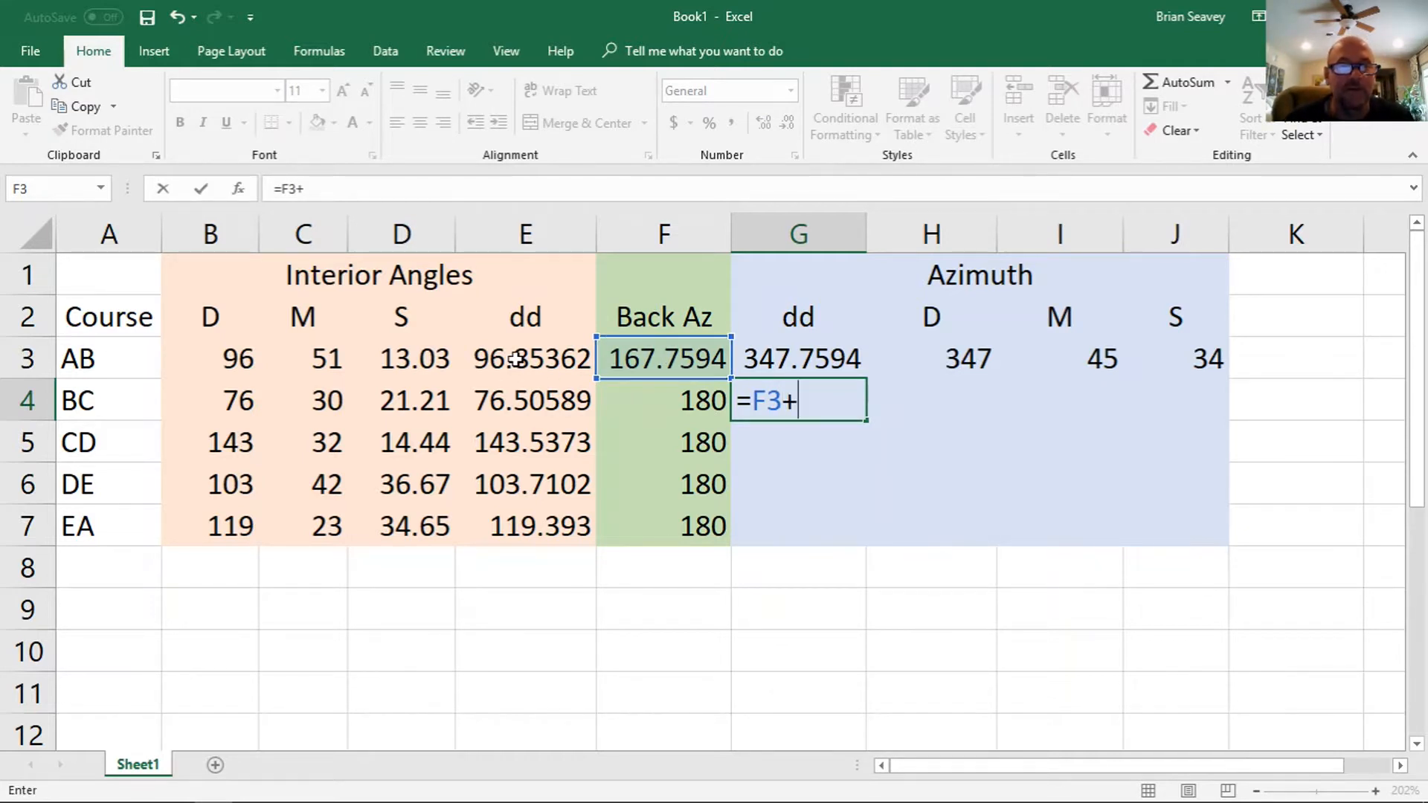
pyautogui.click(524, 358)
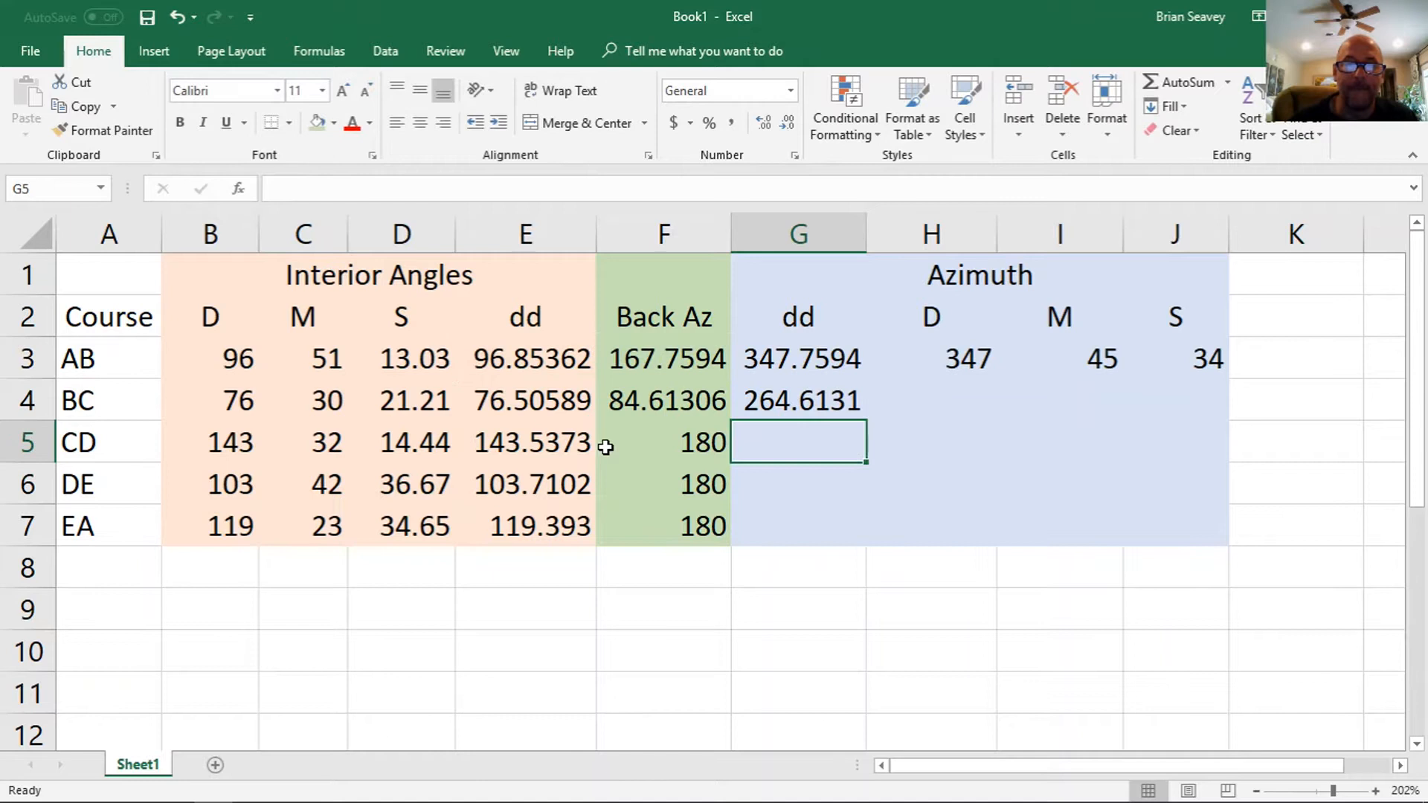
pyautogui.click(798, 400)
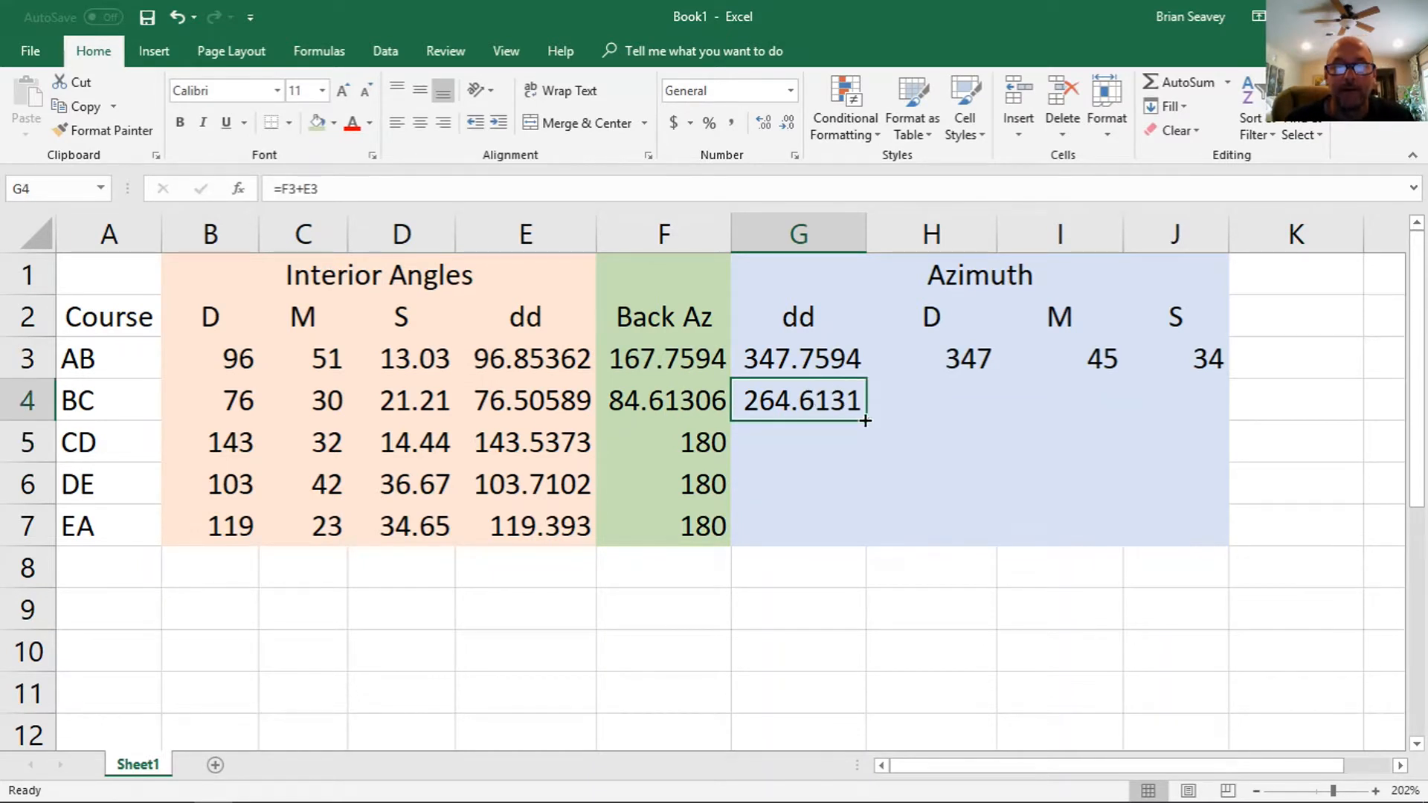
pyautogui.moveTo(863, 419); pyautogui.dragTo(863, 542)
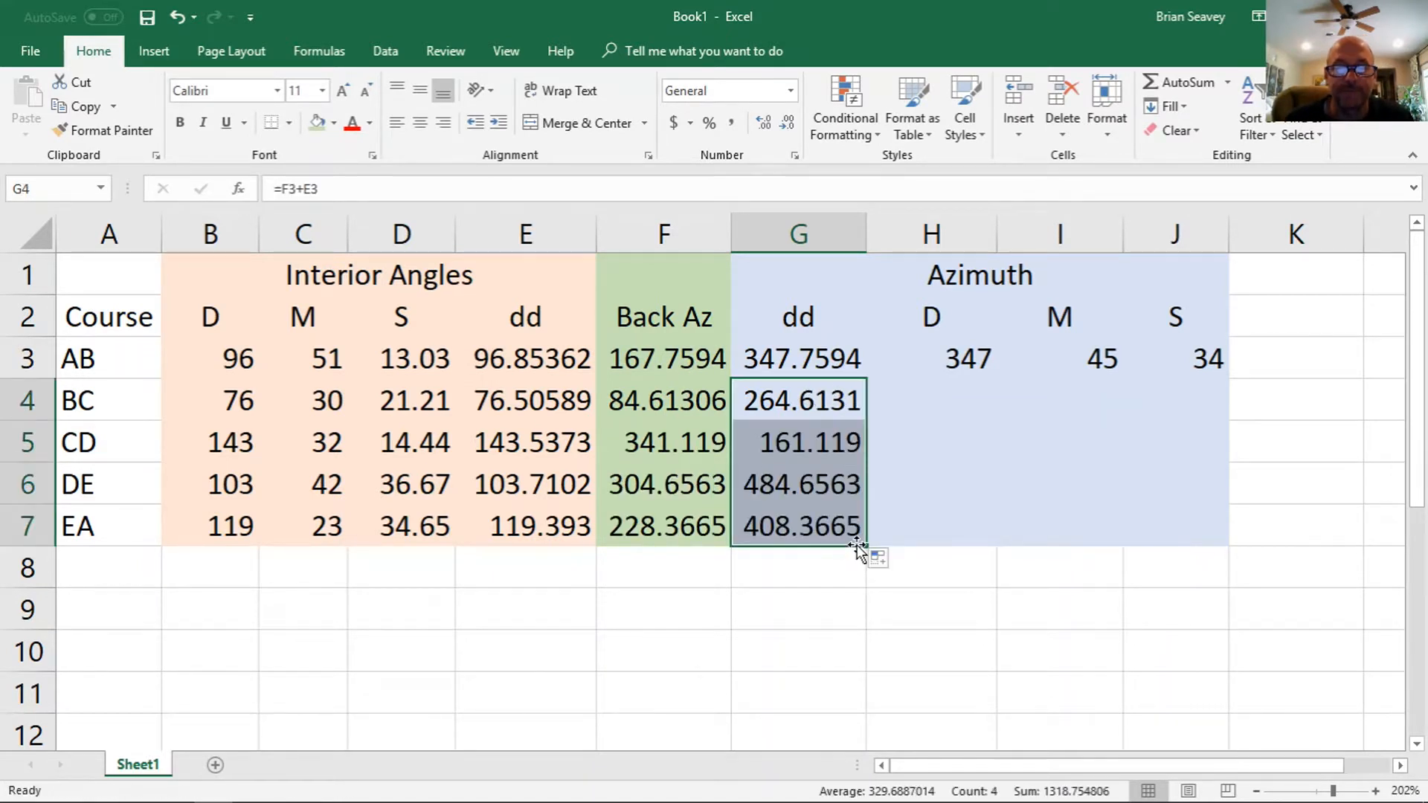
pyautogui.moveTo(674, 483)
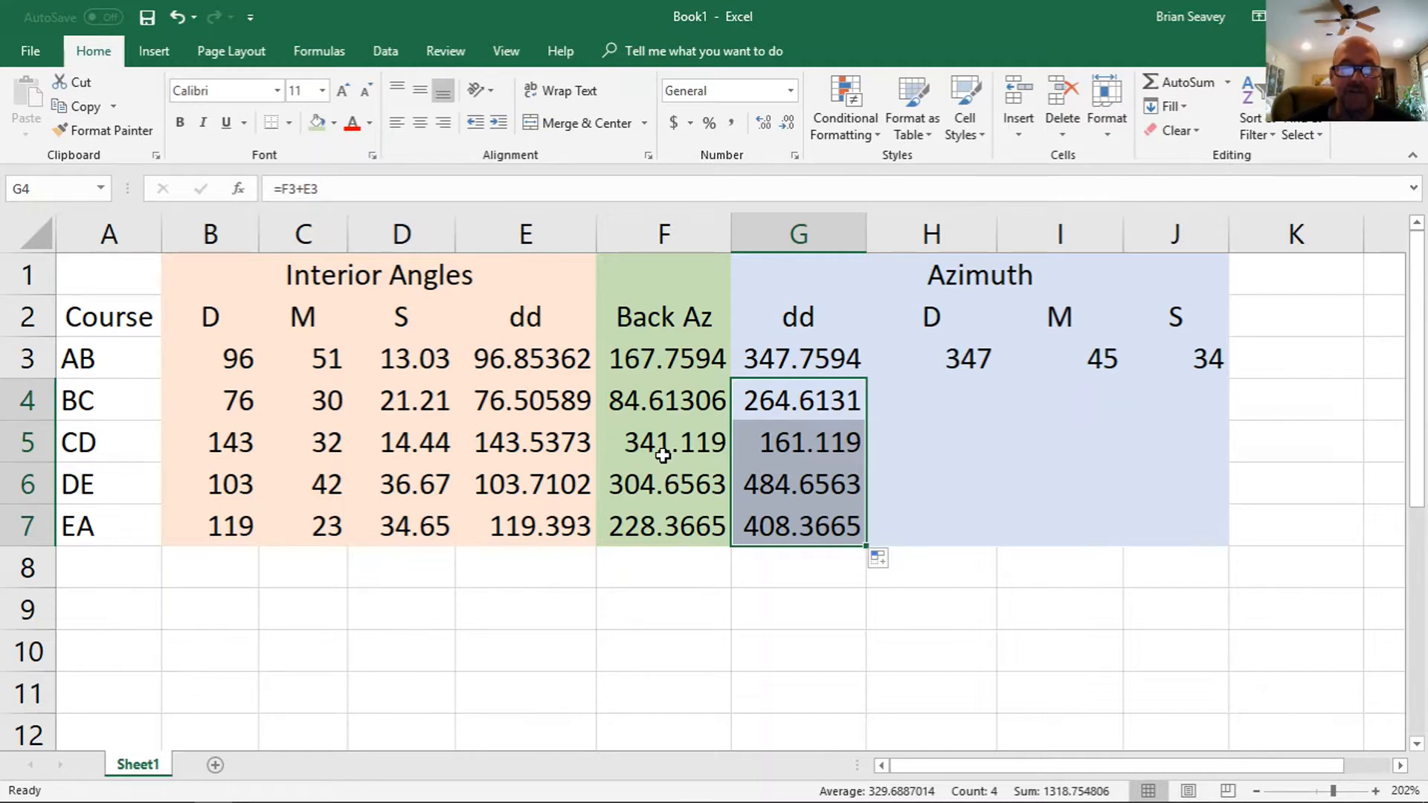
pyautogui.click(663, 484)
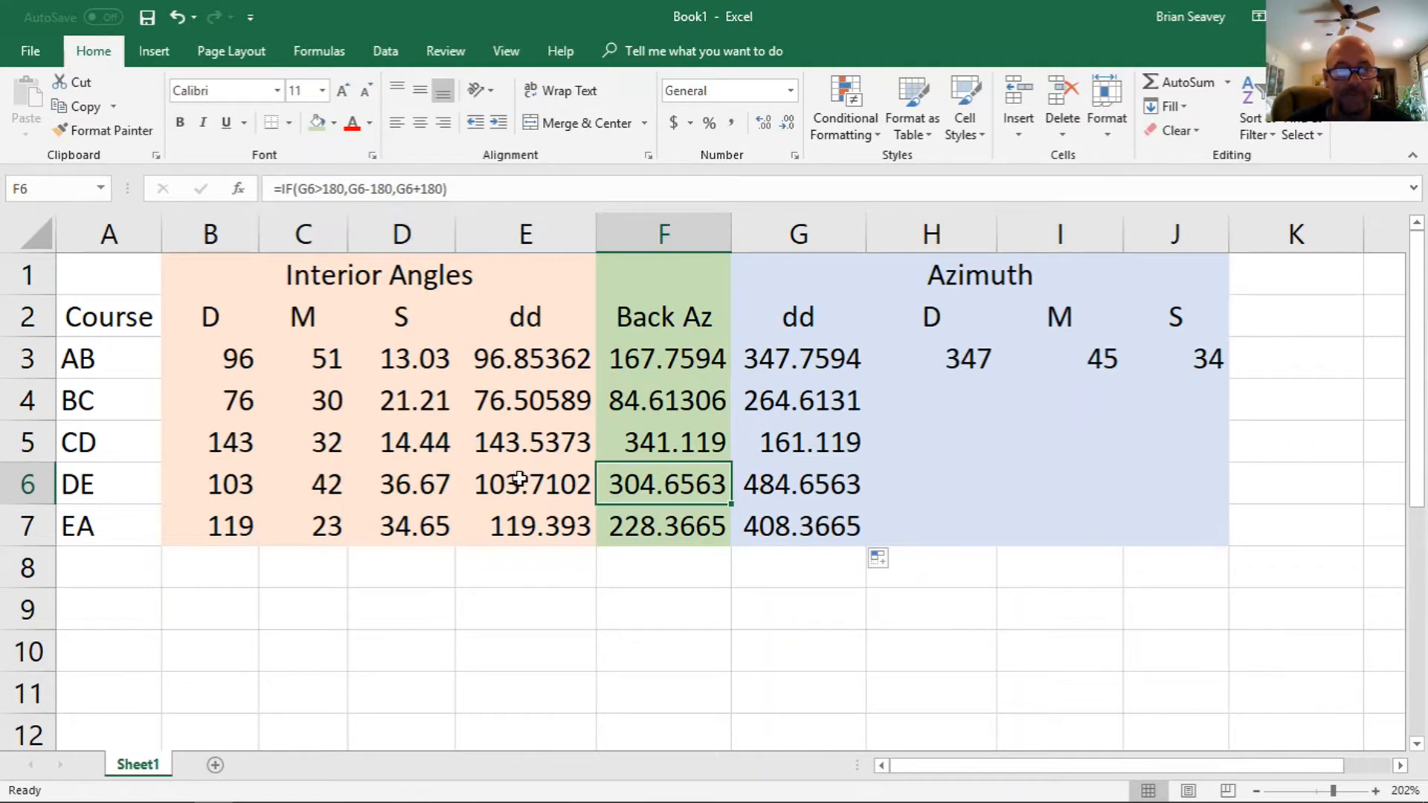
# - Inspect the DE angle and azimuth formulas, then reopen G4's formula for editing
pyautogui.click(525, 484)
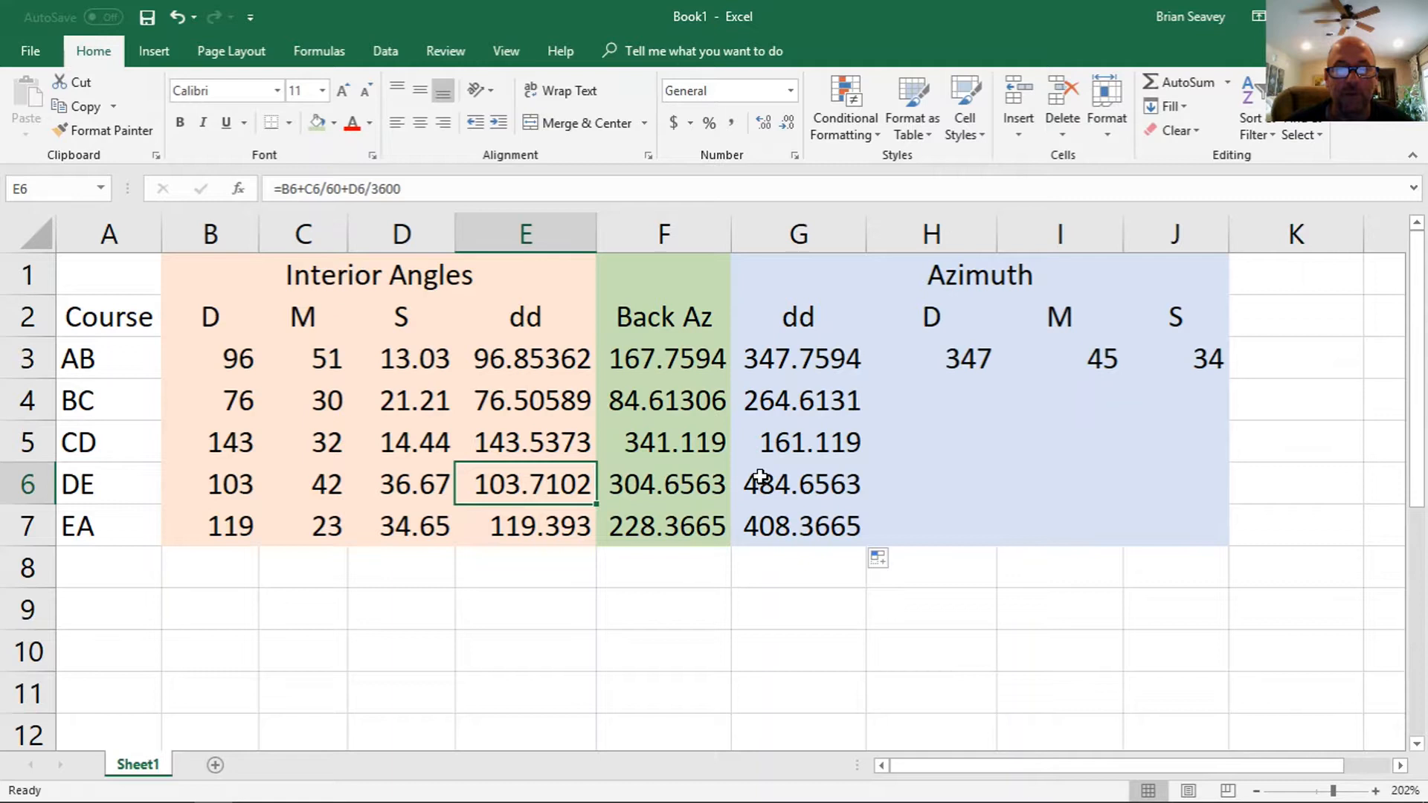
pyautogui.click(798, 484)
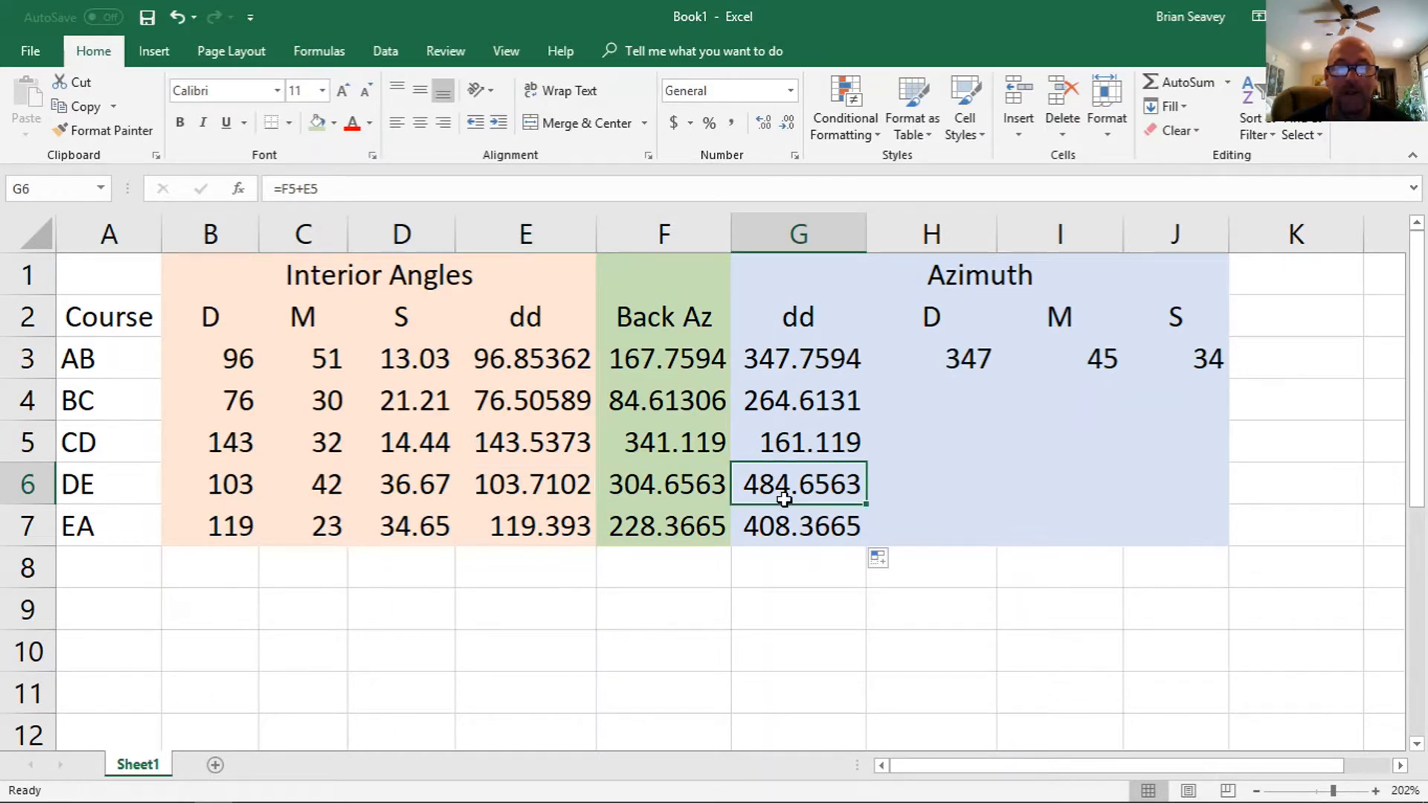
pyautogui.click(799, 401)
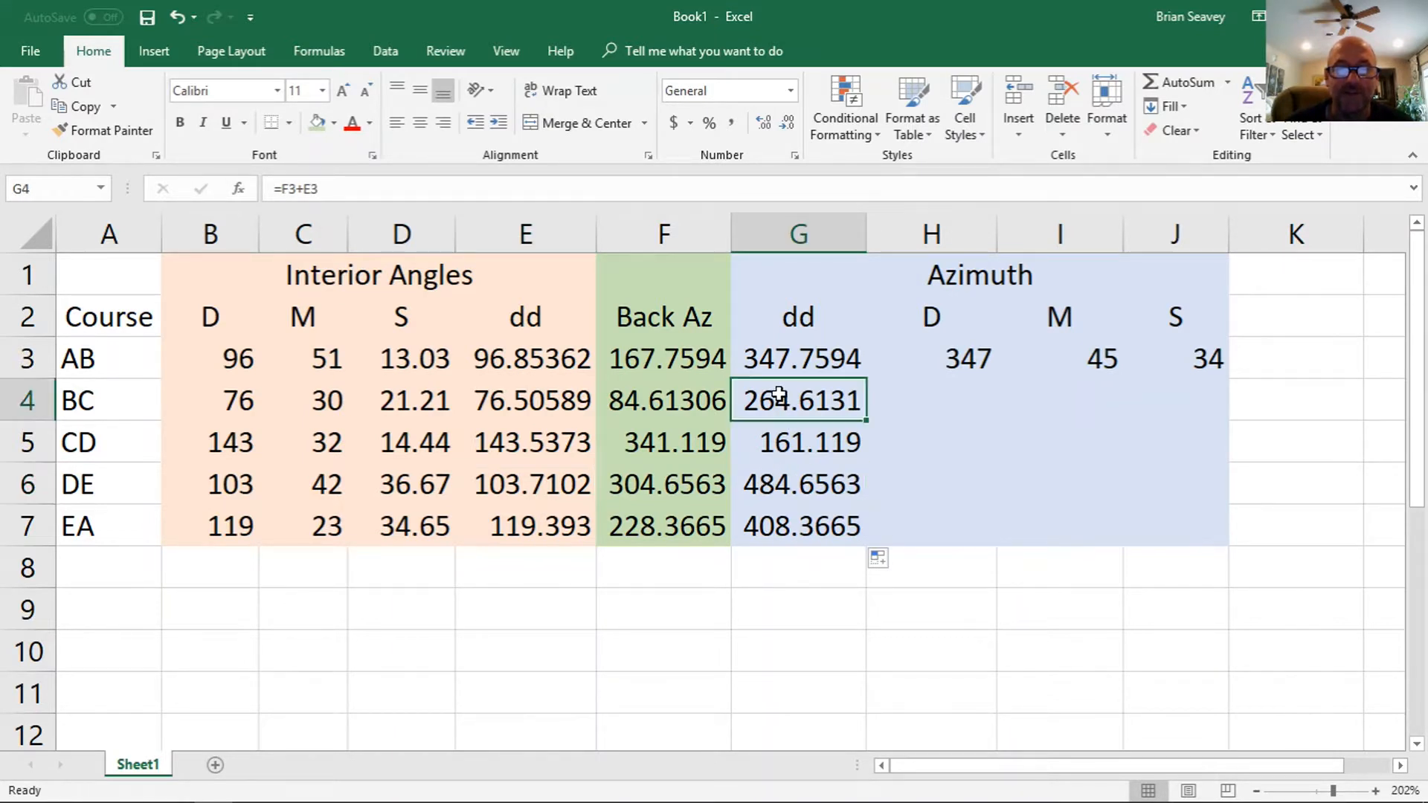
pyautogui.doubleClick(798, 400)
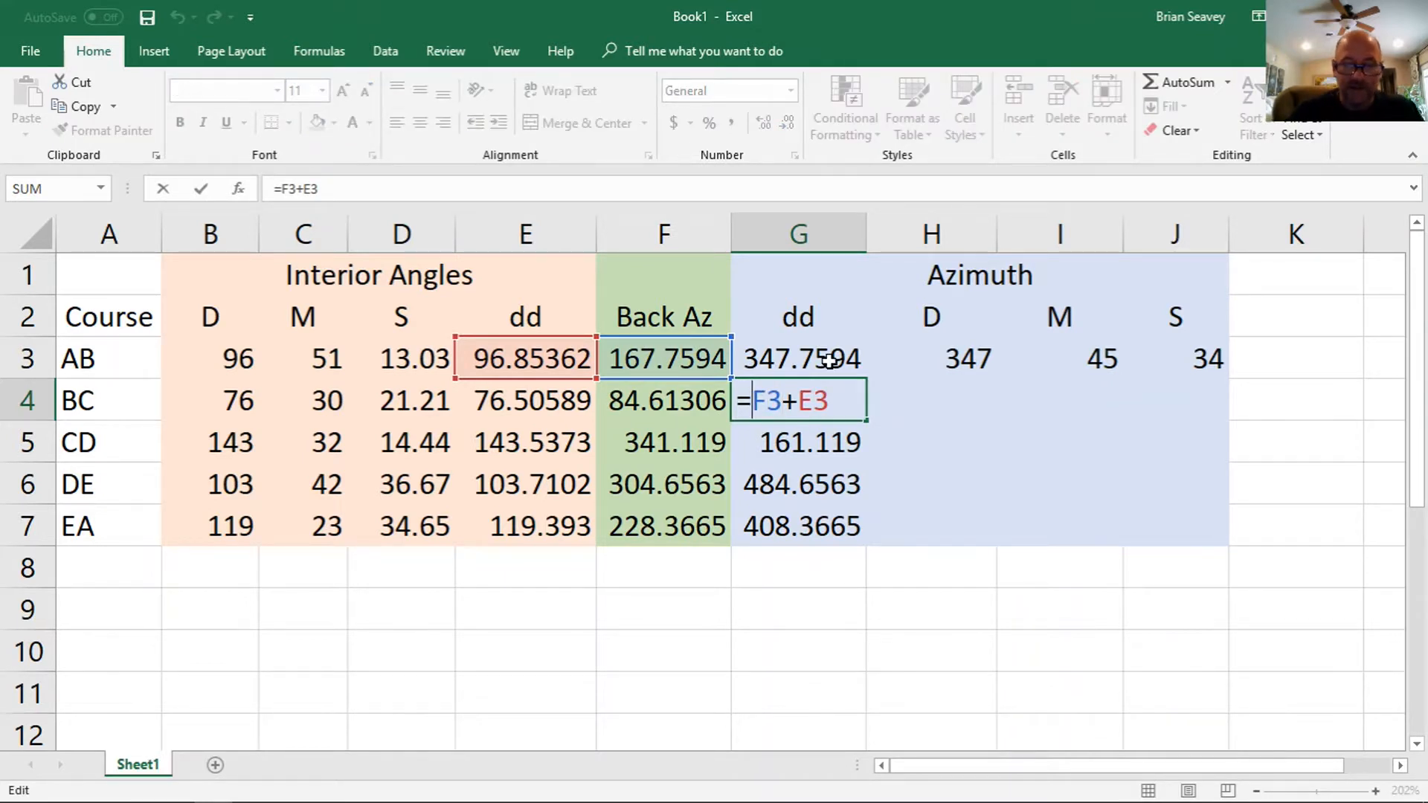
# - Rewrite G4 to subtract 360 when F3+E3 exceeds 360
pyautogui.write('if(')
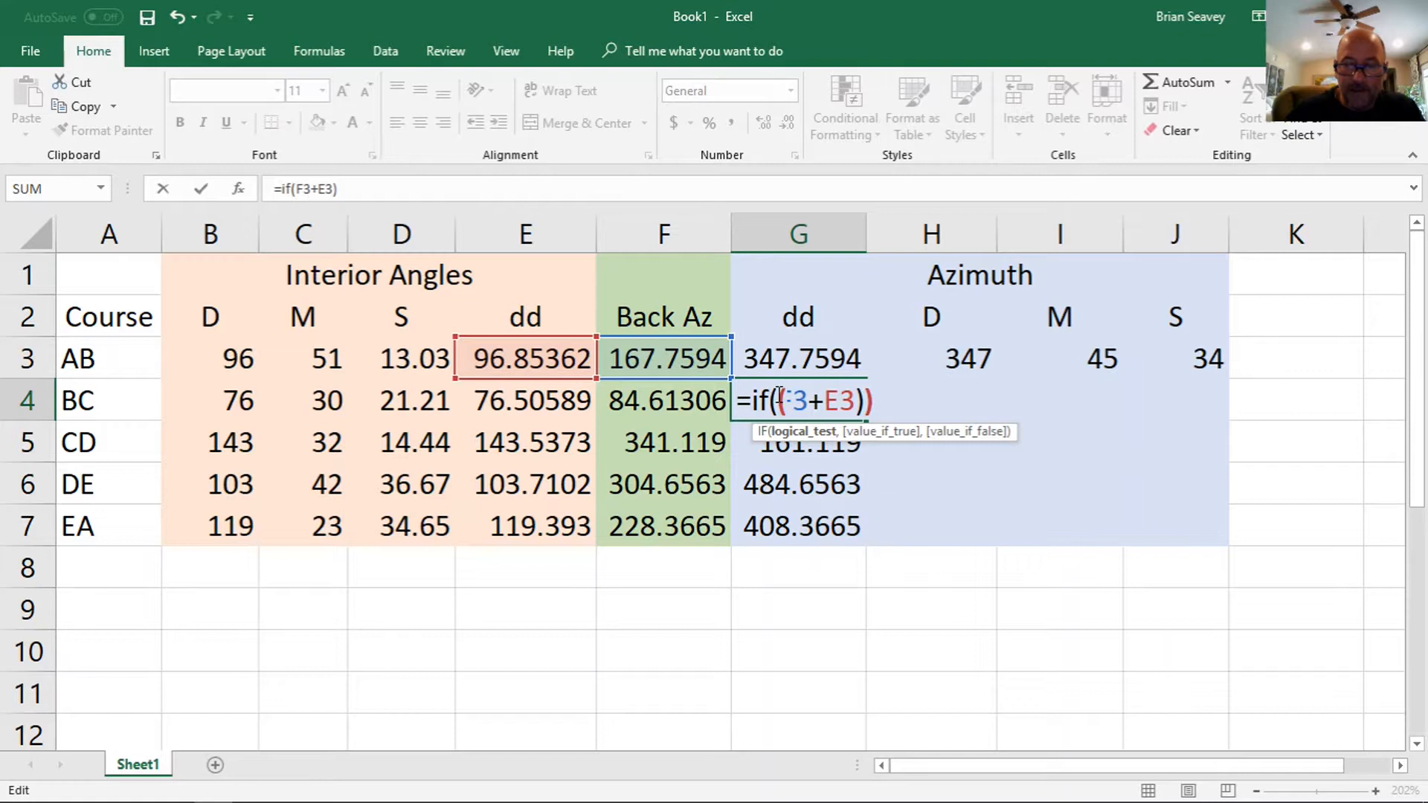
pyautogui.write('(')
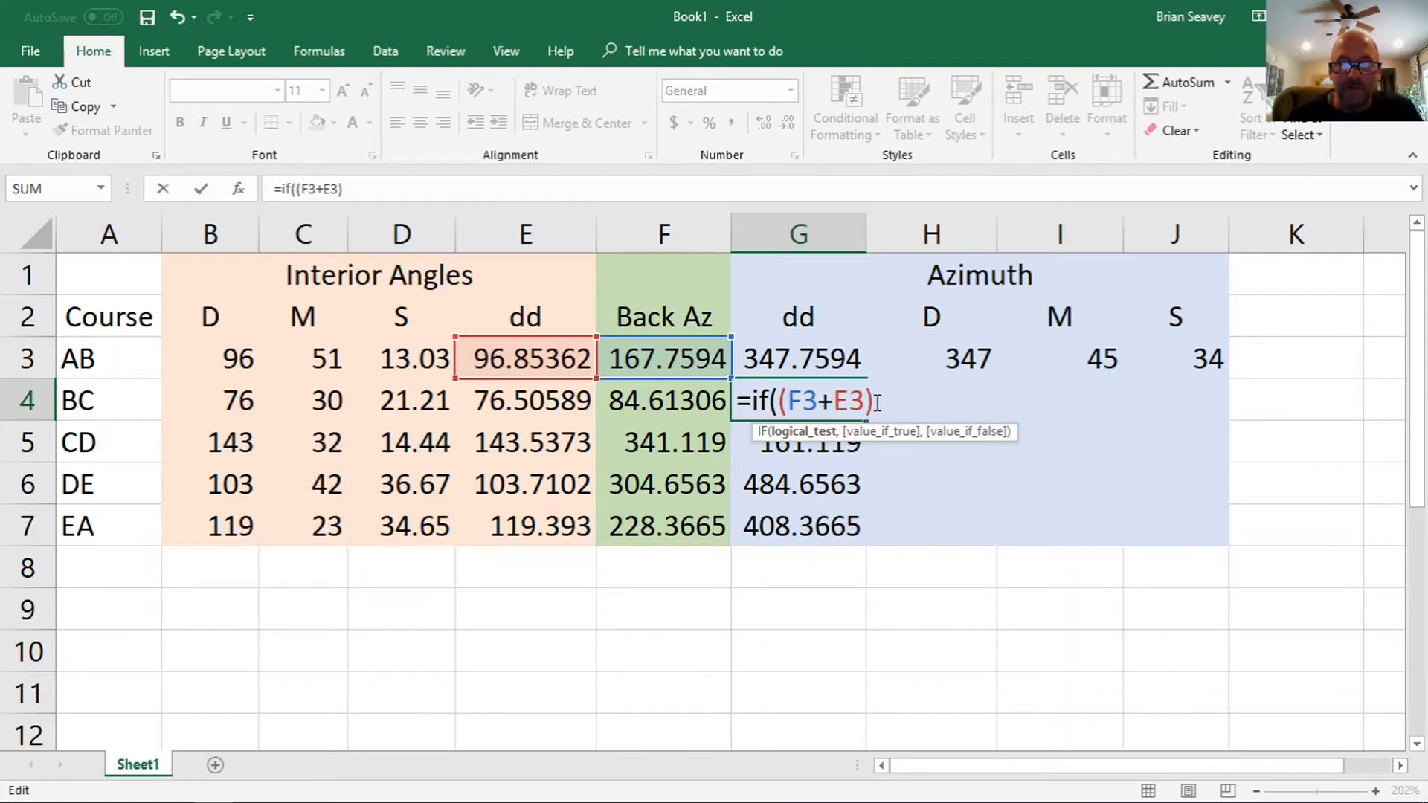
pyautogui.write('>')
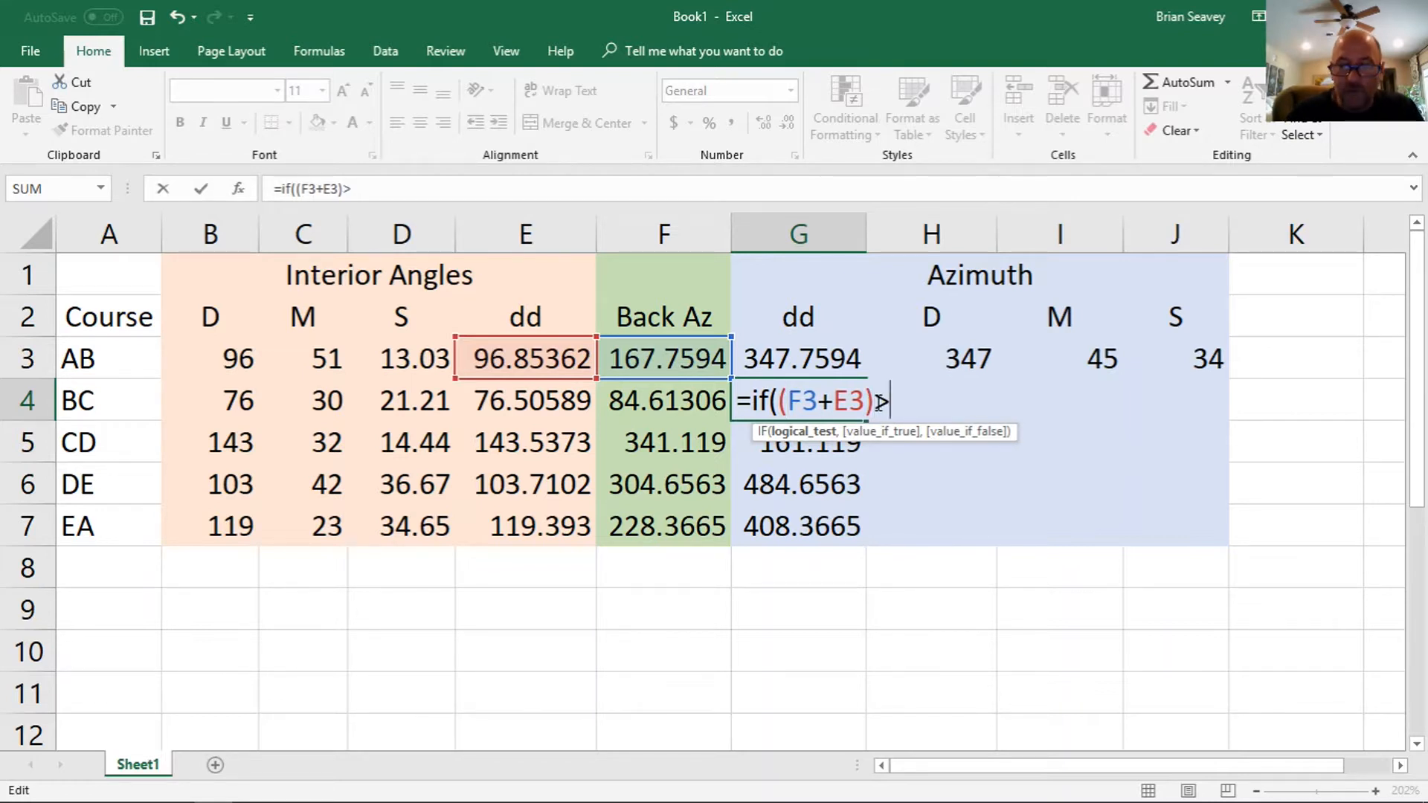
pyautogui.write('360')
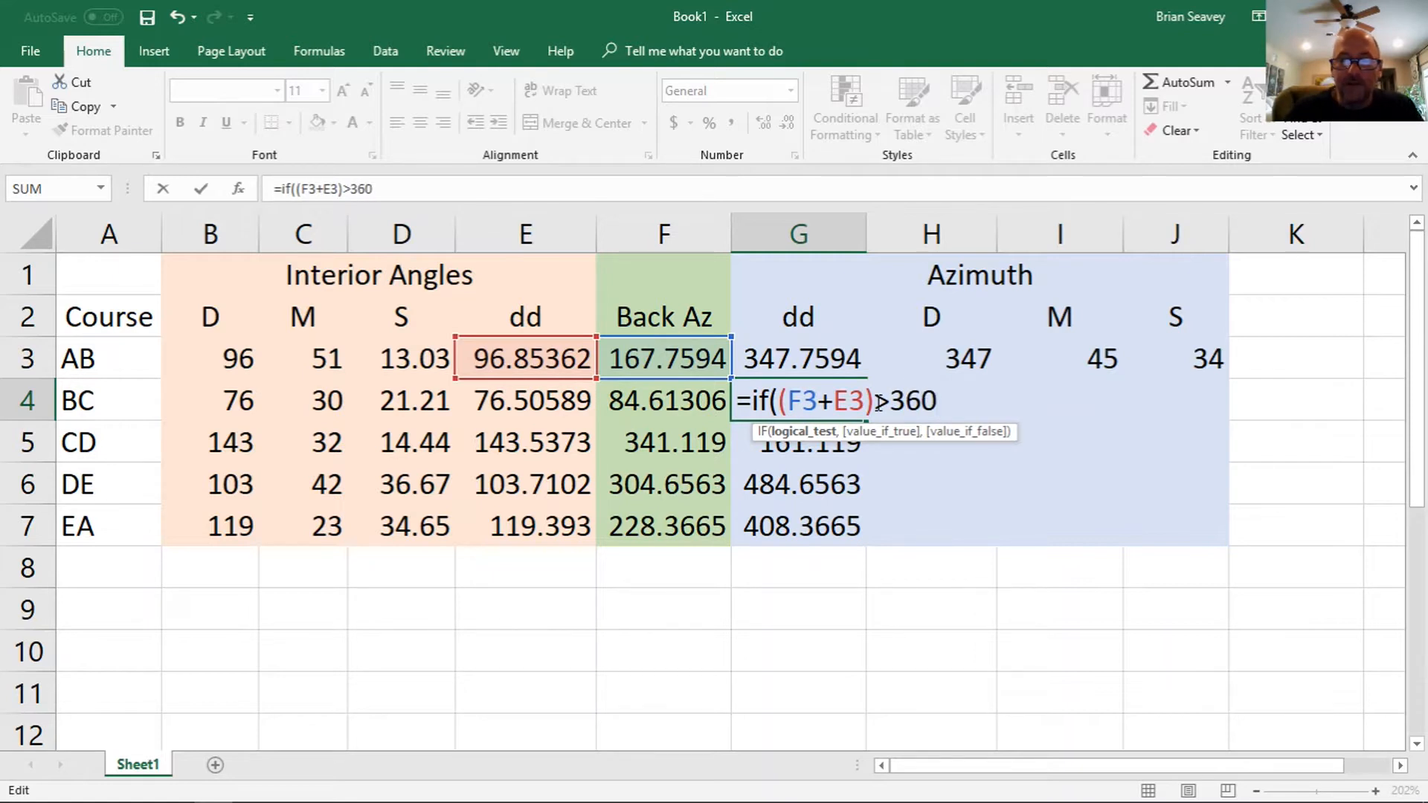
pyautogui.write(',')
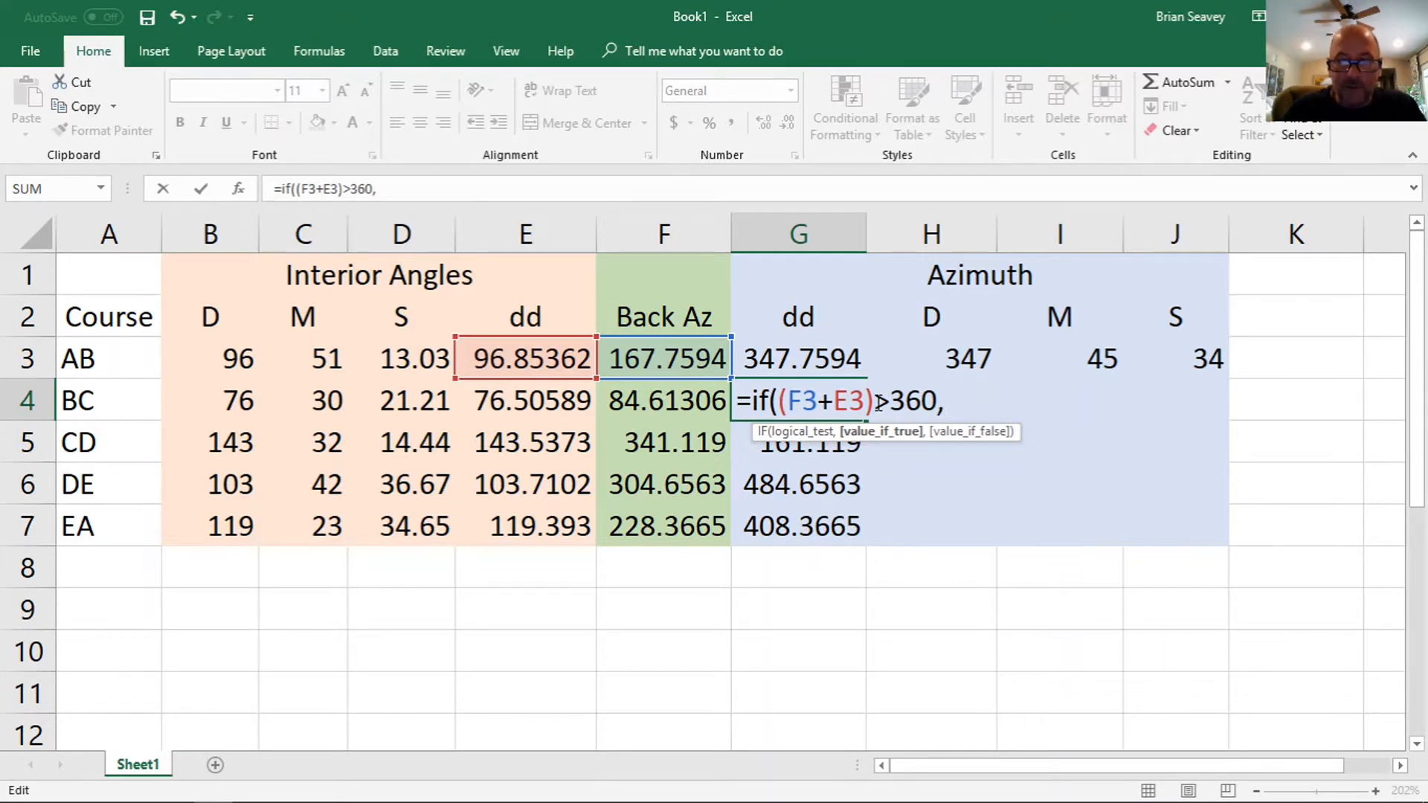
pyautogui.write('f')
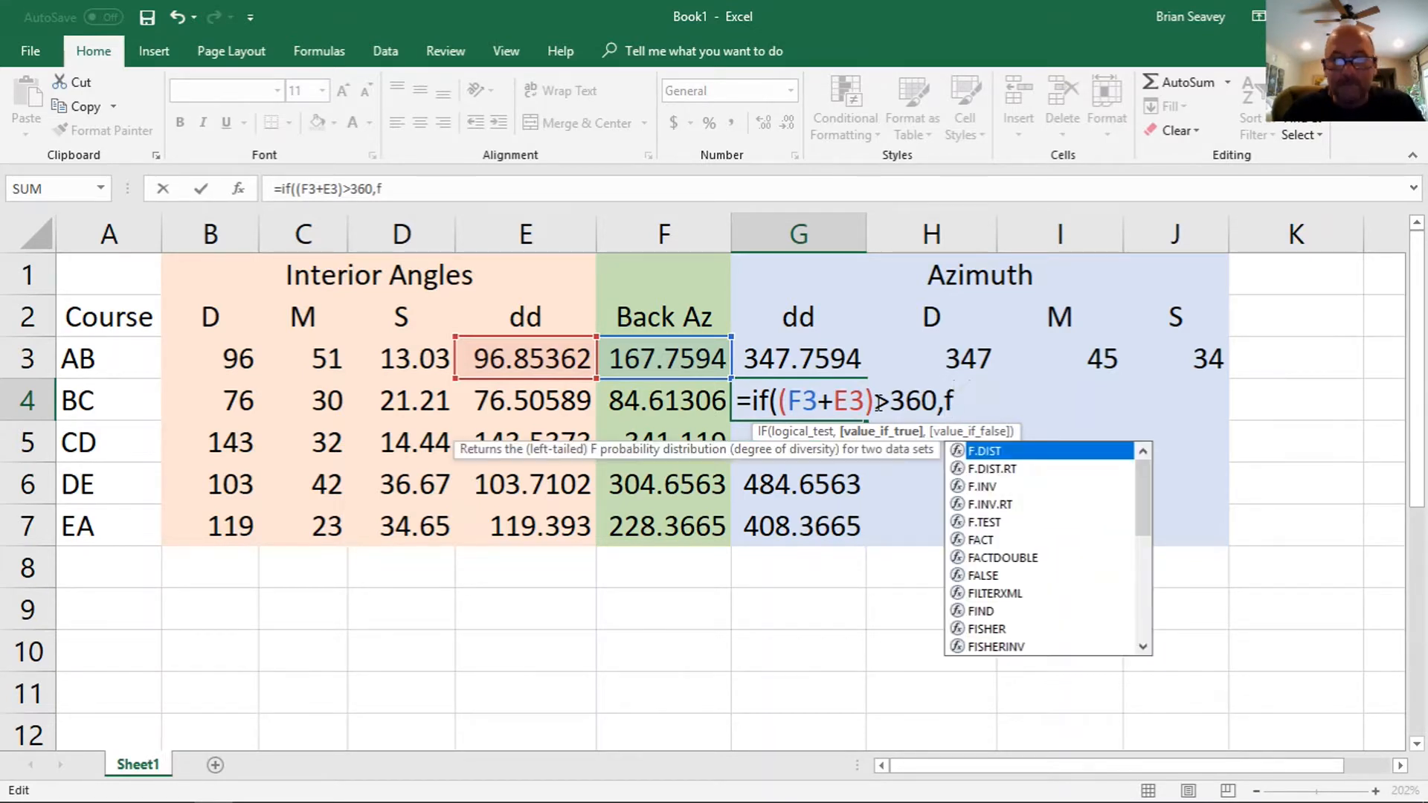
pyautogui.write('3+')
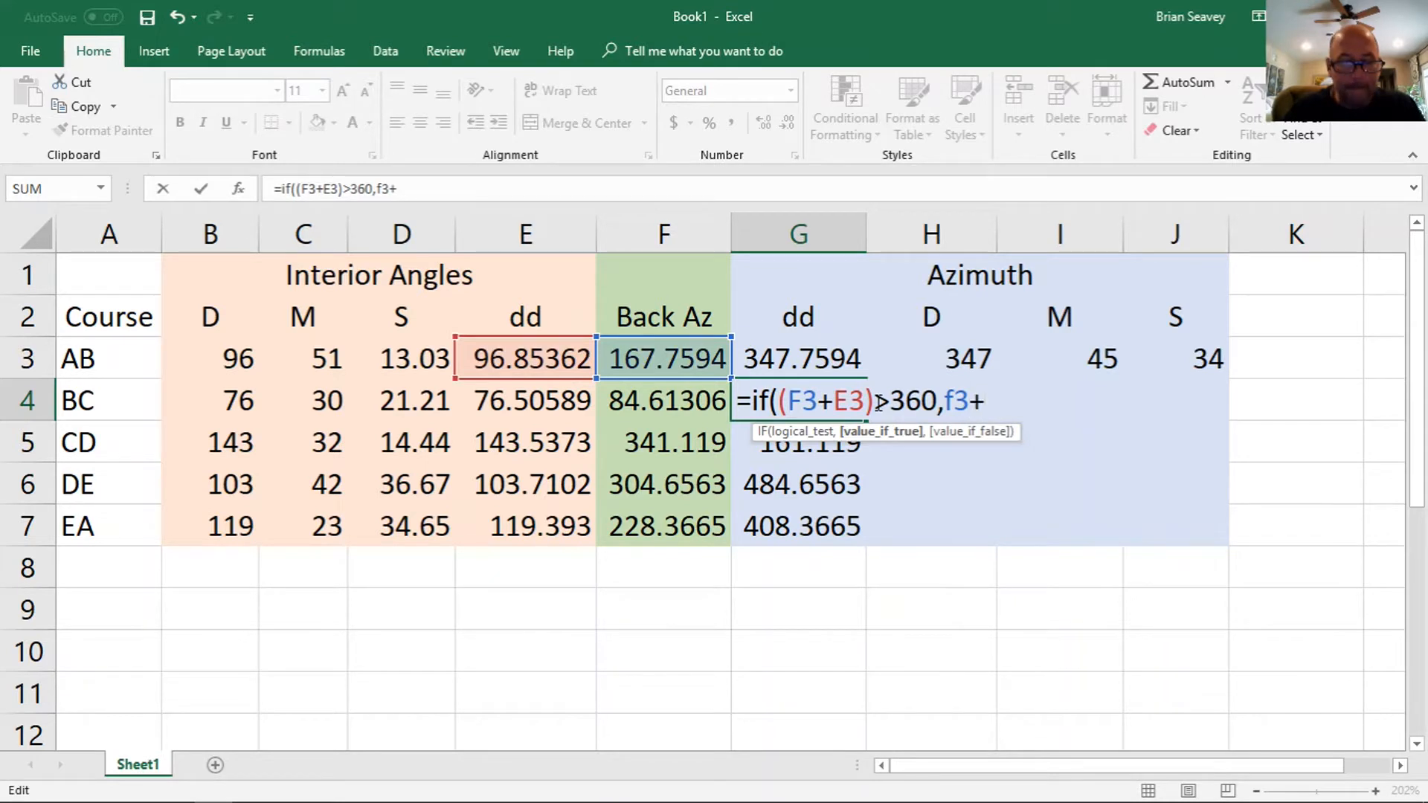
pyautogui.write('e3')
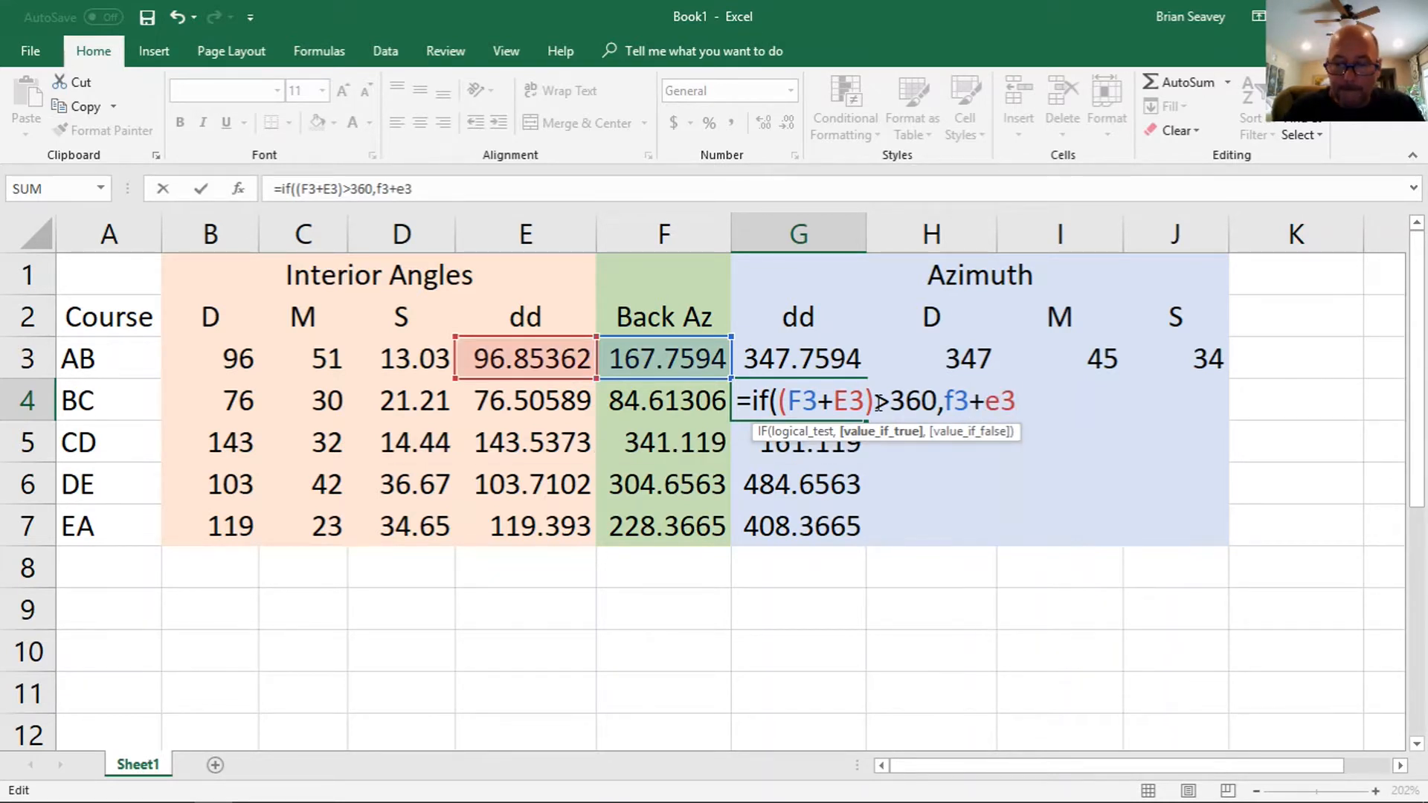
pyautogui.write('-36')
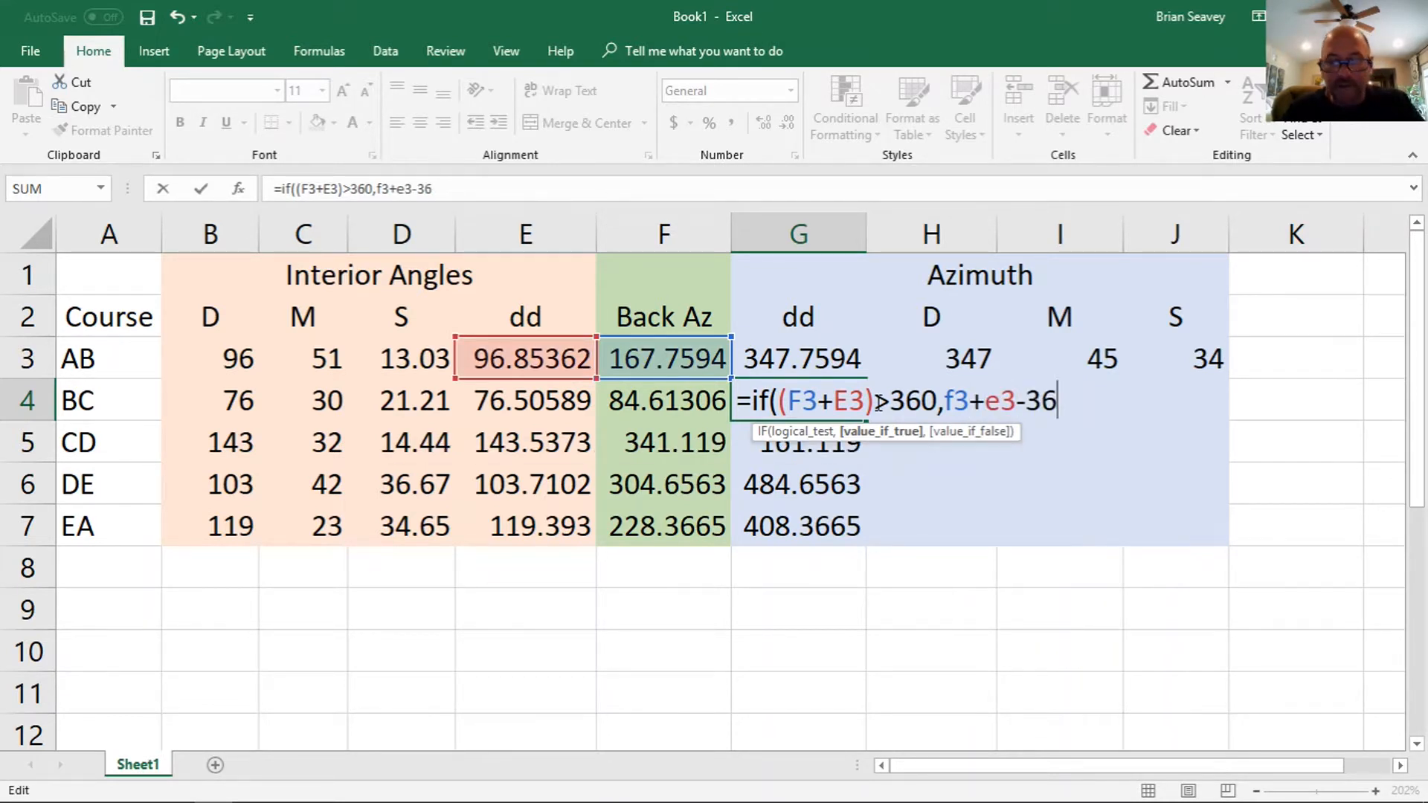
pyautogui.write('0,')
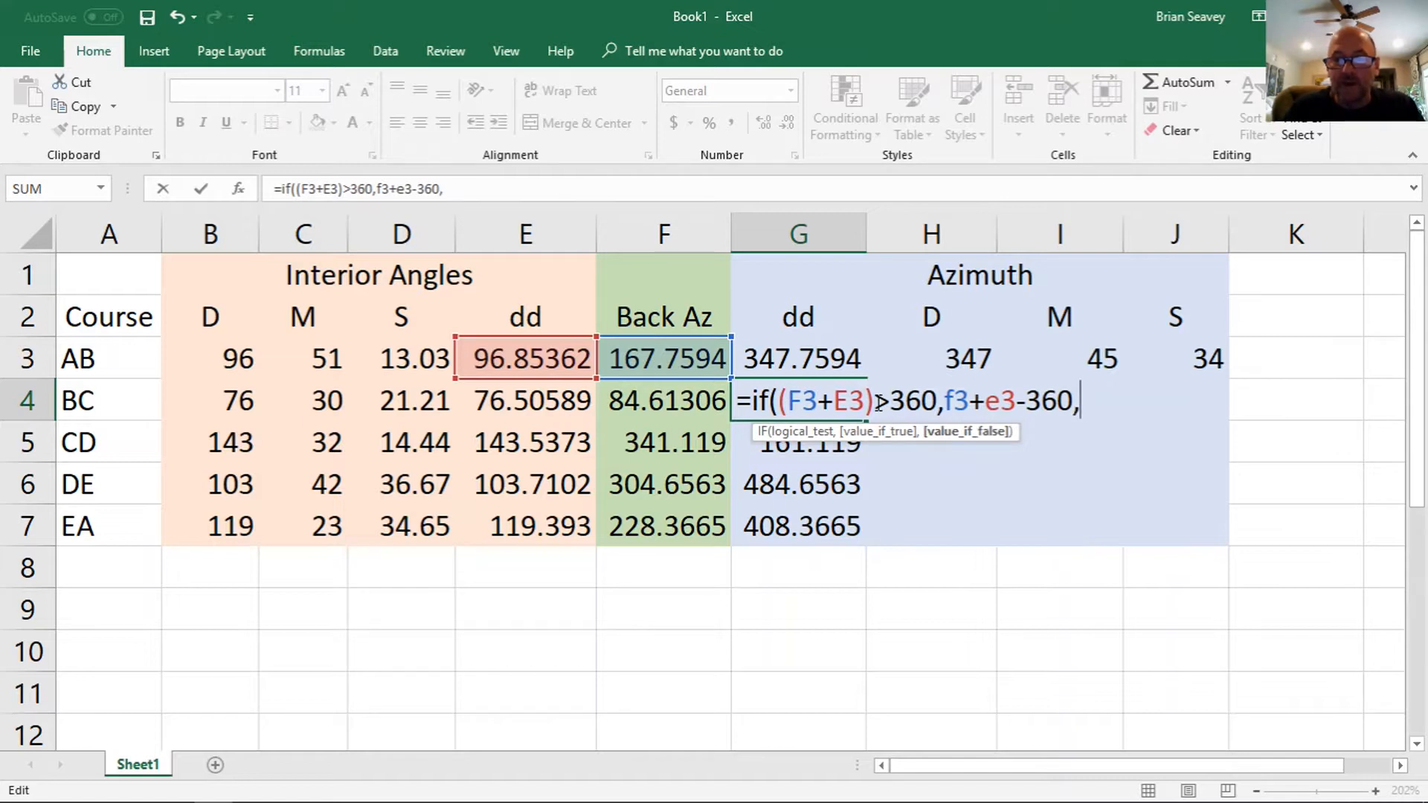
# - Use F3+E3 otherwise and fill down to G7, giving DE 124.6563, EA 48.36649
pyautogui.write('f3')
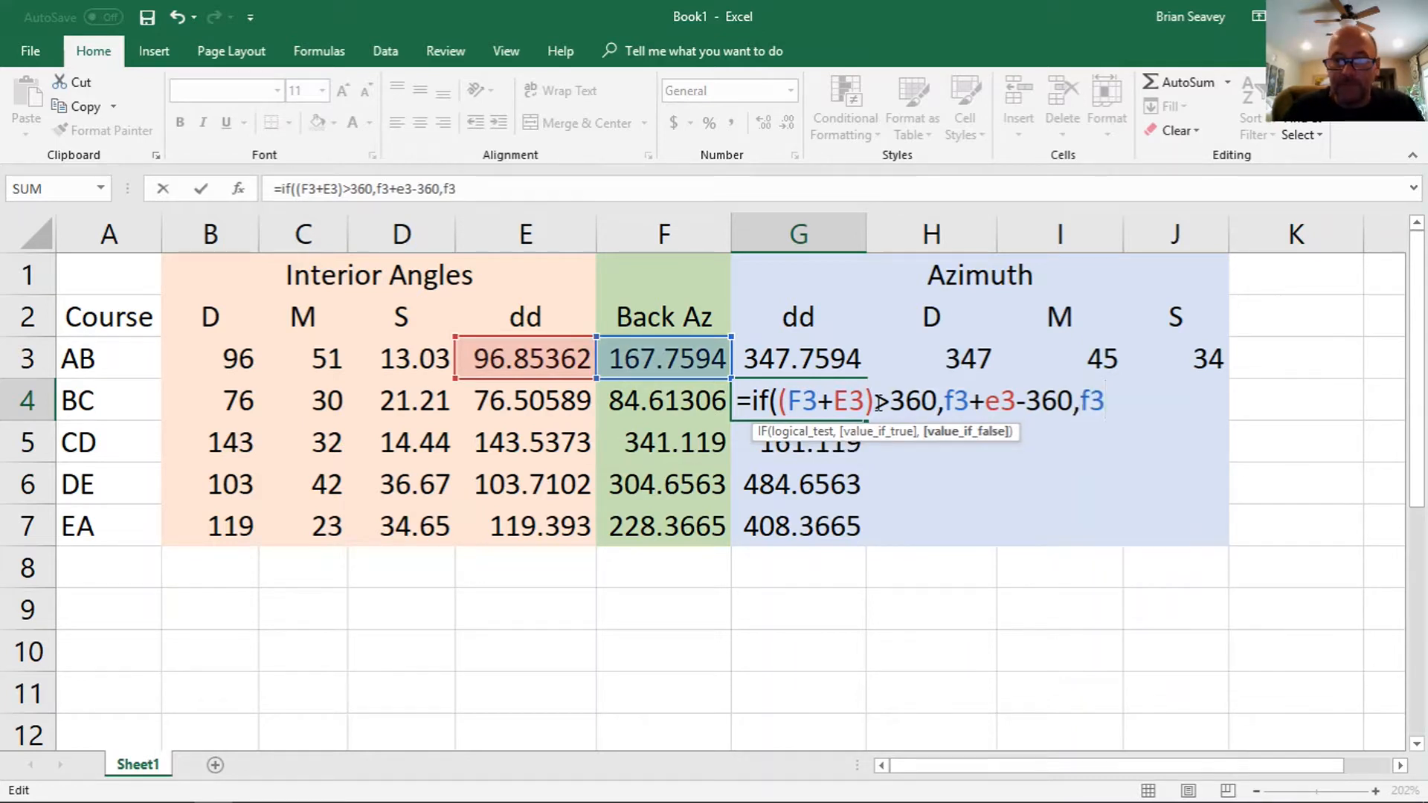
pyautogui.write('+')
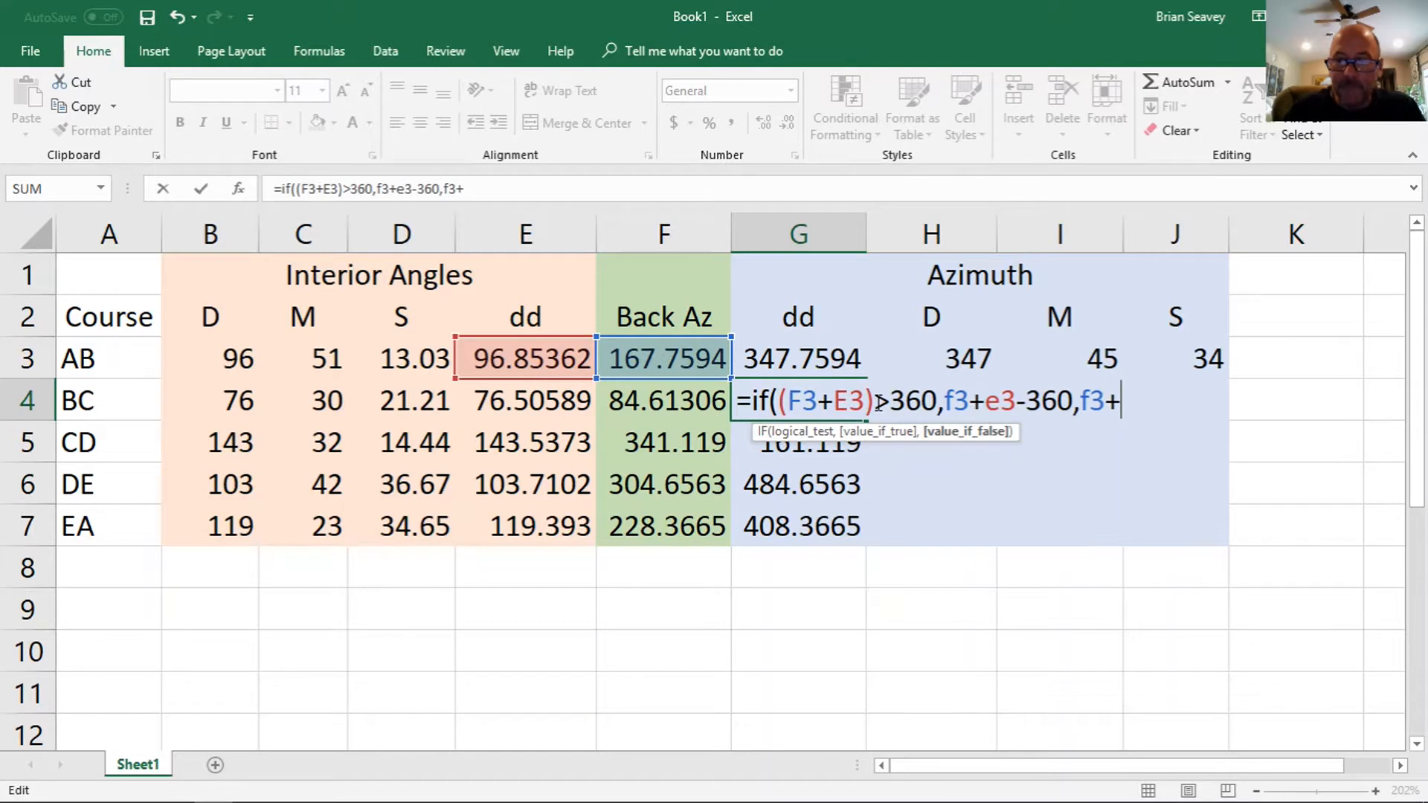
pyautogui.write('e3')
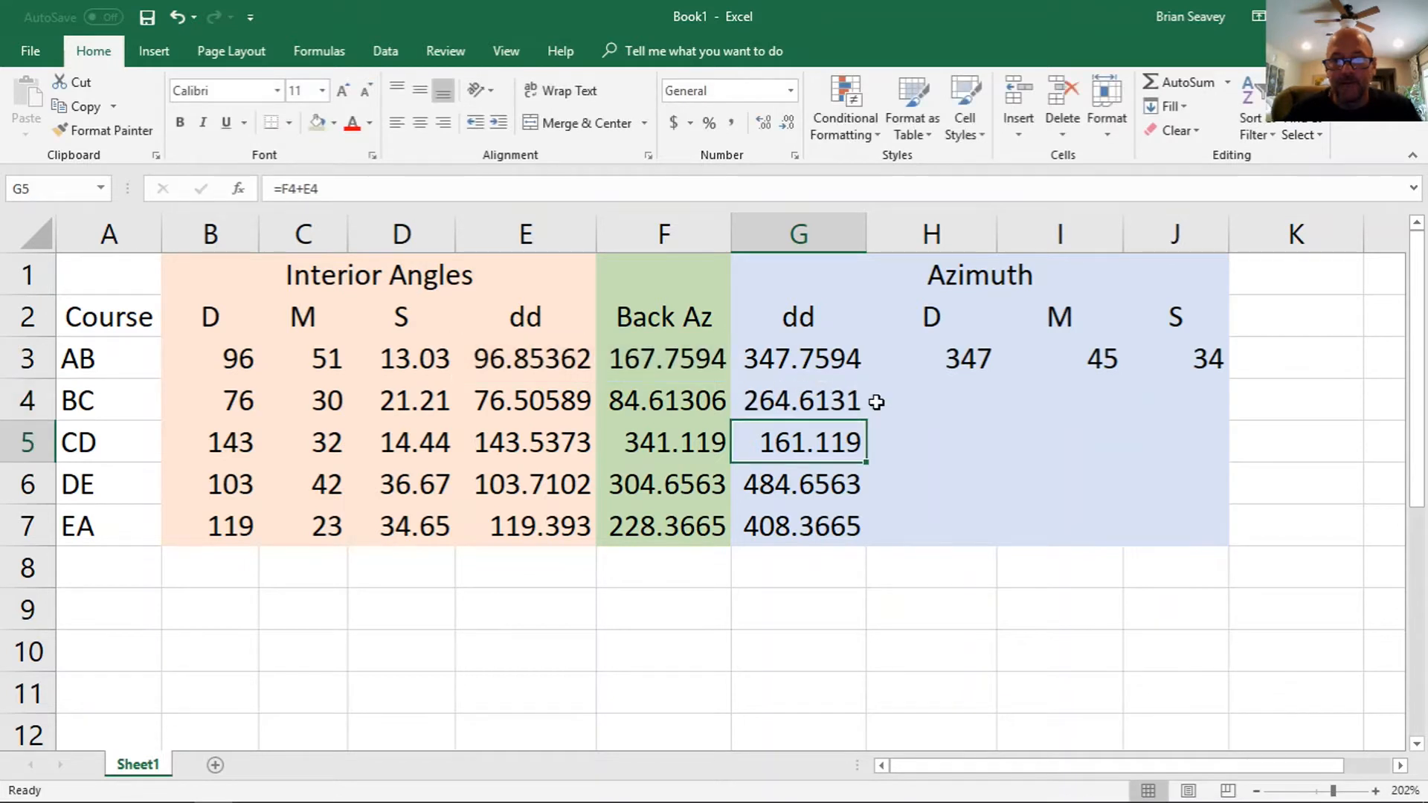
pyautogui.click(798, 401)
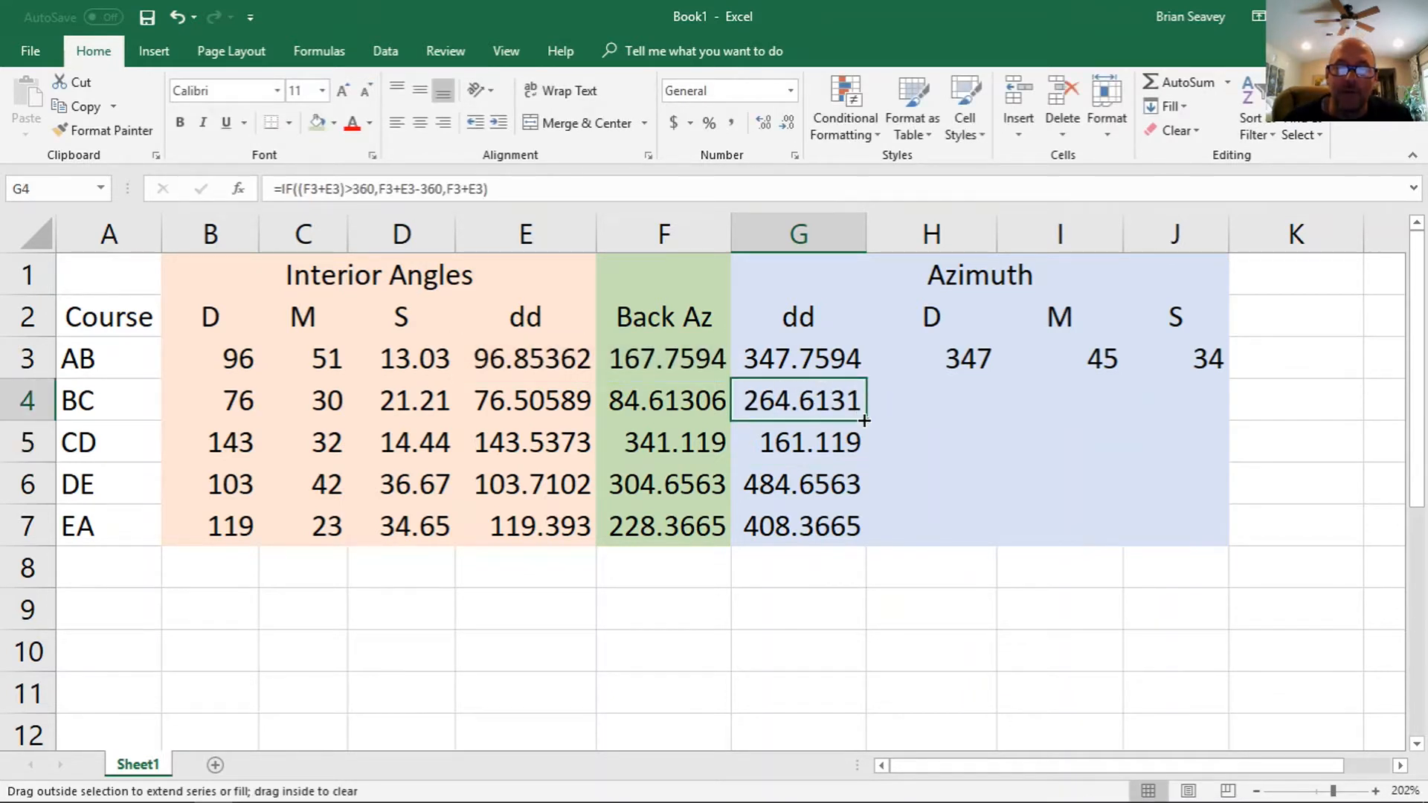
pyautogui.moveTo(863, 418); pyautogui.dragTo(851, 543)
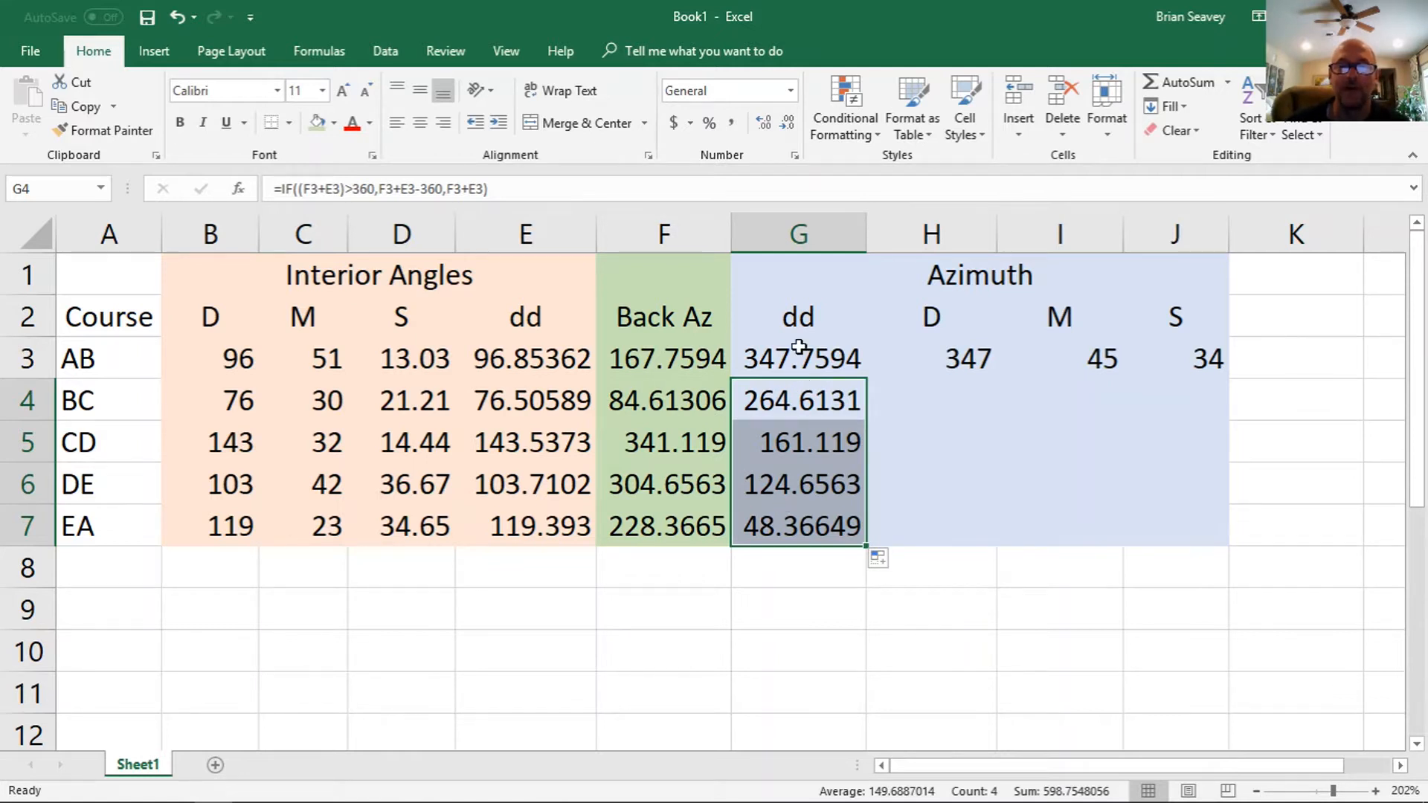
# - Enter =TRUNC(G4) in H4 so BC's azimuth degrees read 264
pyautogui.click(929, 401)
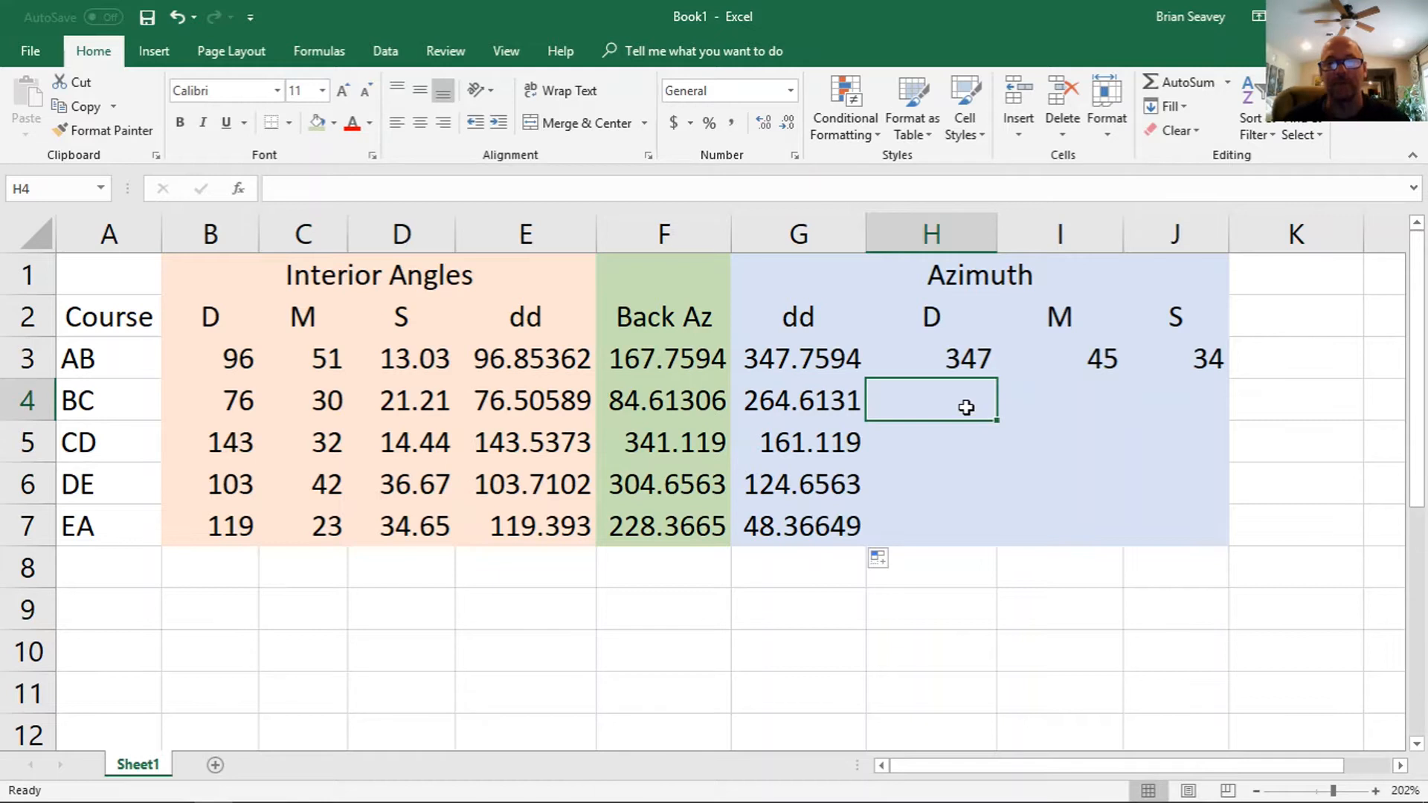
pyautogui.write('=')
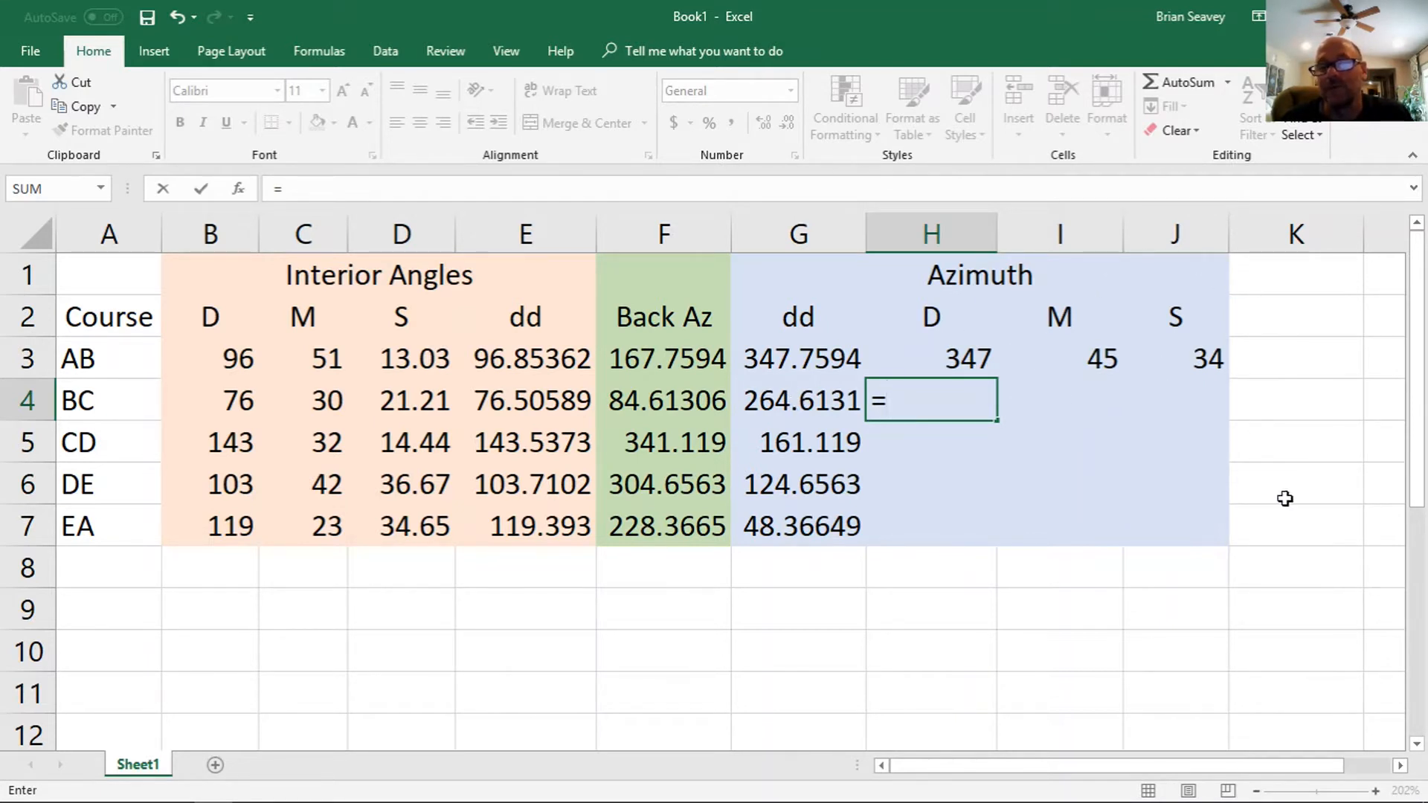
pyautogui.moveTo(957, 501)
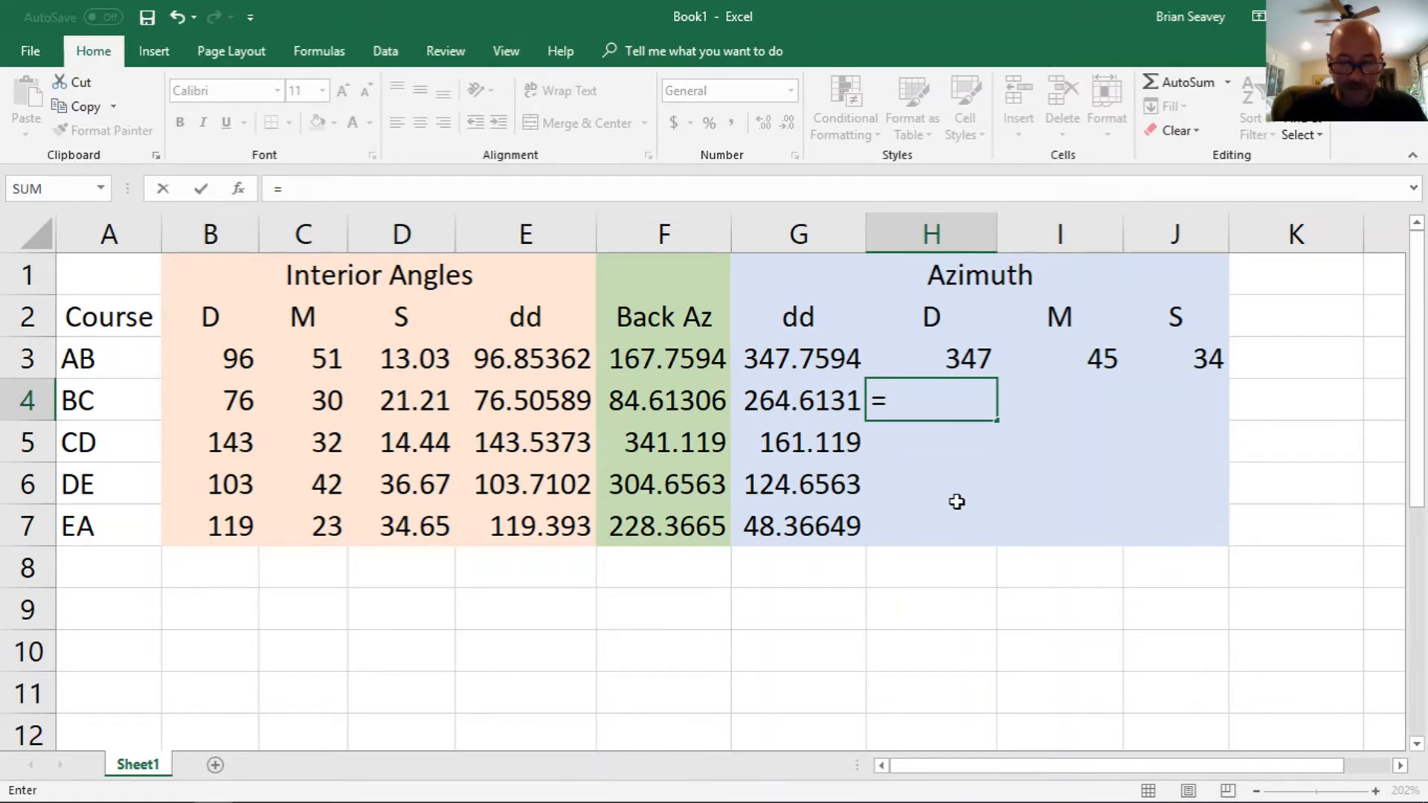
pyautogui.write('trunc(')
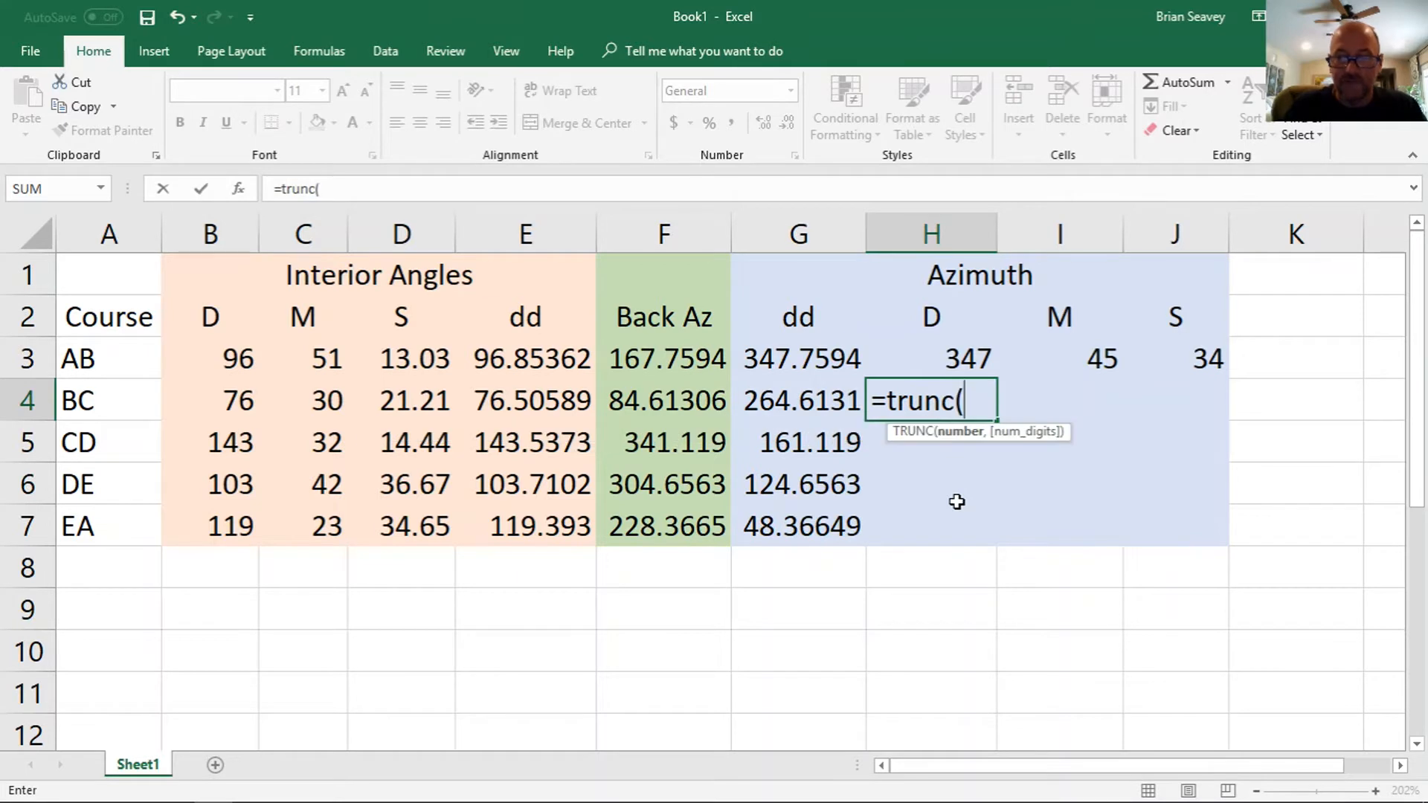
pyautogui.click(798, 401)
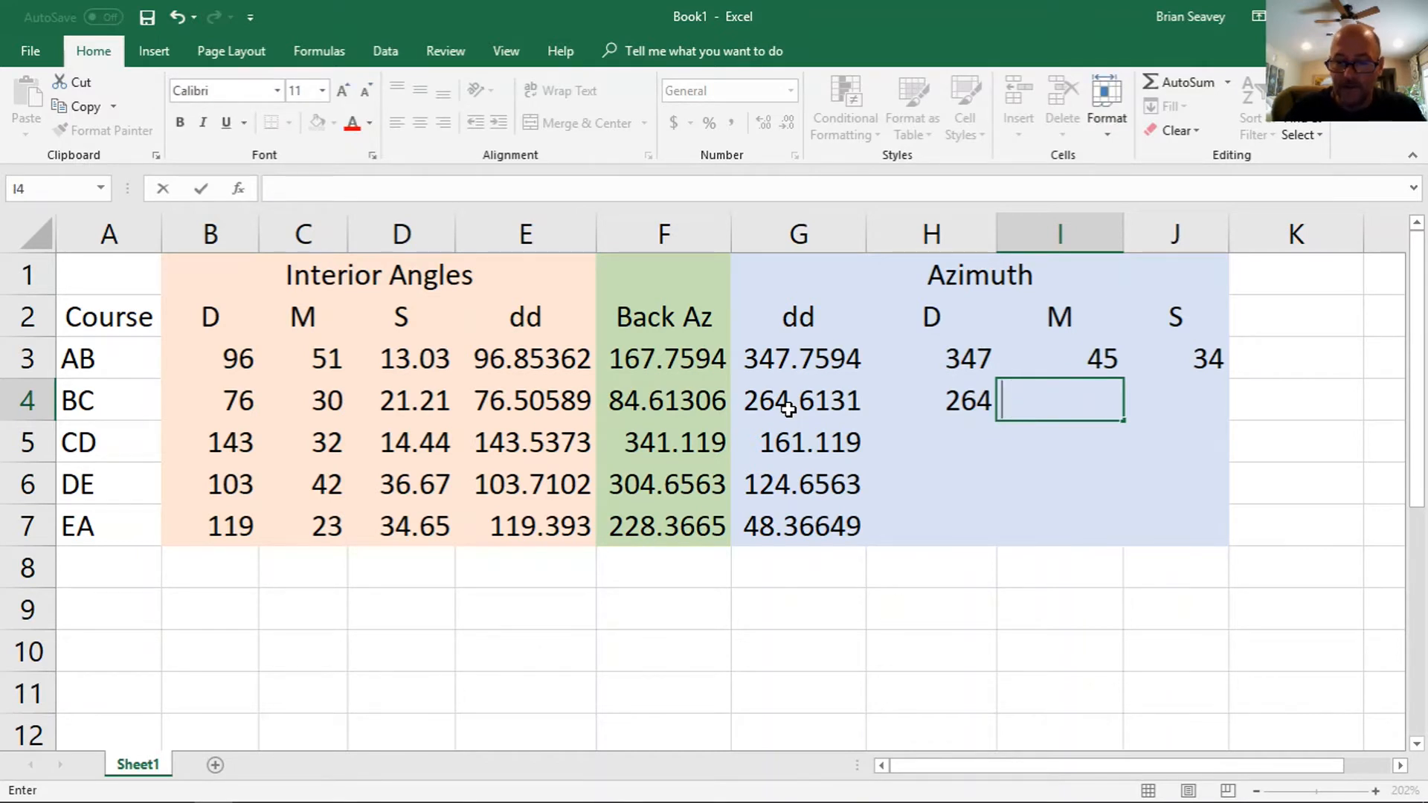
# - Enter =MOD(G4,1)*60 in I4 for BC's fractional azimuth minutes
pyautogui.write('=mod')
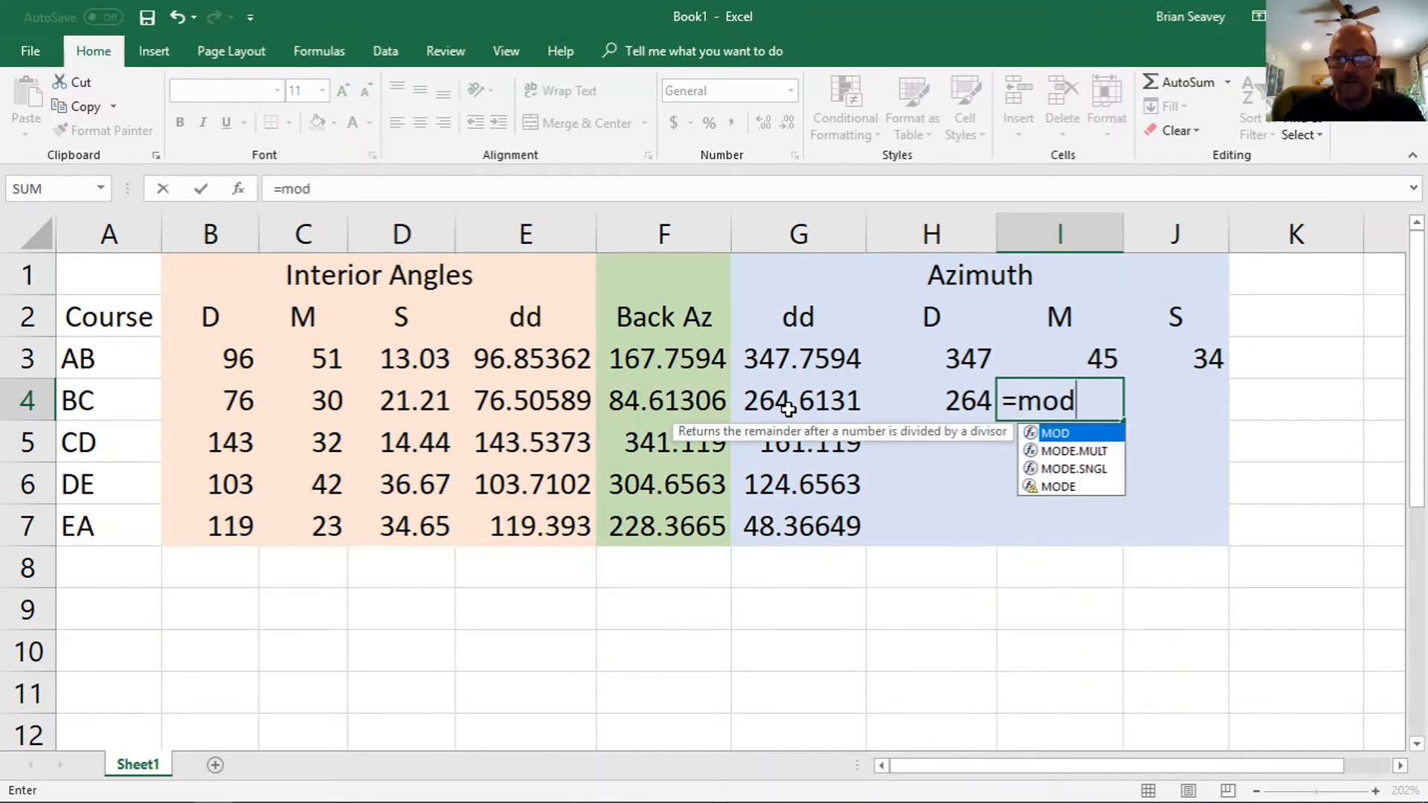
pyautogui.click(798, 401)
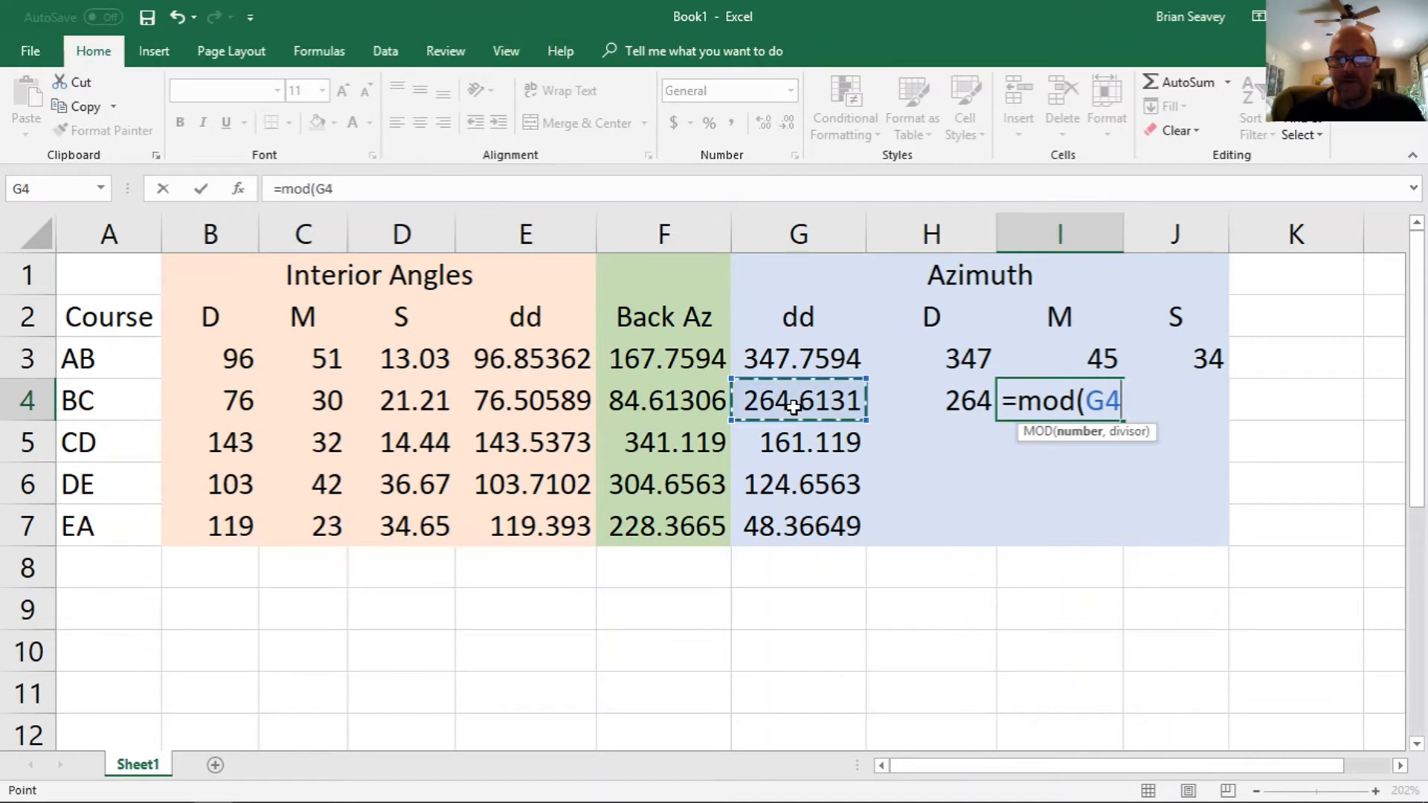
pyautogui.write(',1)')
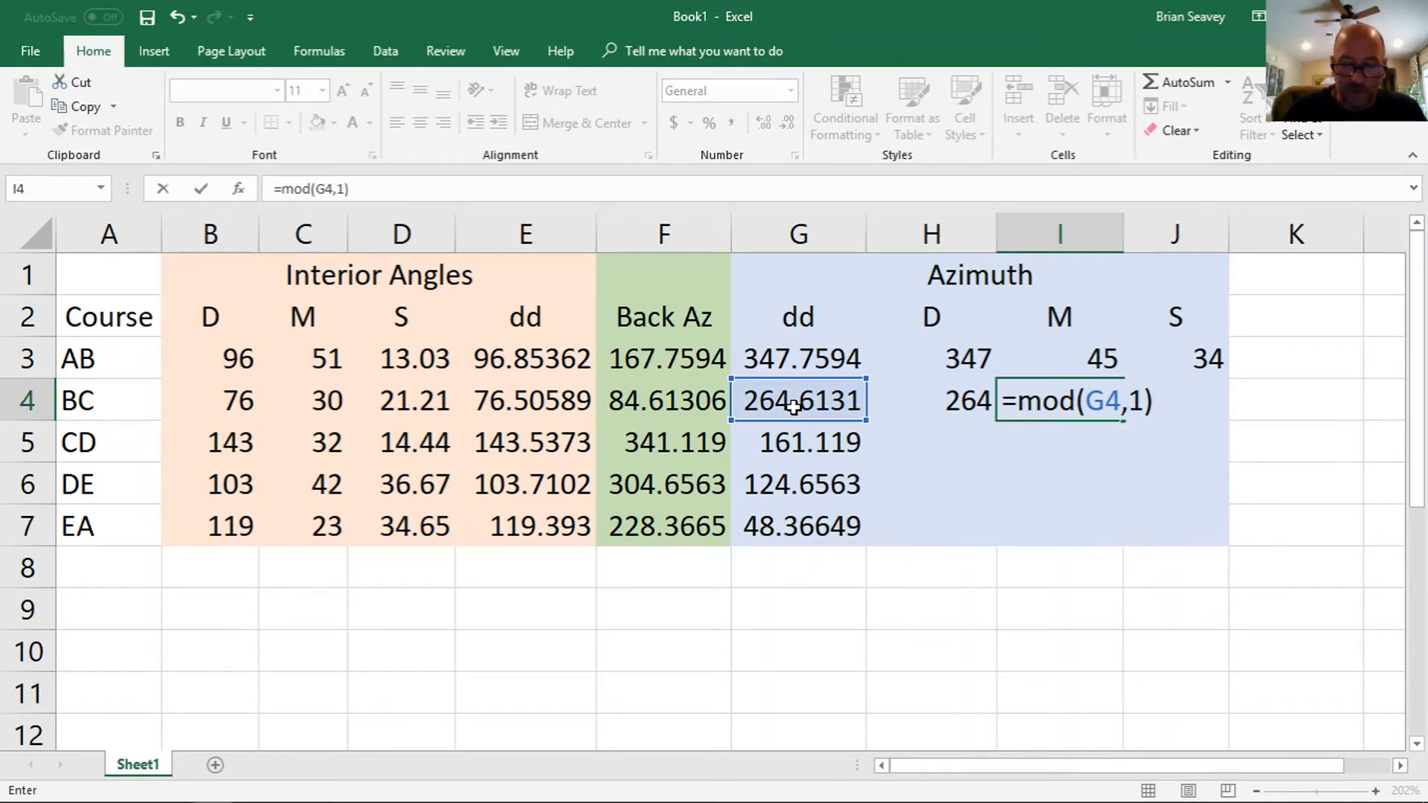
pyautogui.write('*60')
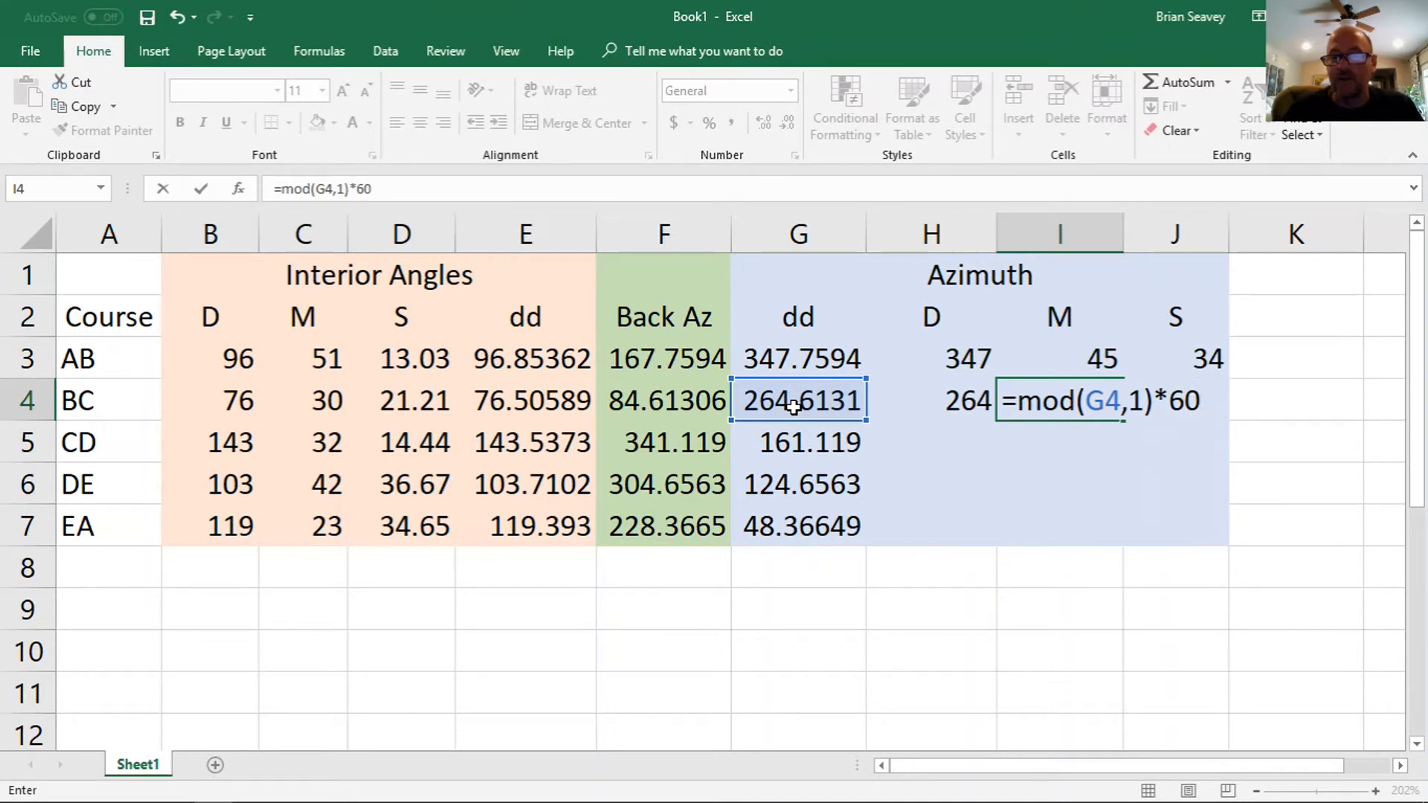
pyautogui.press('enter')
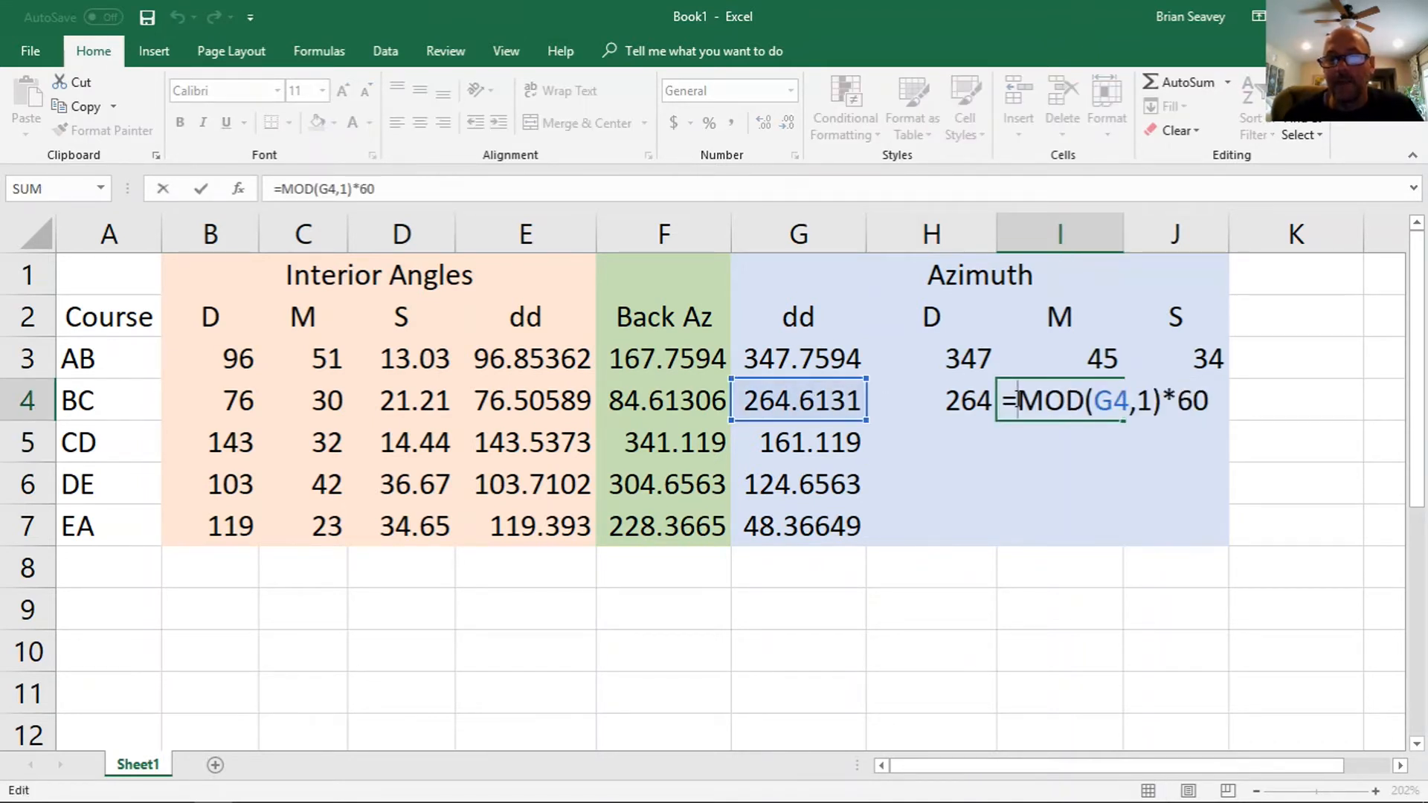
# - Wrap the minutes formula as =TRUNC(MOD(G4,1)*60) so I4 reads 36
pyautogui.write('trunc(')
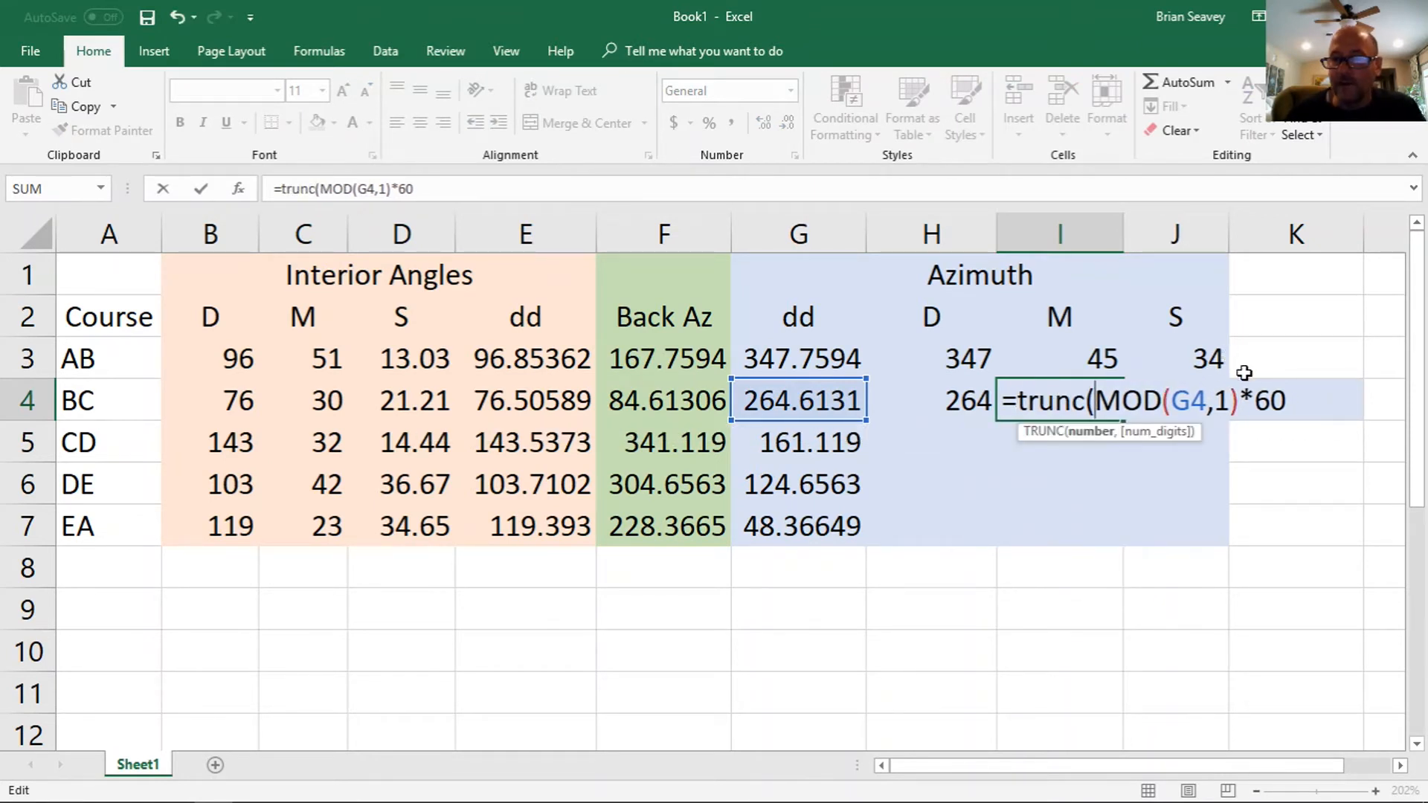
pyautogui.write(')')
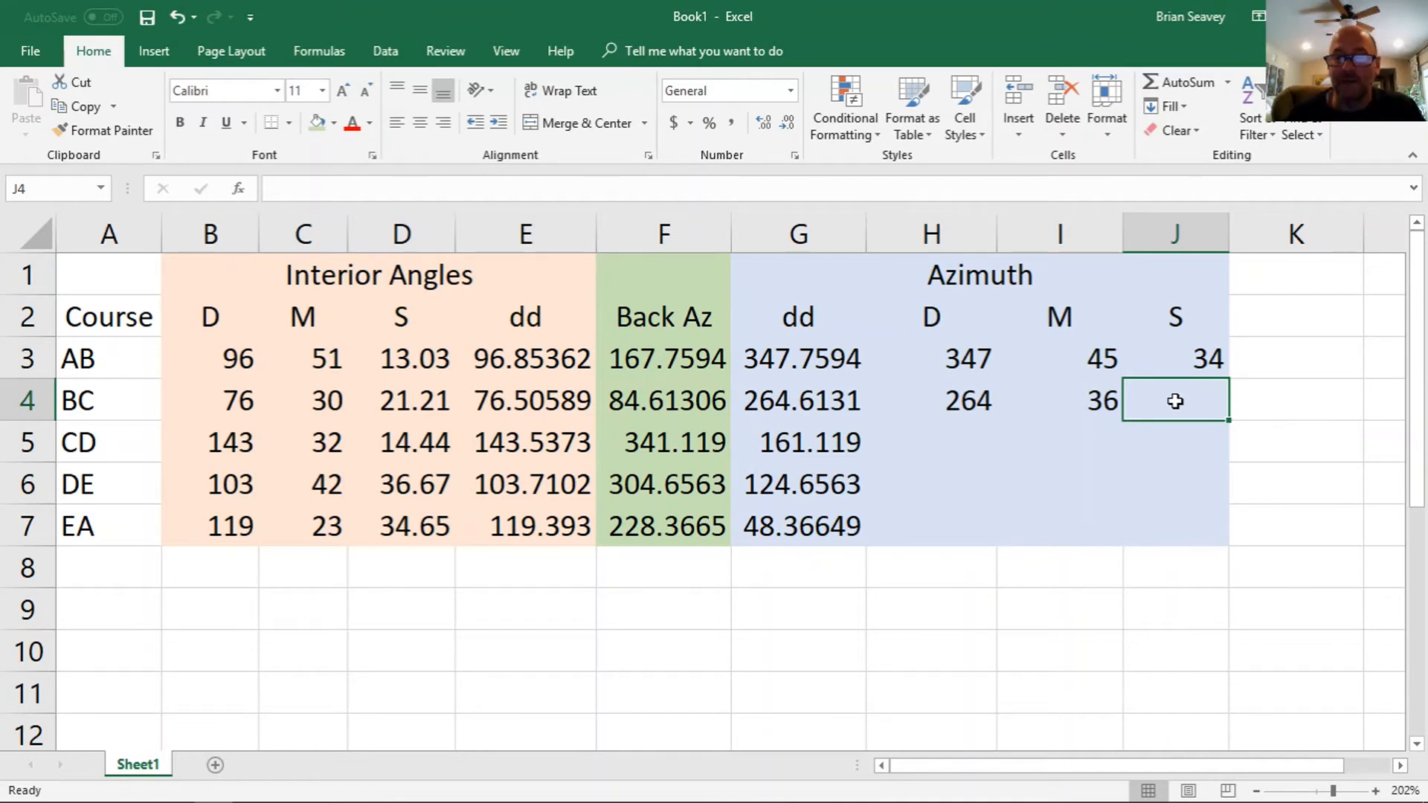
pyautogui.write('=TRUNC(MOD(G4,1)*60)')
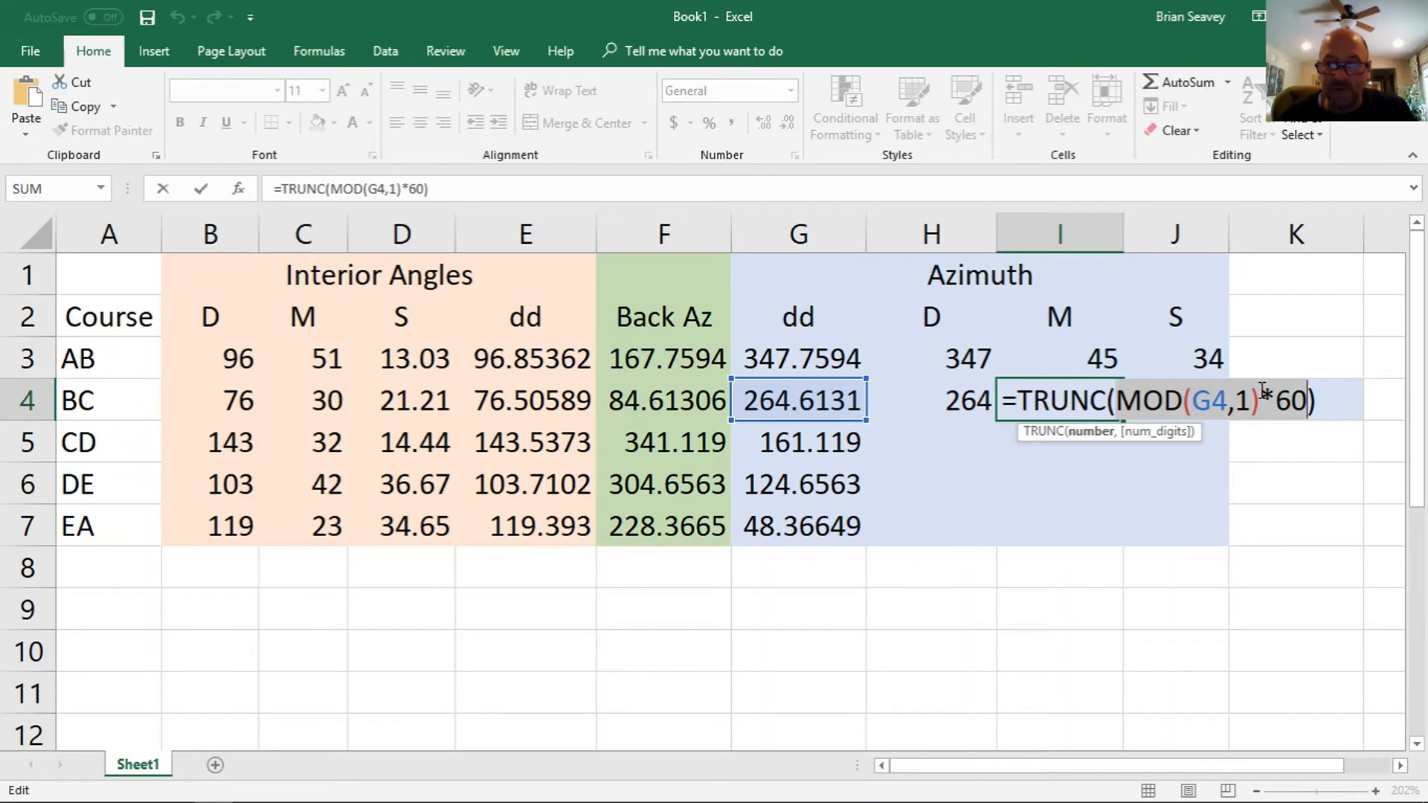
pyautogui.press('Enter')
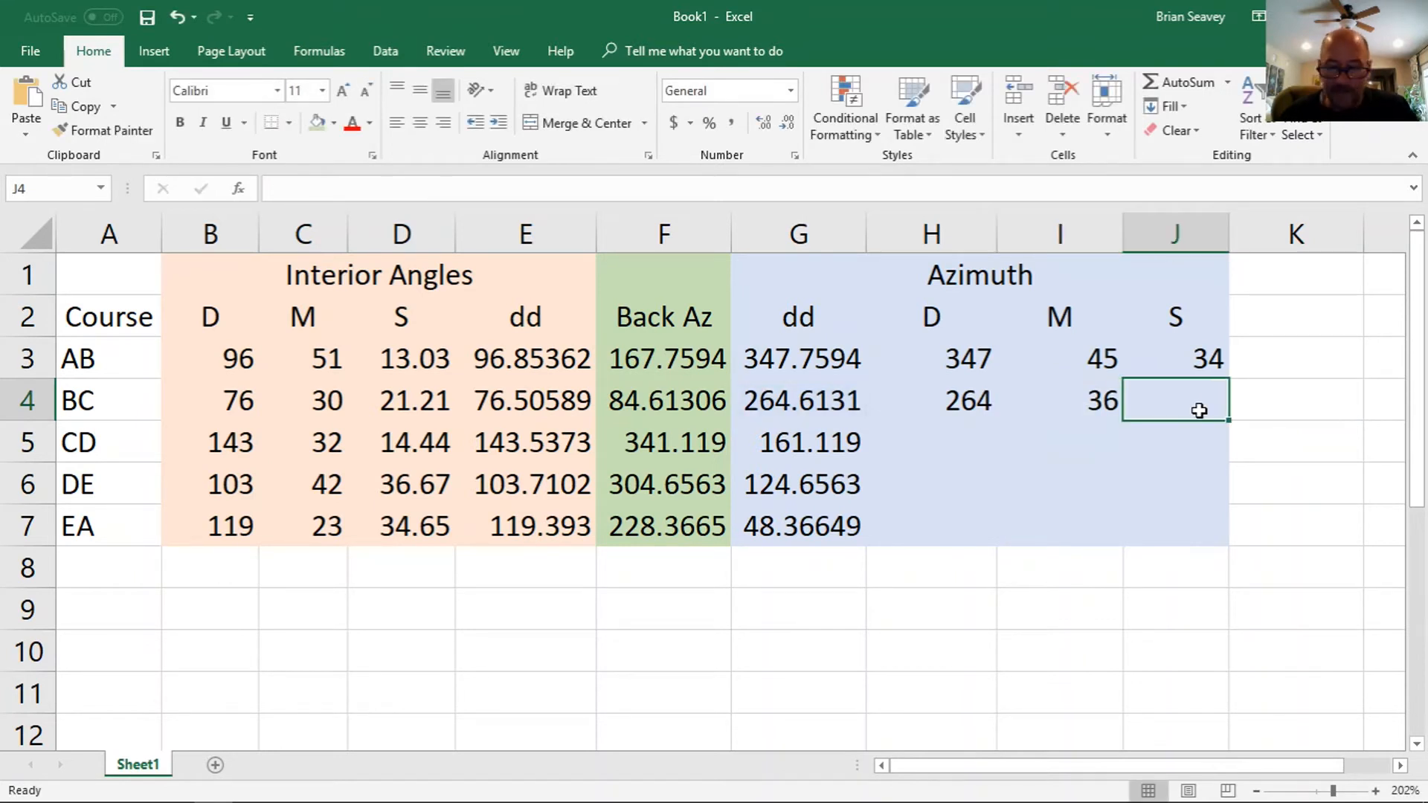
# - Enter =MOD(MOD(G4,1)*60,1)*60 in J4, fixing argument errors, for 47.03 seconds
pyautogui.write('=')
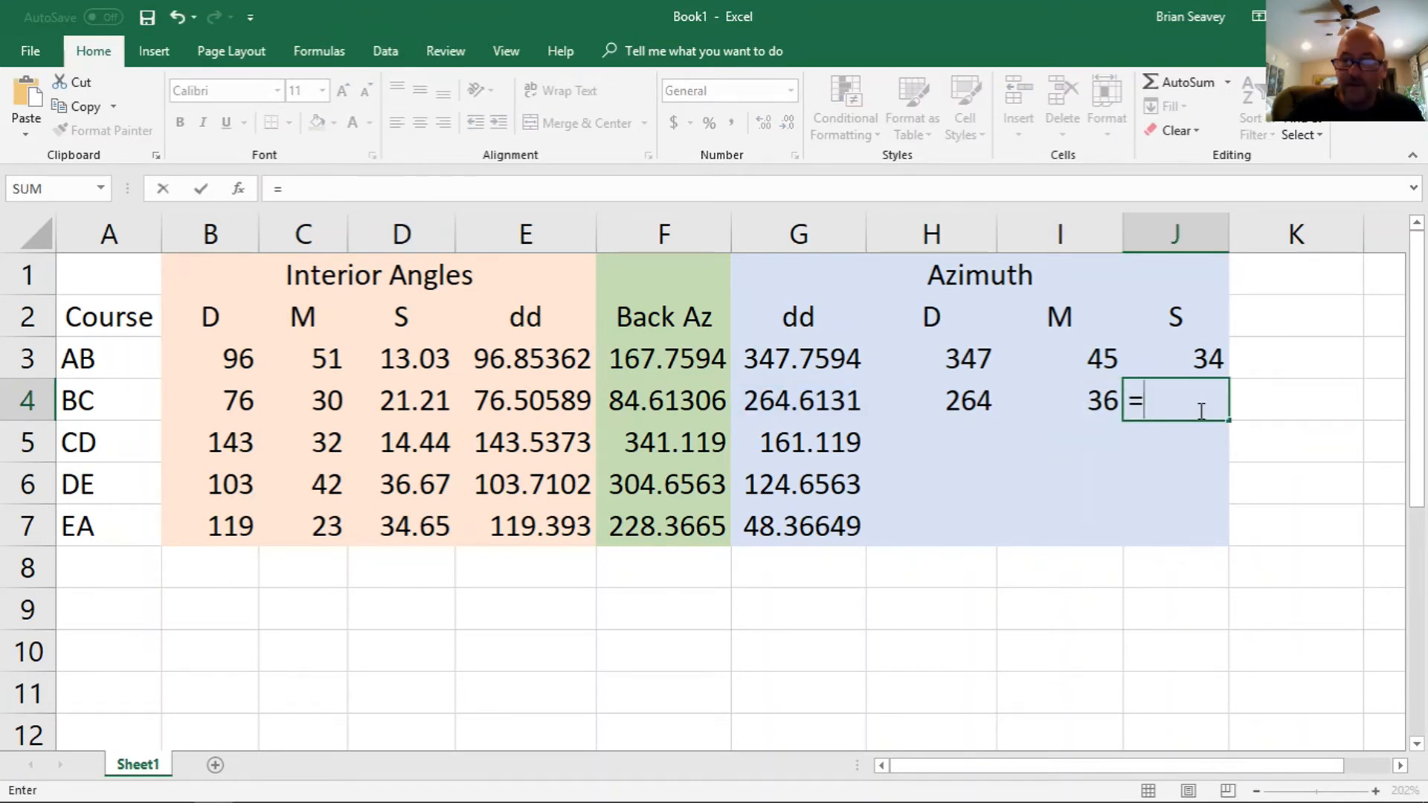
pyautogui.write('MOD(G4,1)*60')
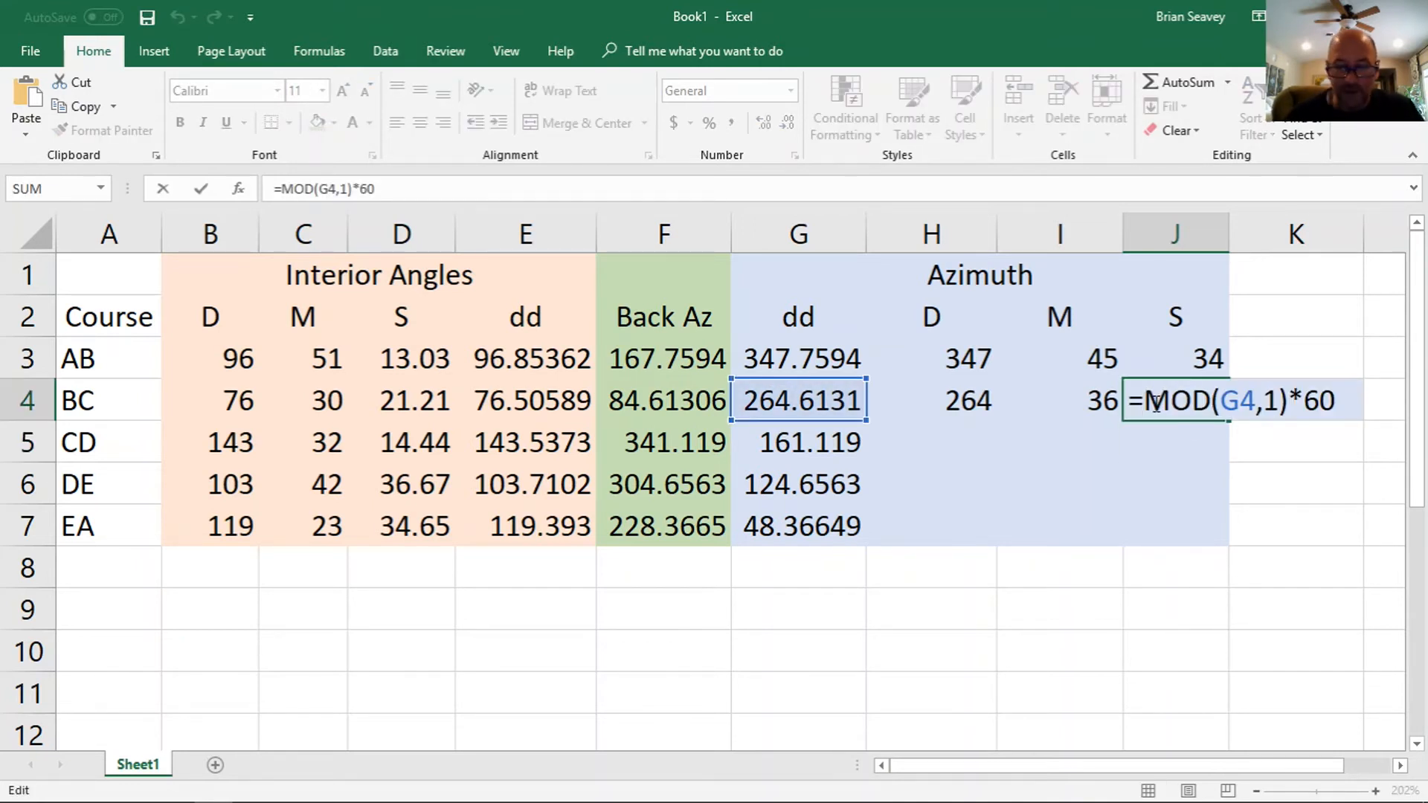
pyautogui.write('mod(')
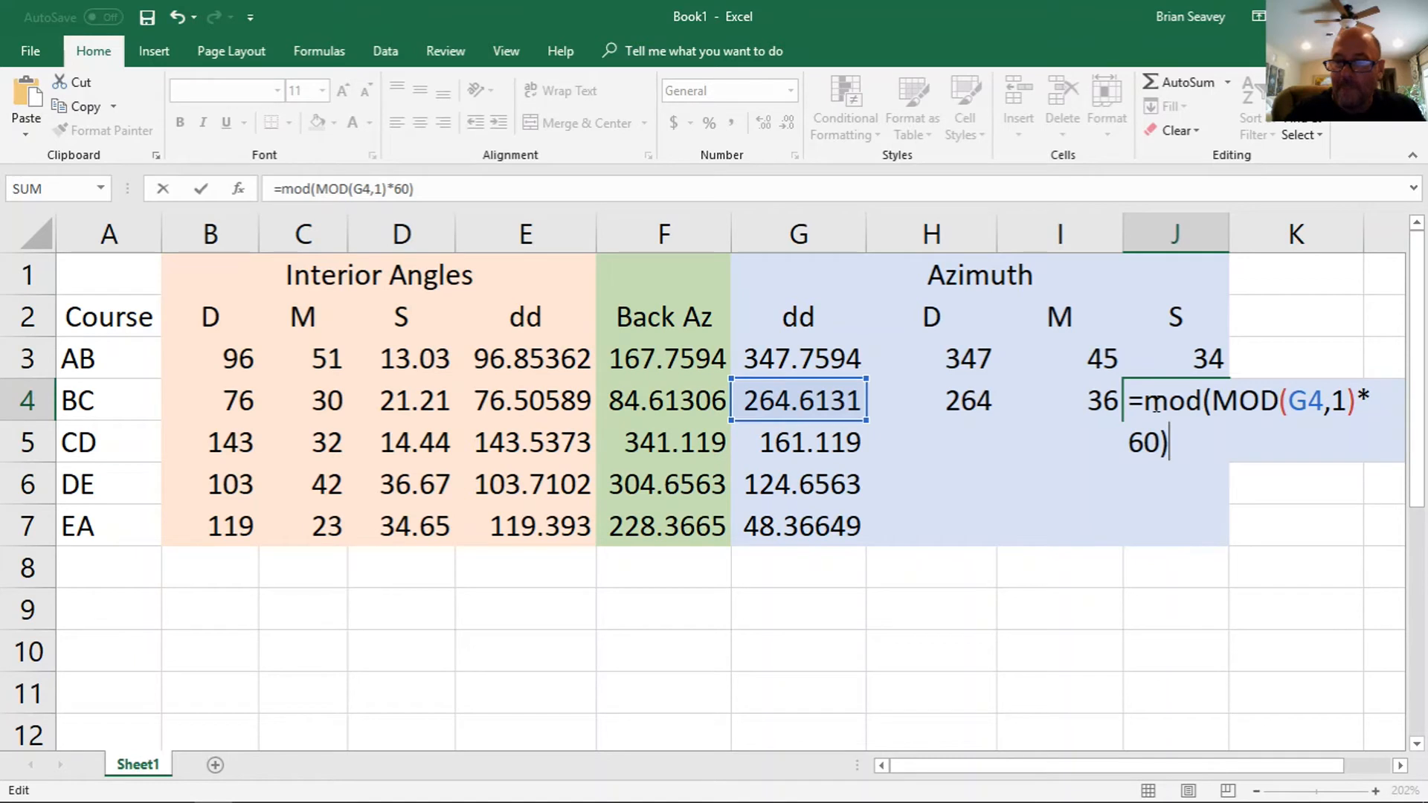
pyautogui.write('*')
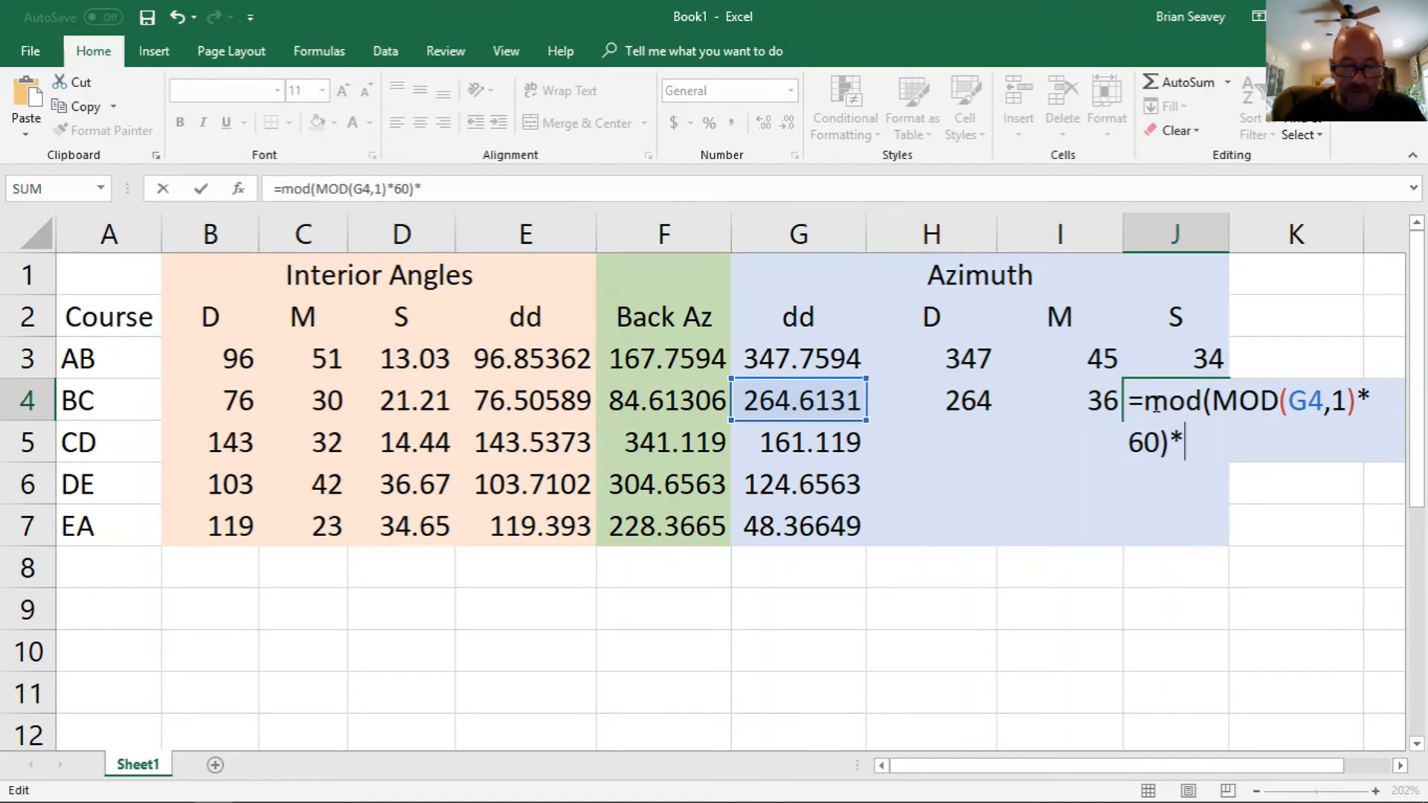
pyautogui.write('60')
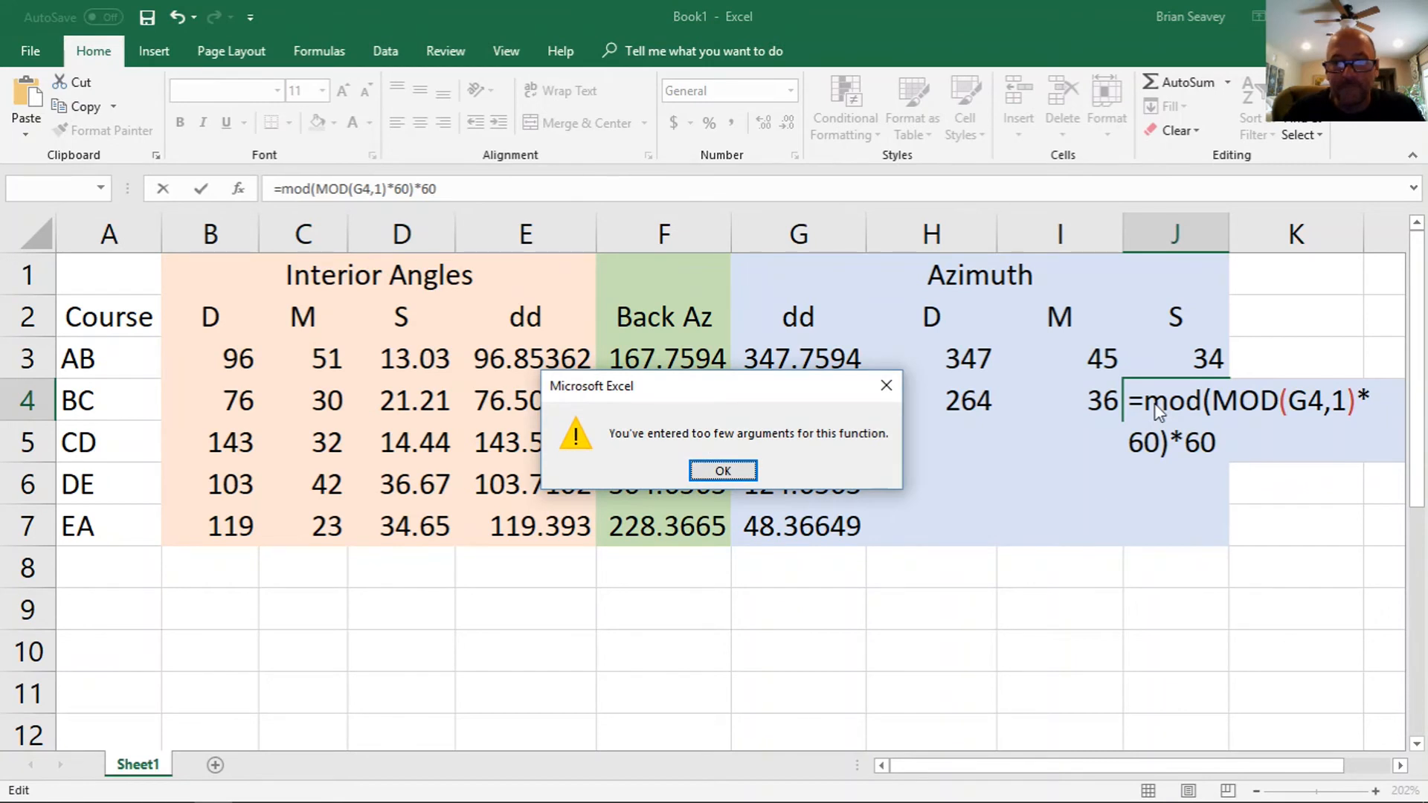
pyautogui.click(722, 470)
pyautogui.write(',')
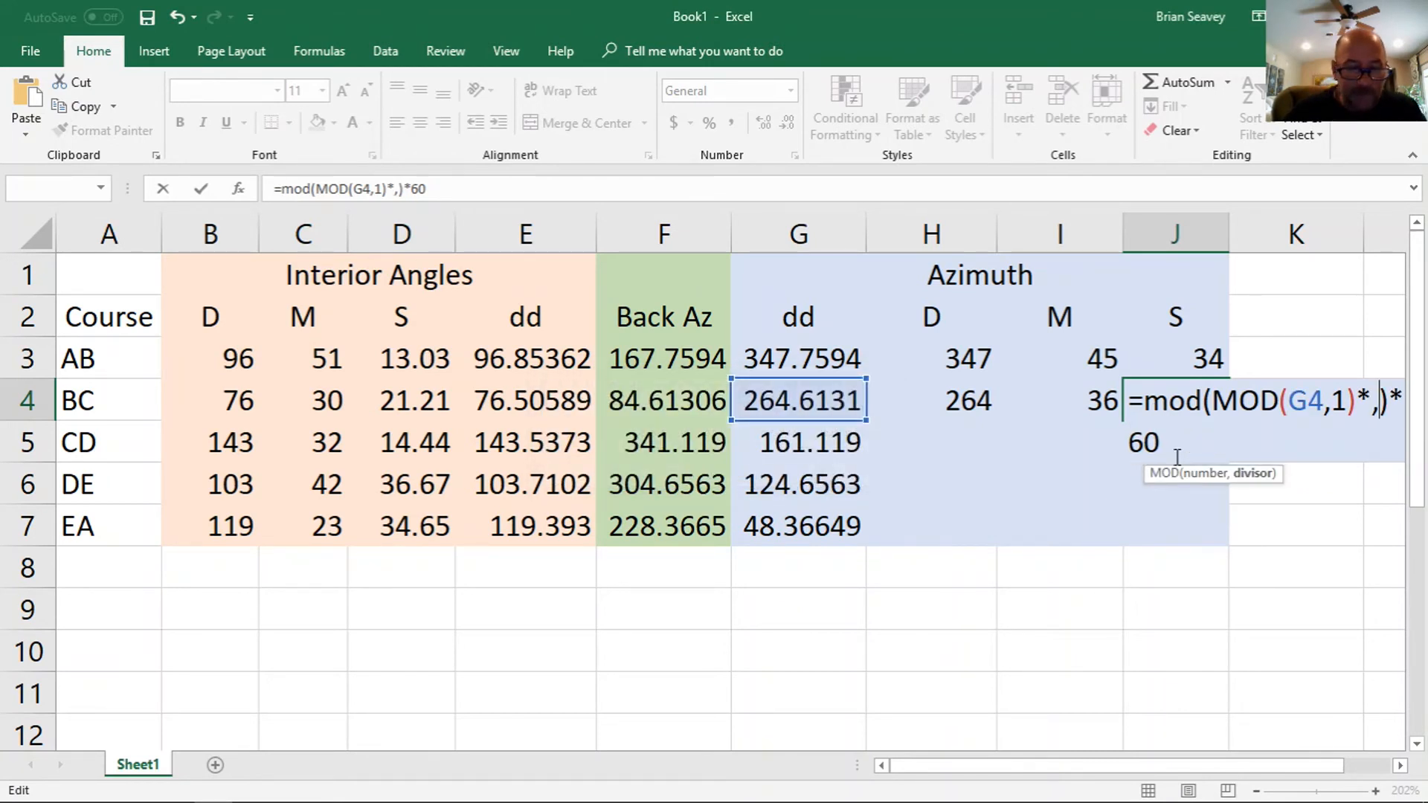
pyautogui.write('1')
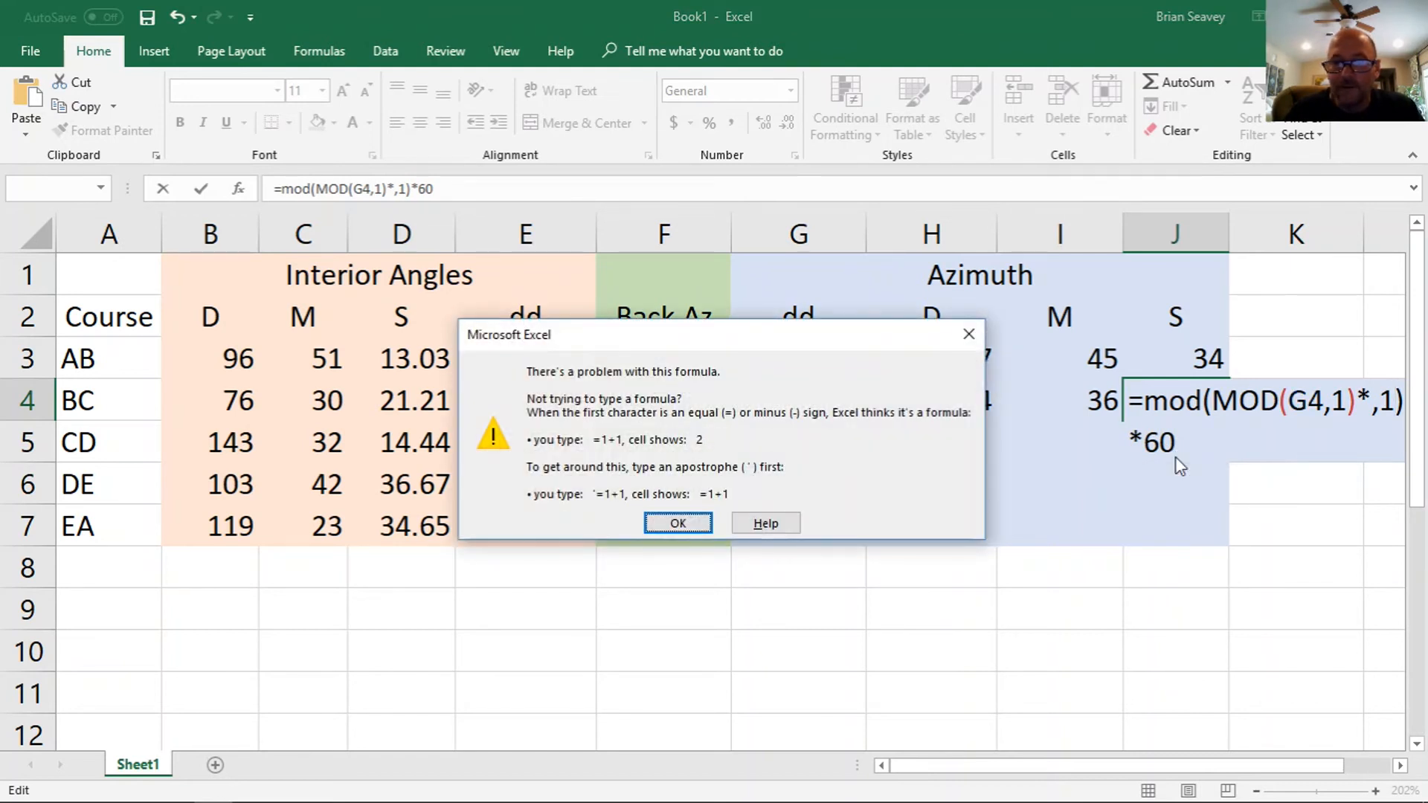
pyautogui.click(677, 523)
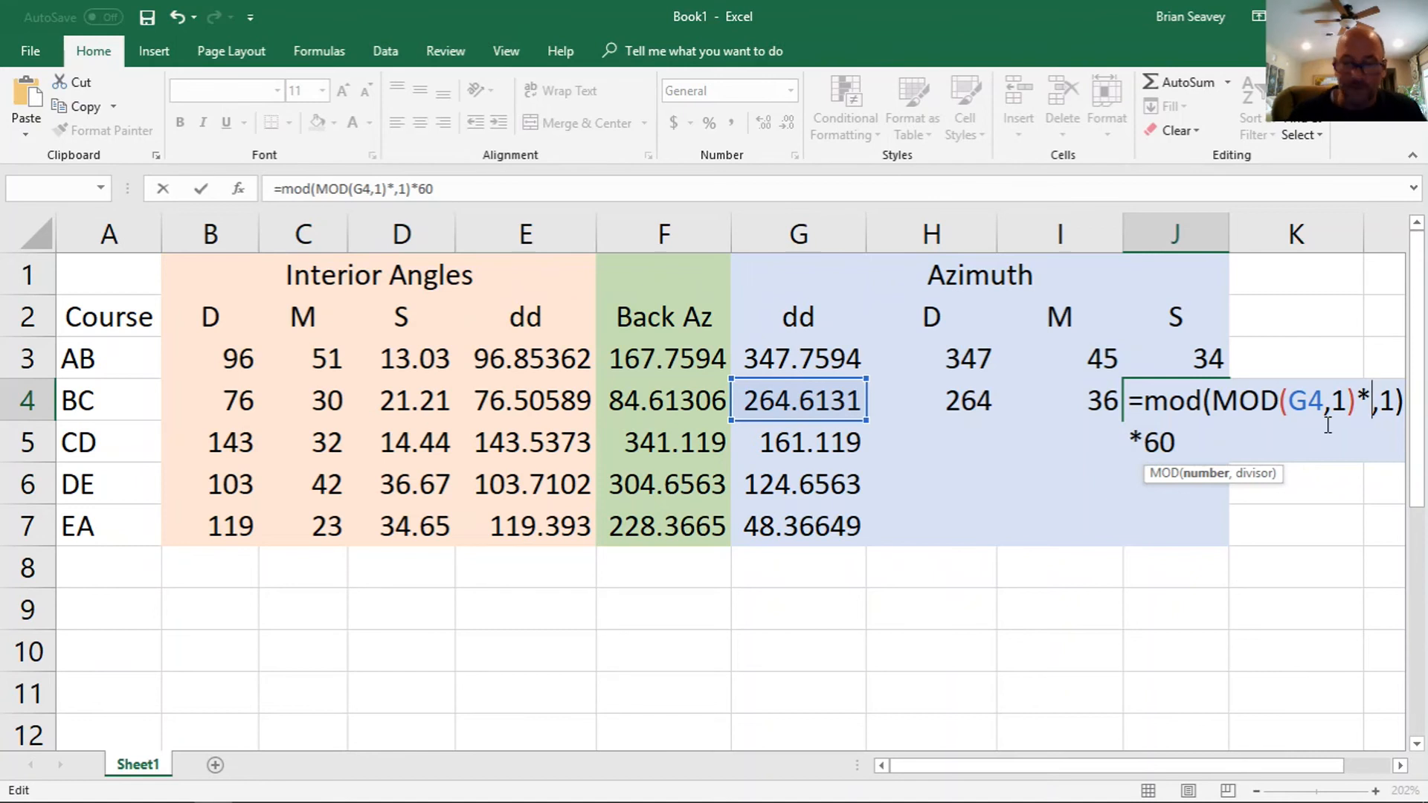
pyautogui.write('60')
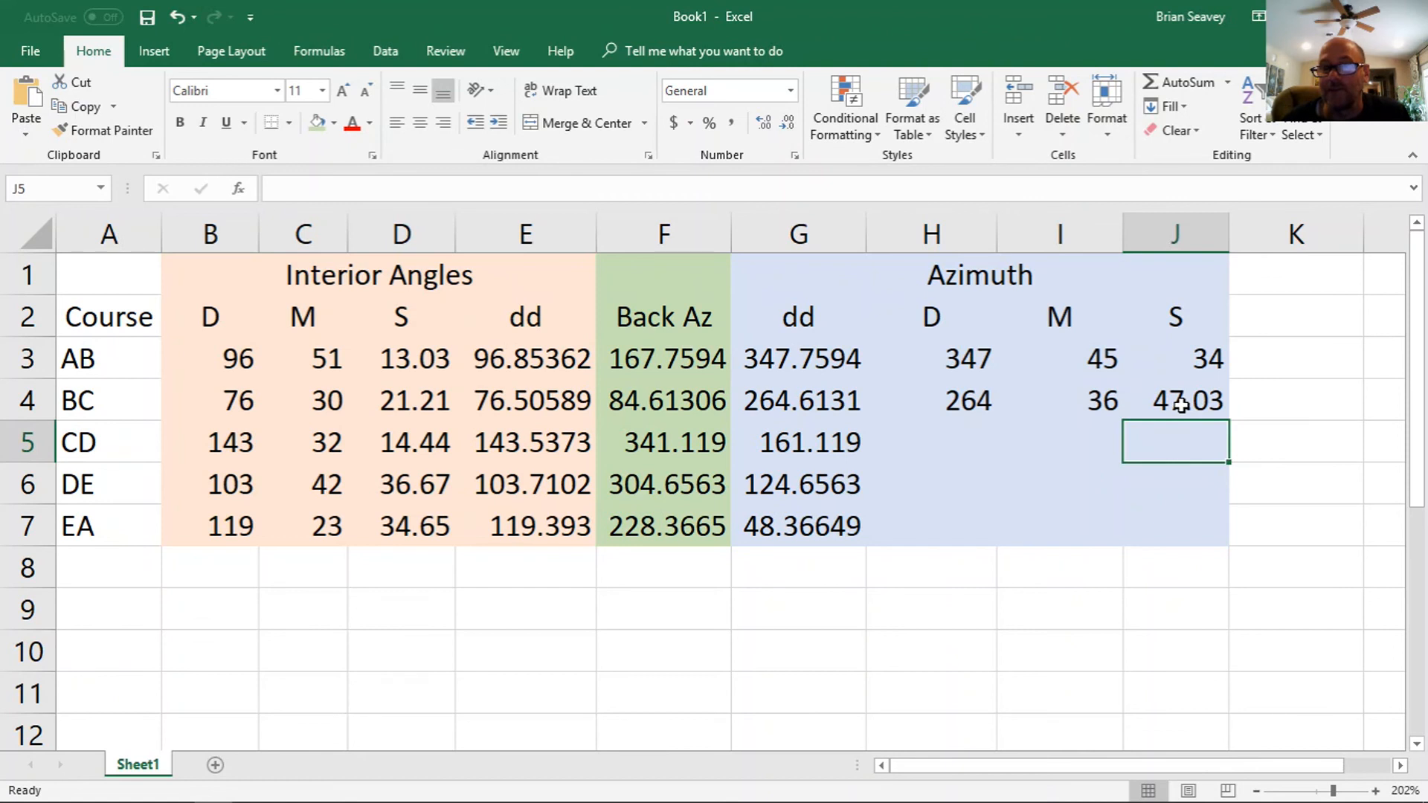
# - Select BC's converted azimuth cells H4:J4 to copy down to row 7
pyautogui.click(930, 401)
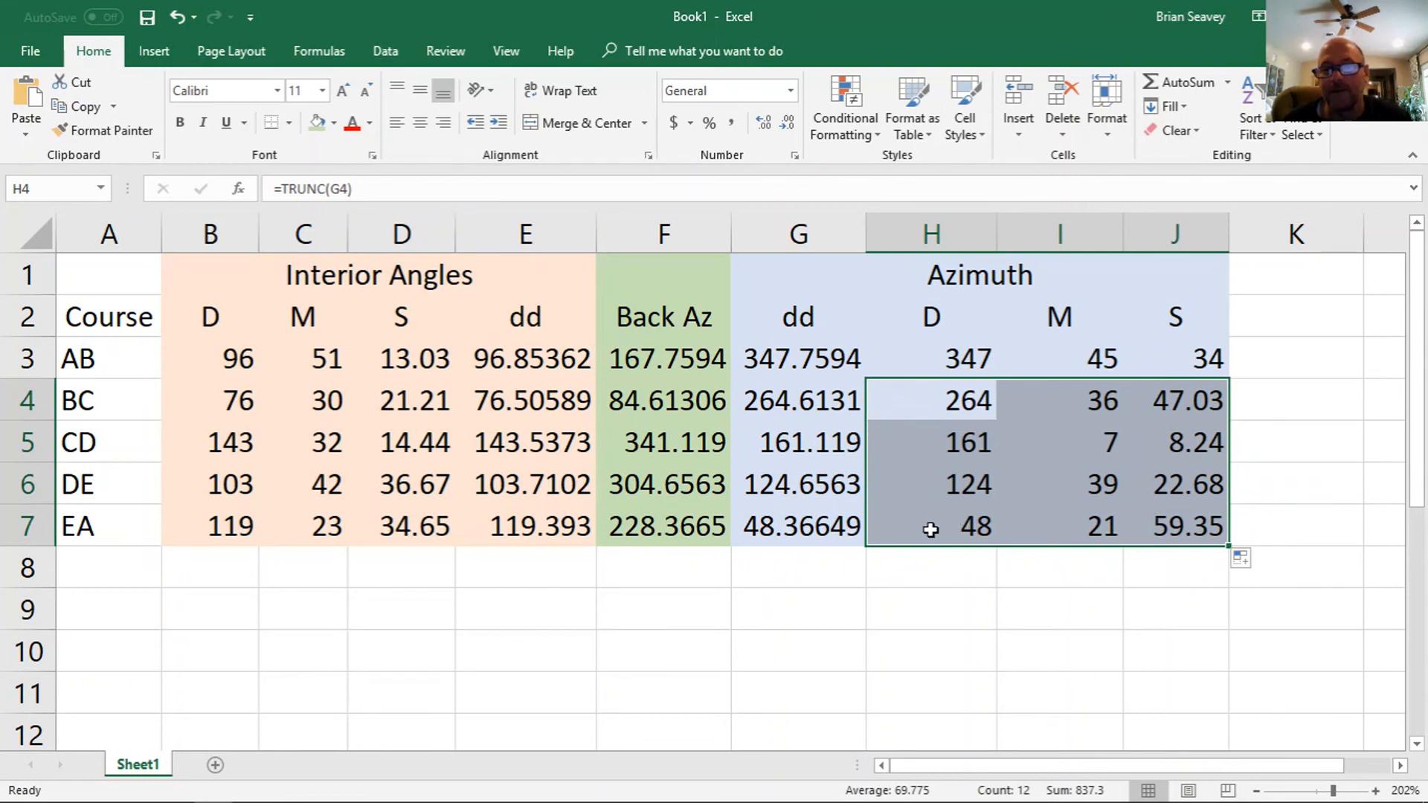
pyautogui.moveTo(953, 553)
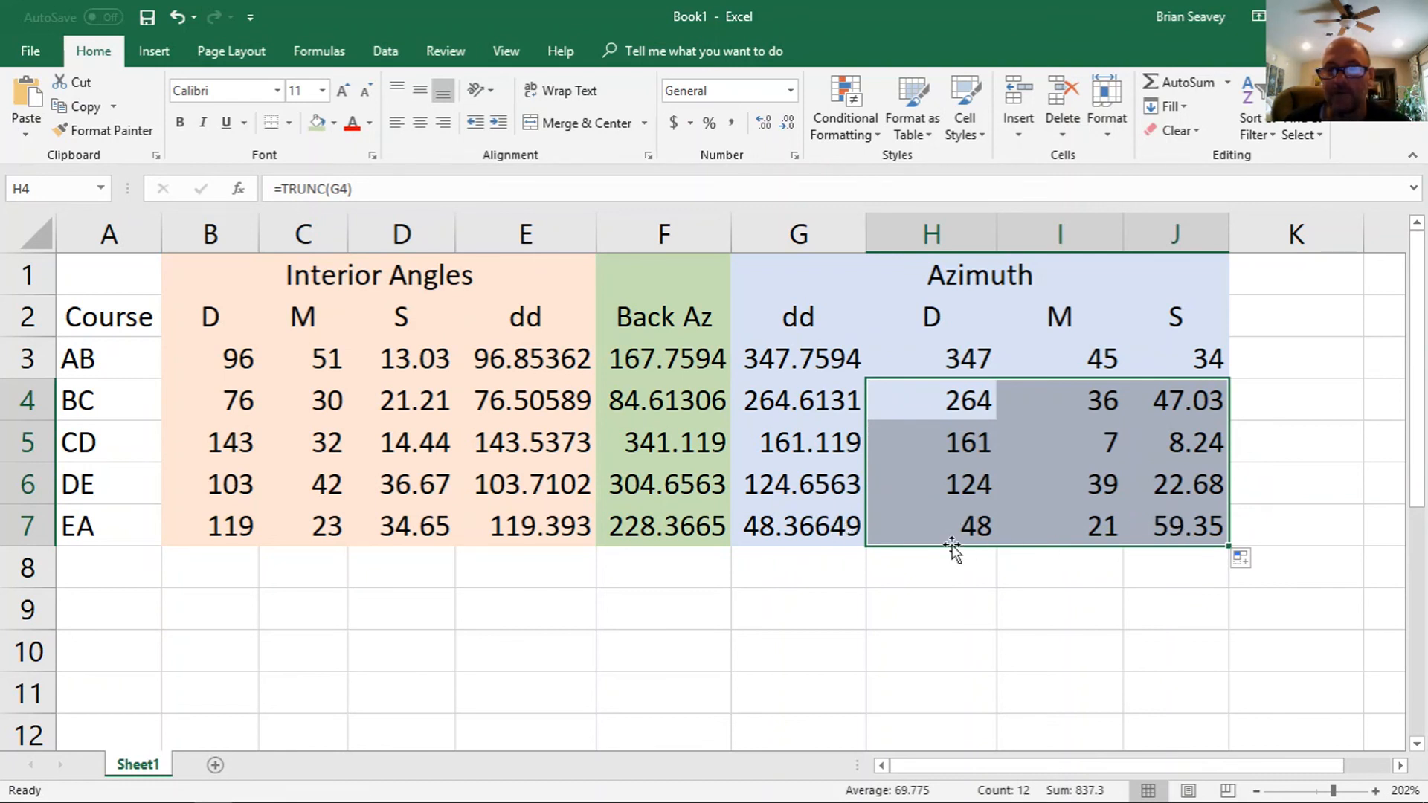
pyautogui.moveTo(751, 434)
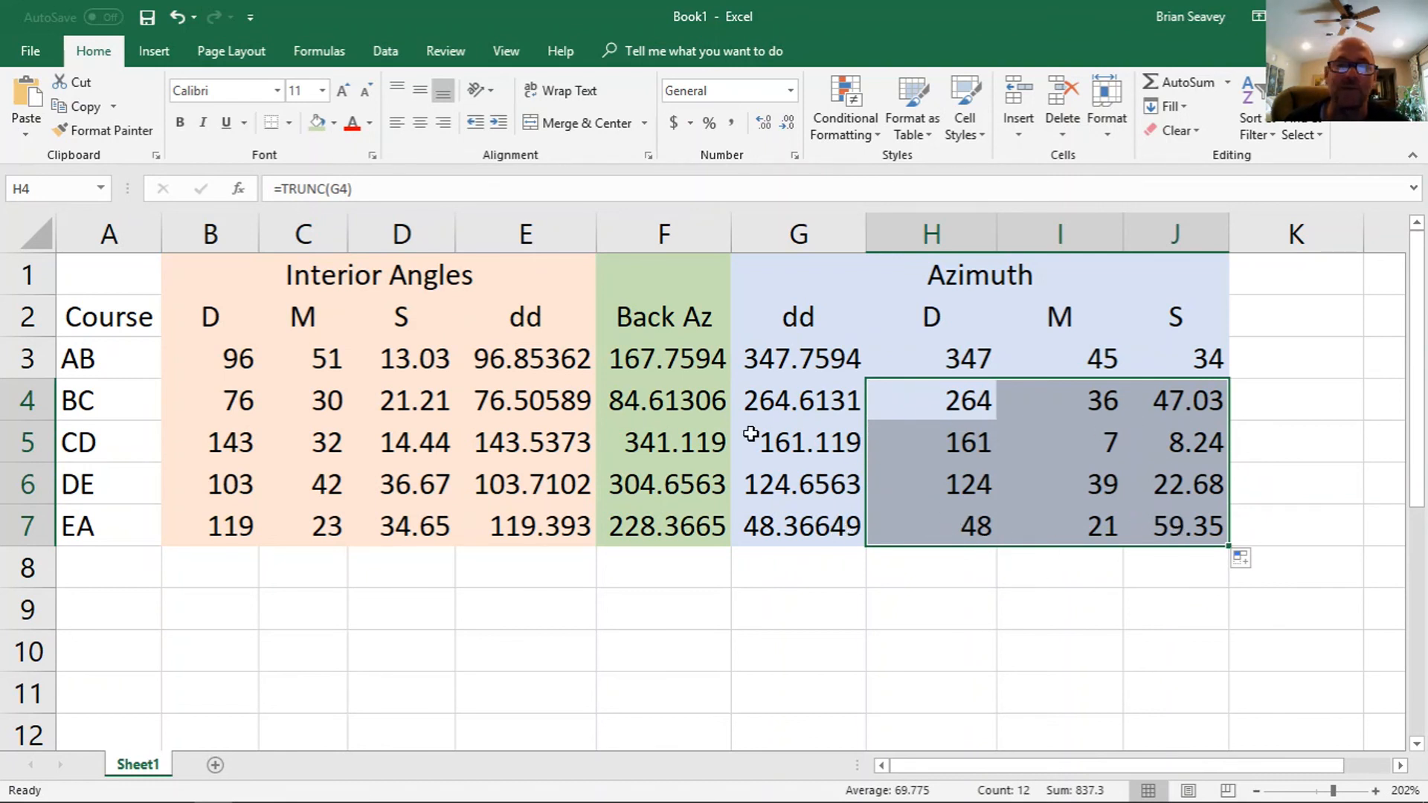
pyautogui.moveTo(135, 353)
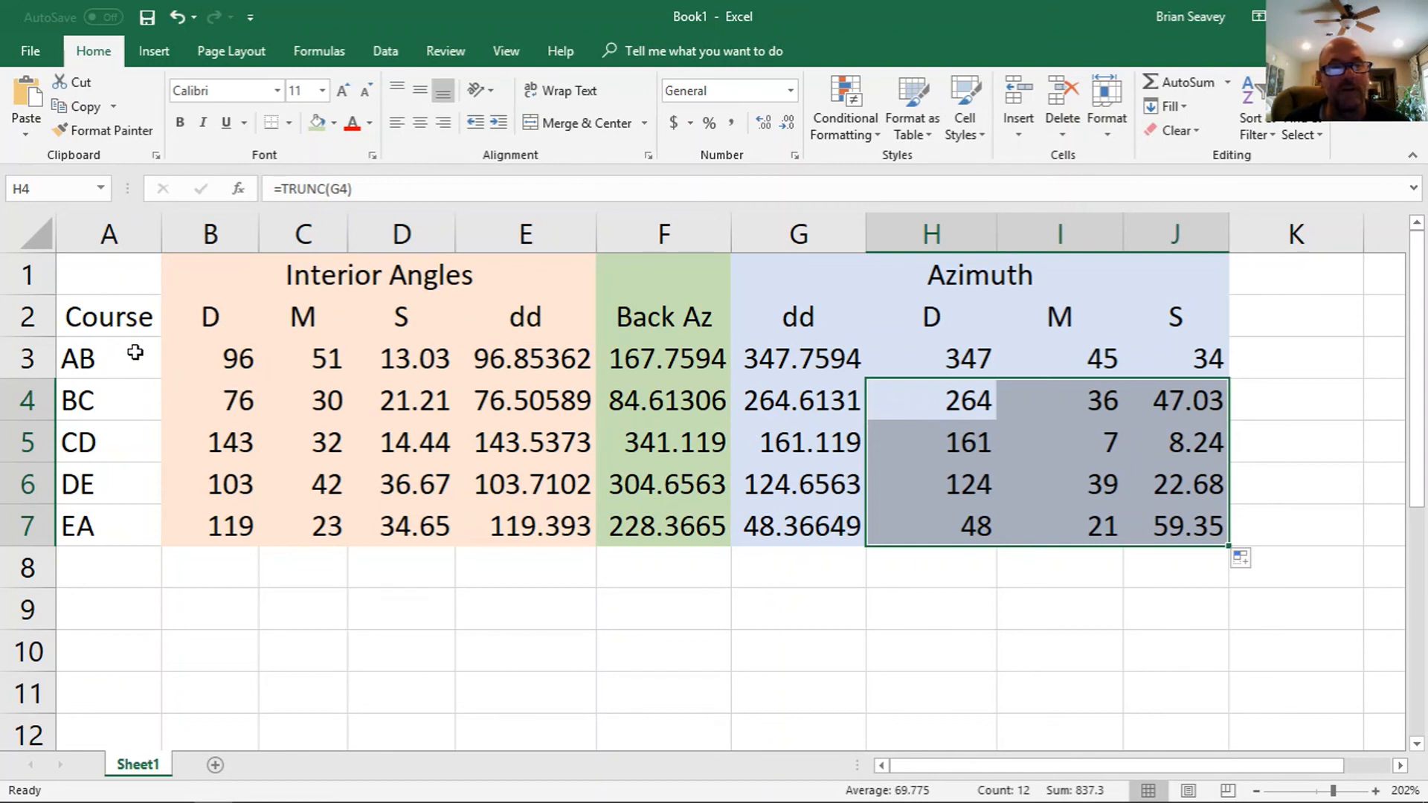
pyautogui.moveTo(410, 373)
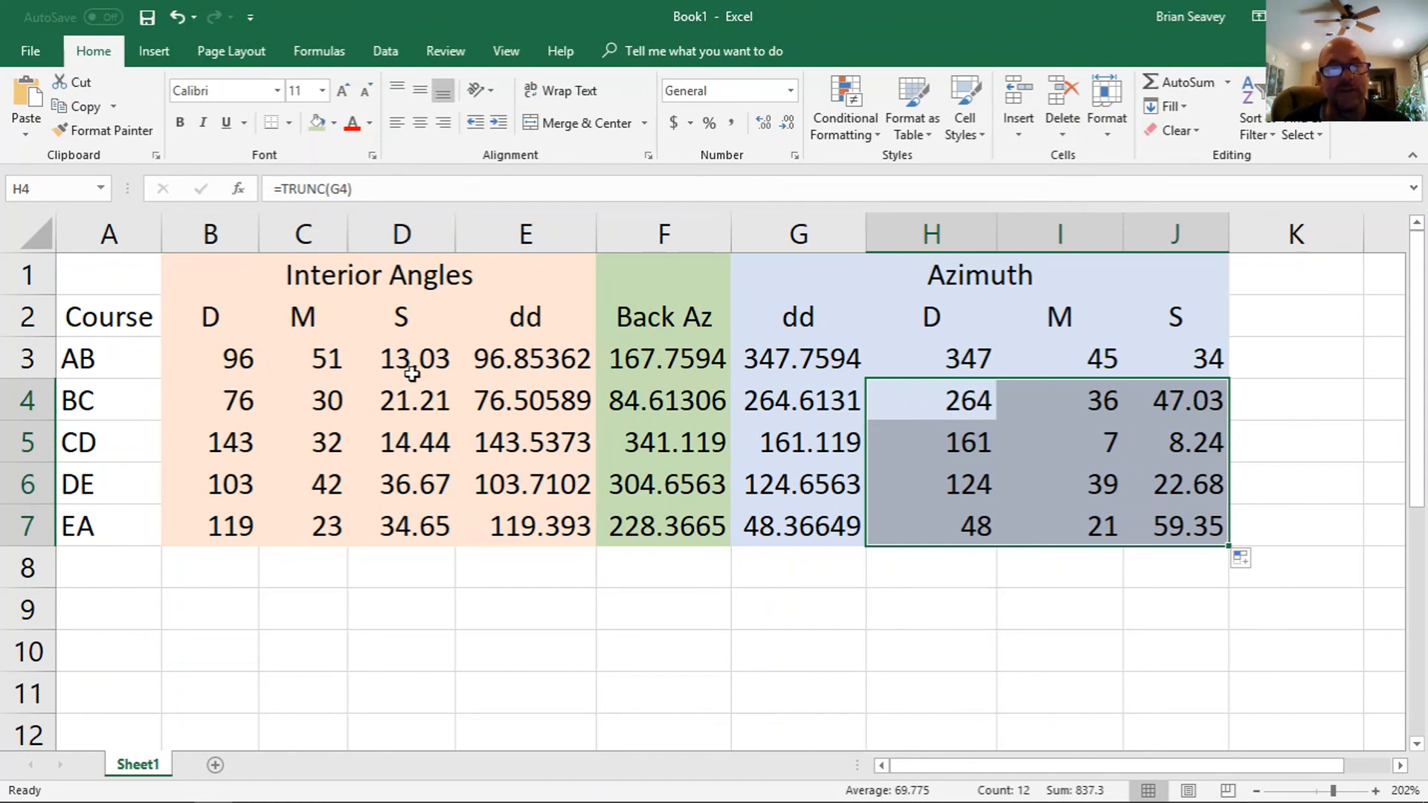